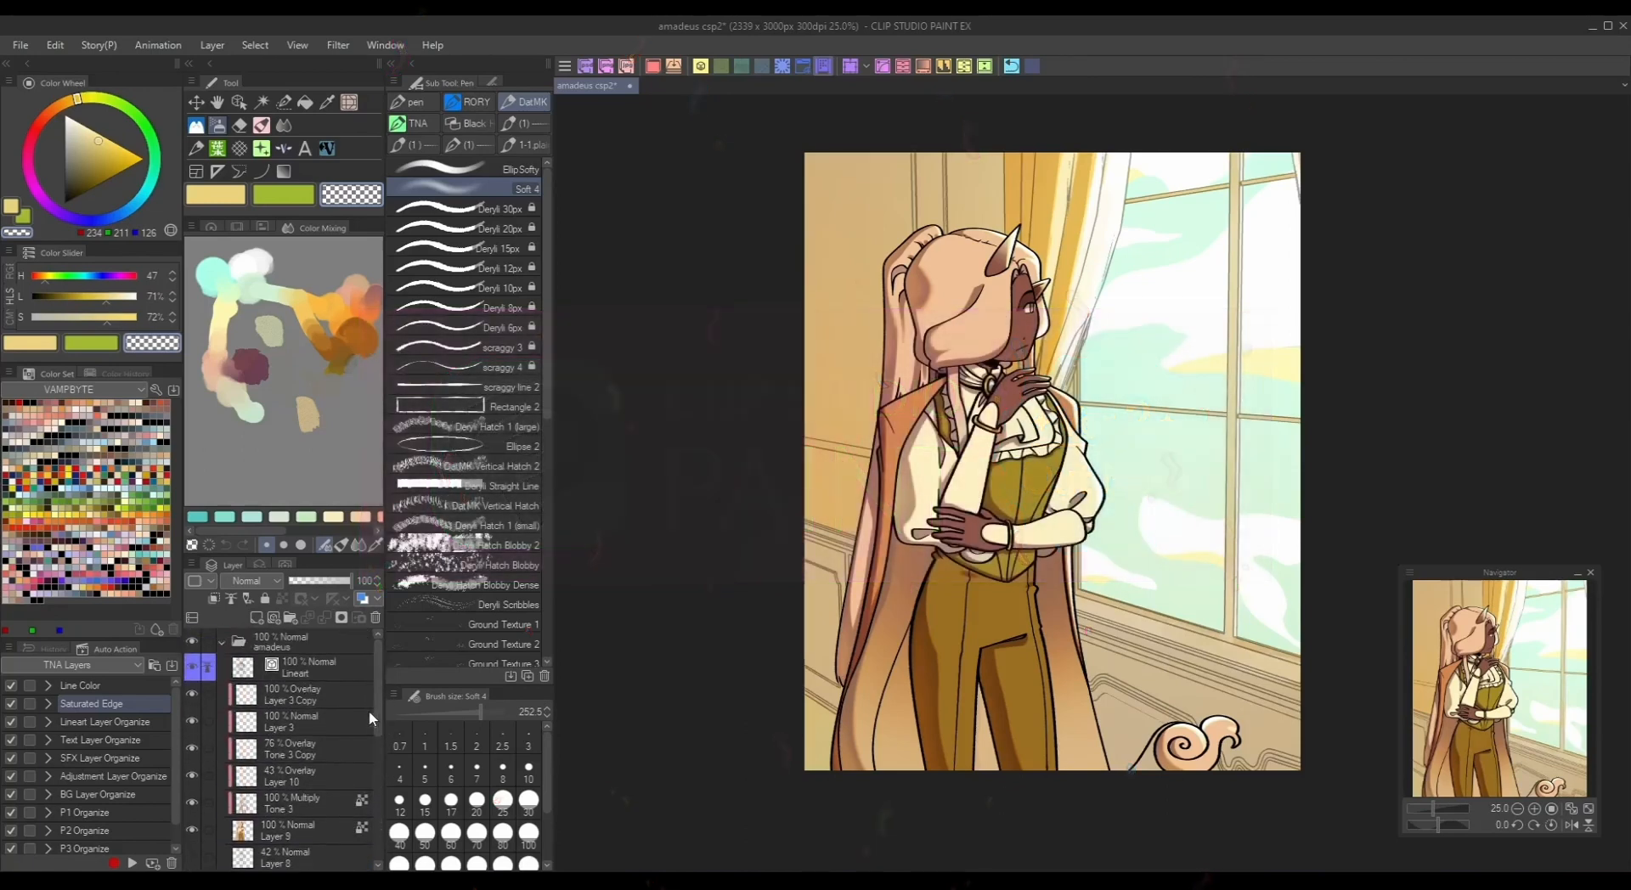
- Blend blue into the yellow paint in the Color Mixing area
left_click(302, 693)
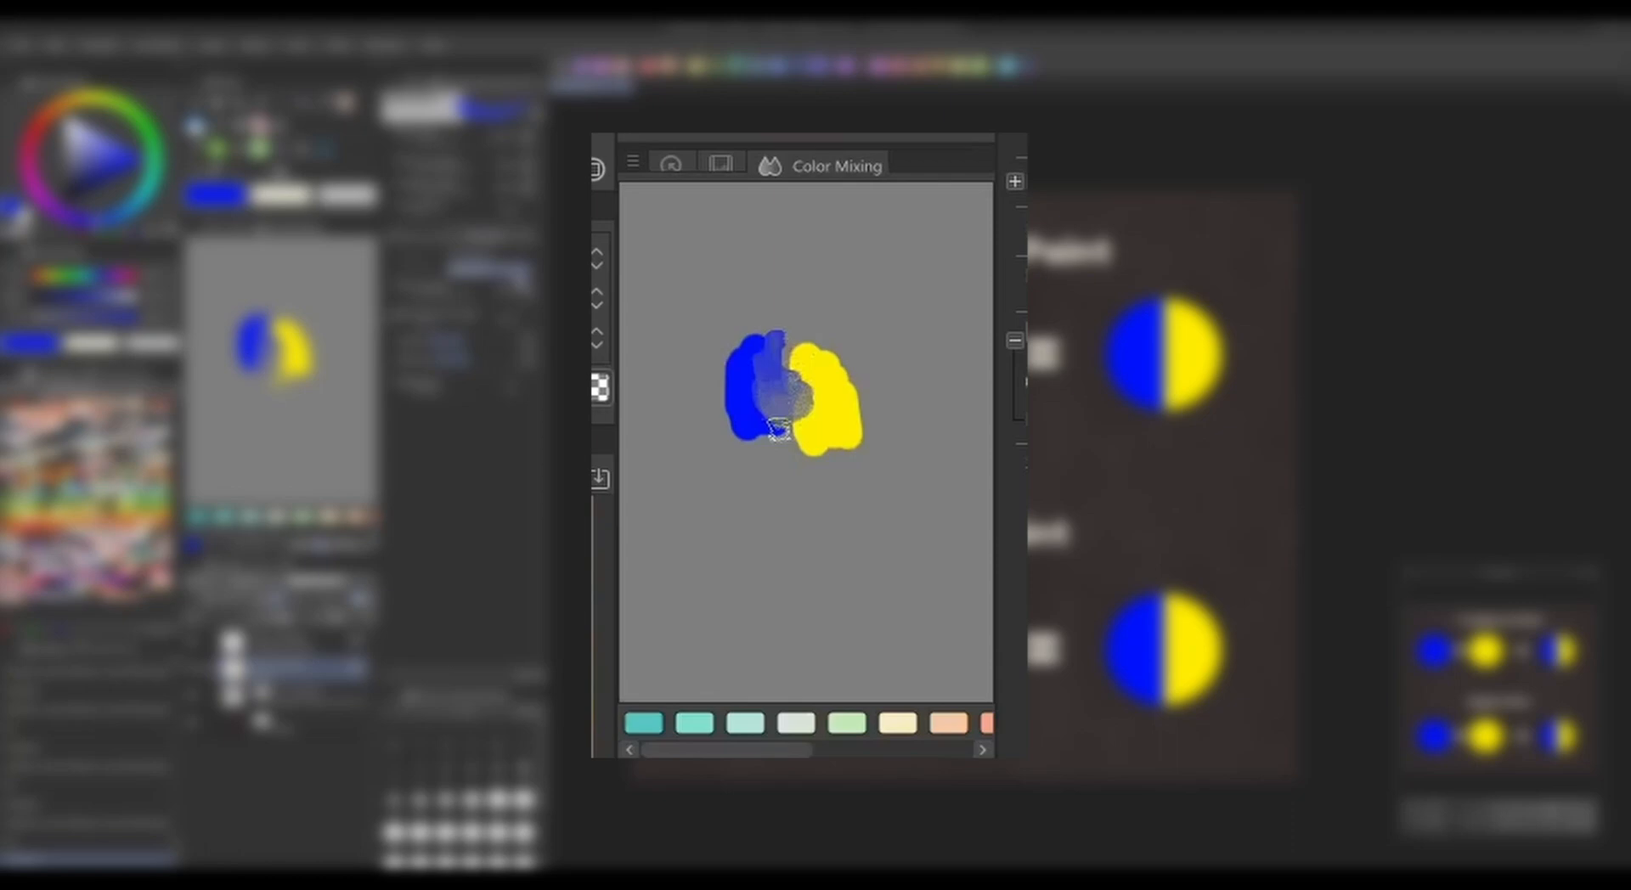
left_click_drag(791, 416, 801, 458)
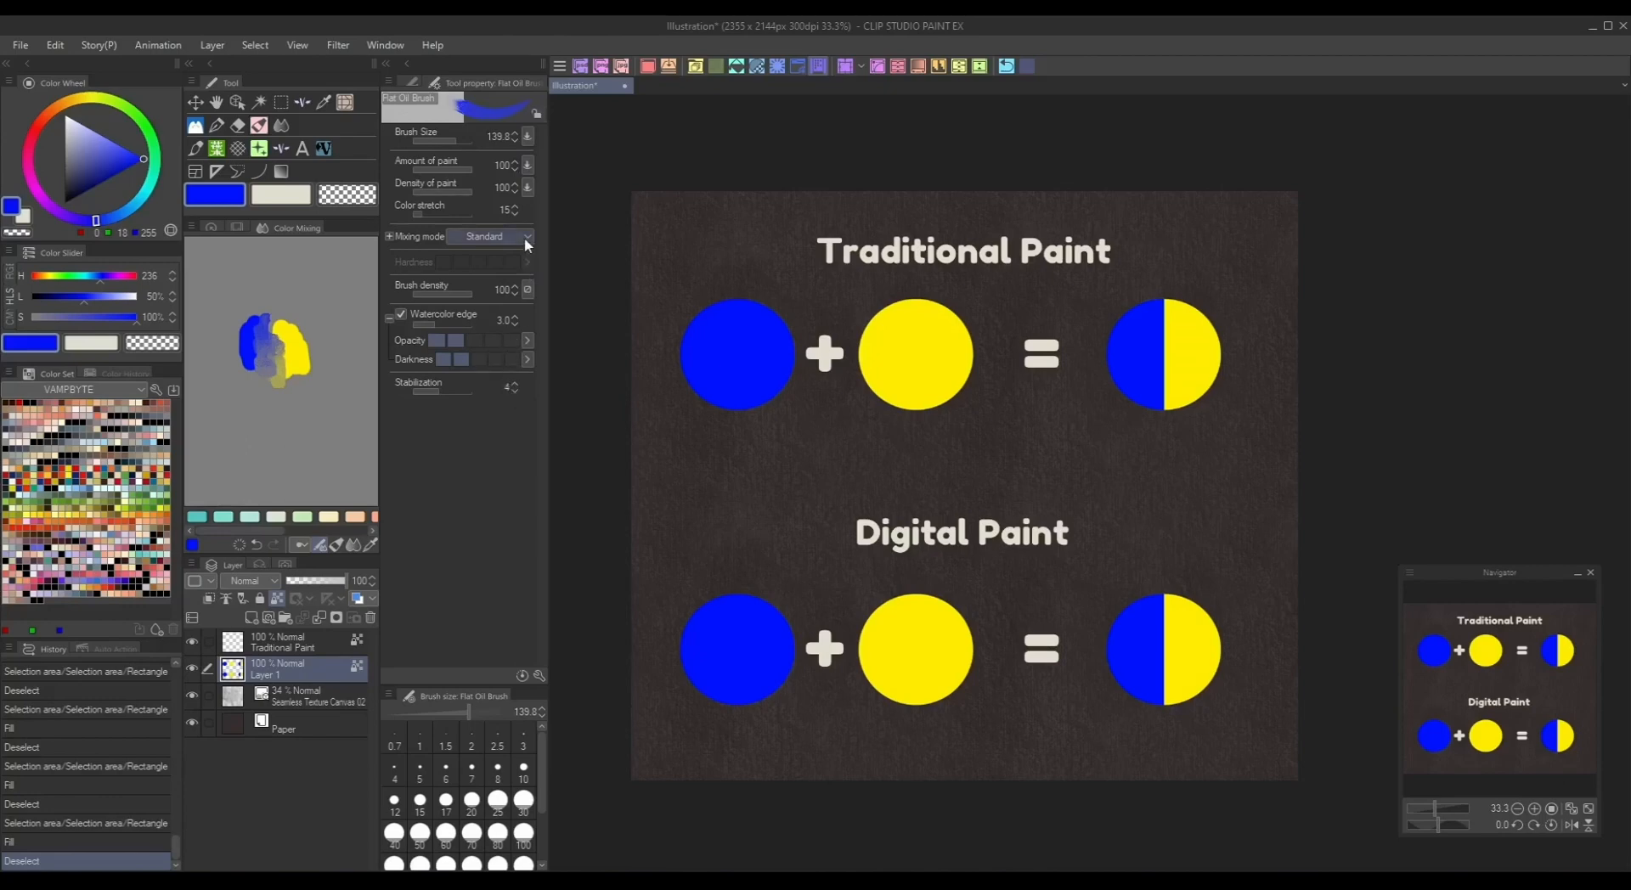
- Switch to Perceptual mixing and blend the top circle's blue and yellow into green
left_click(491, 236)
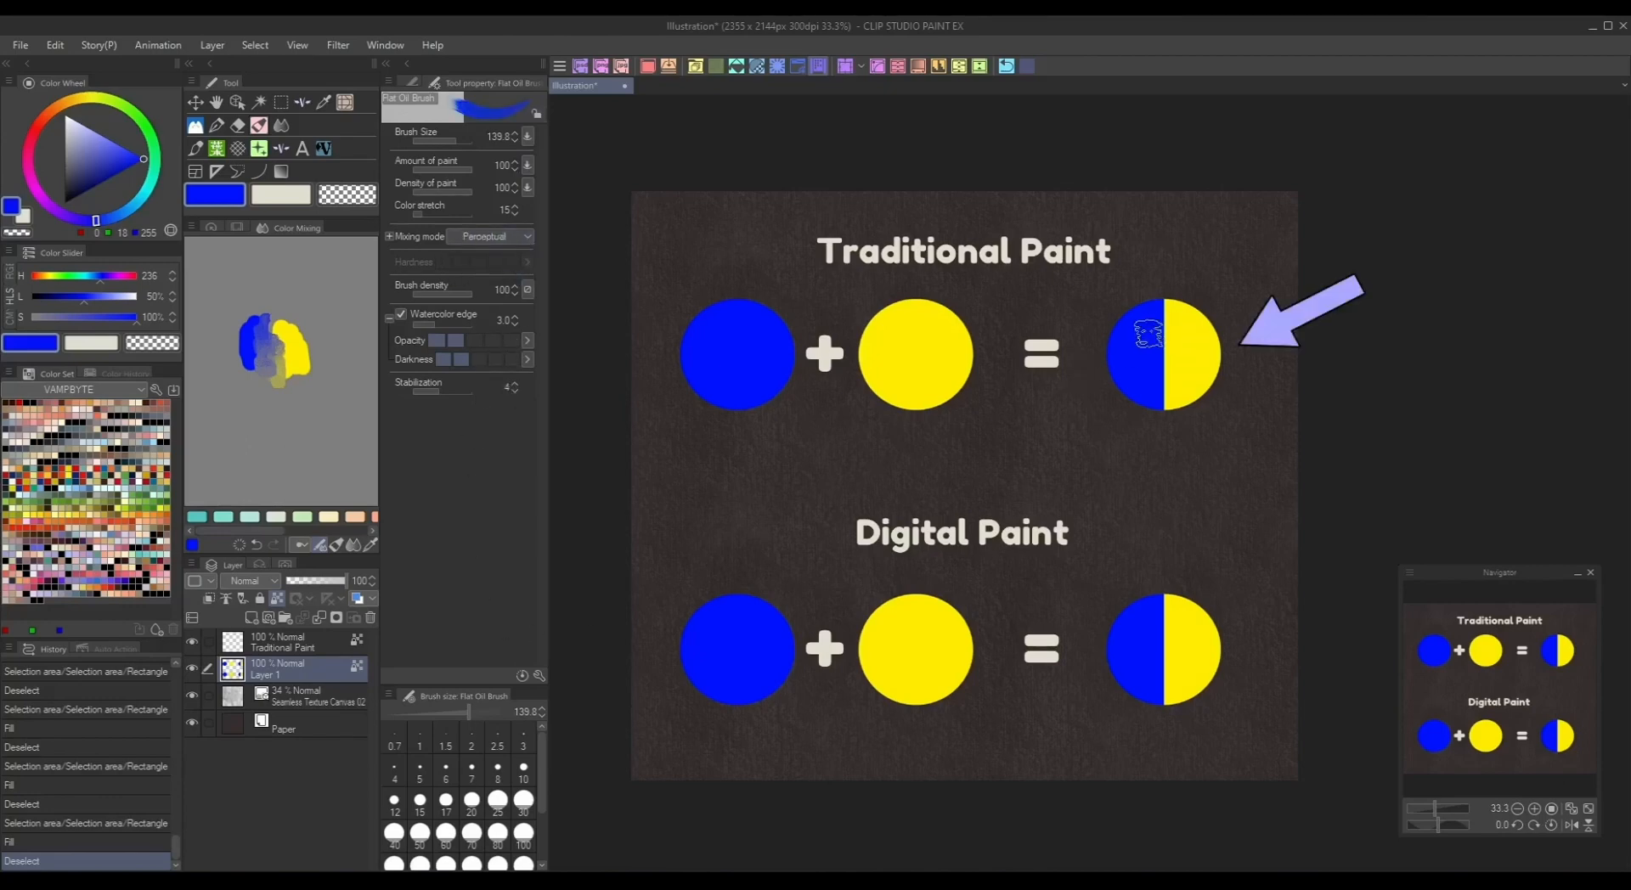
left_click_drag(1153, 333, 1171, 353)
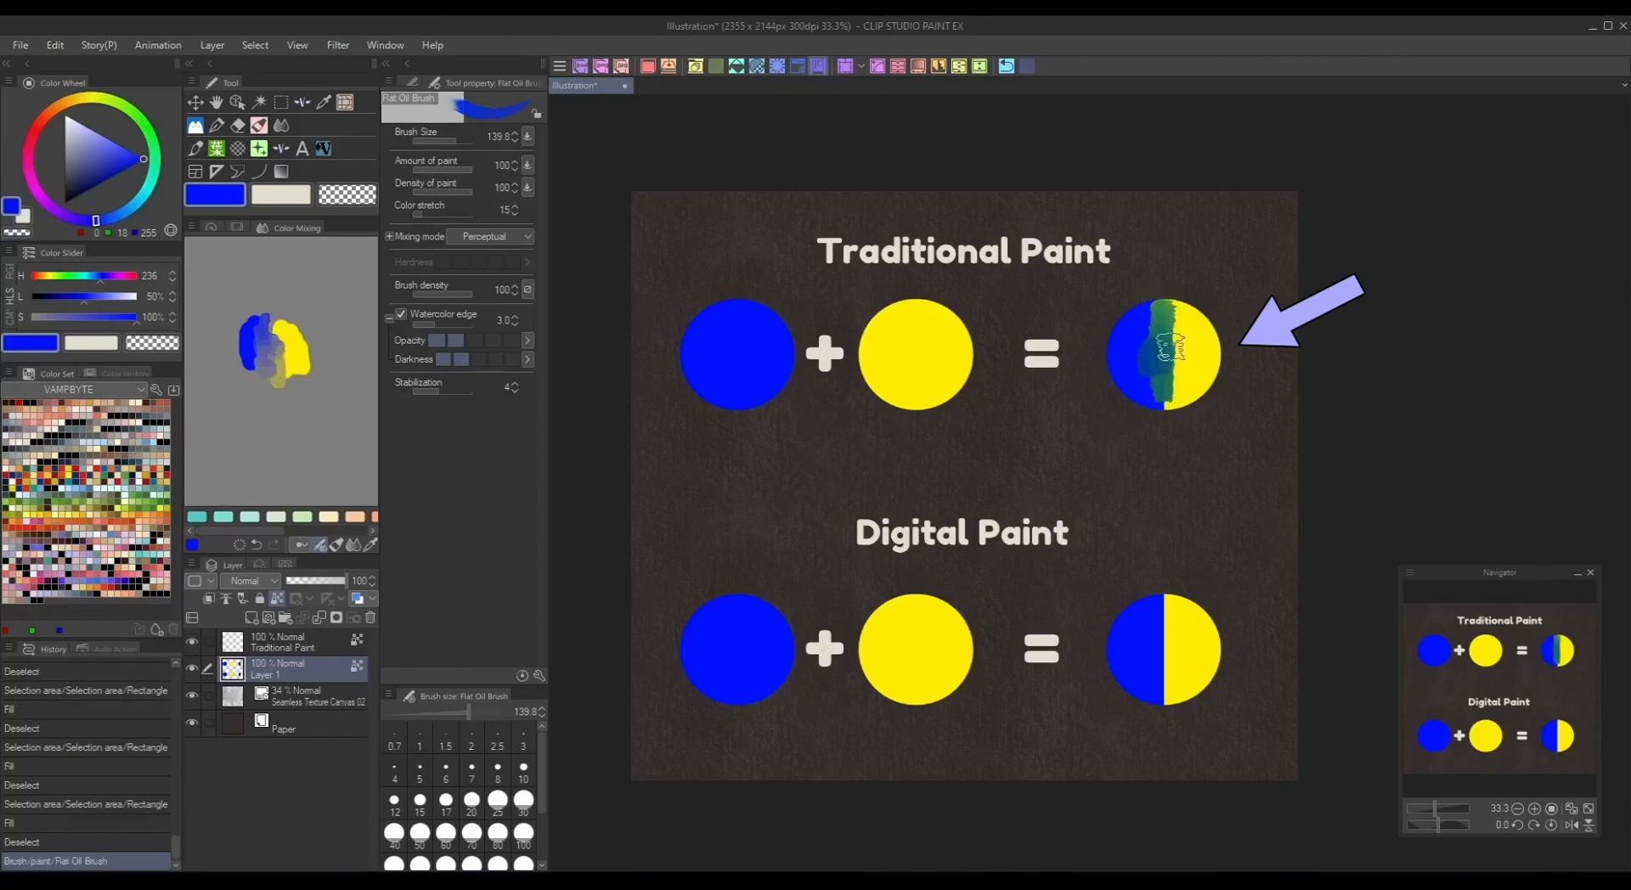
left_click_drag(1173, 343, 1176, 358)
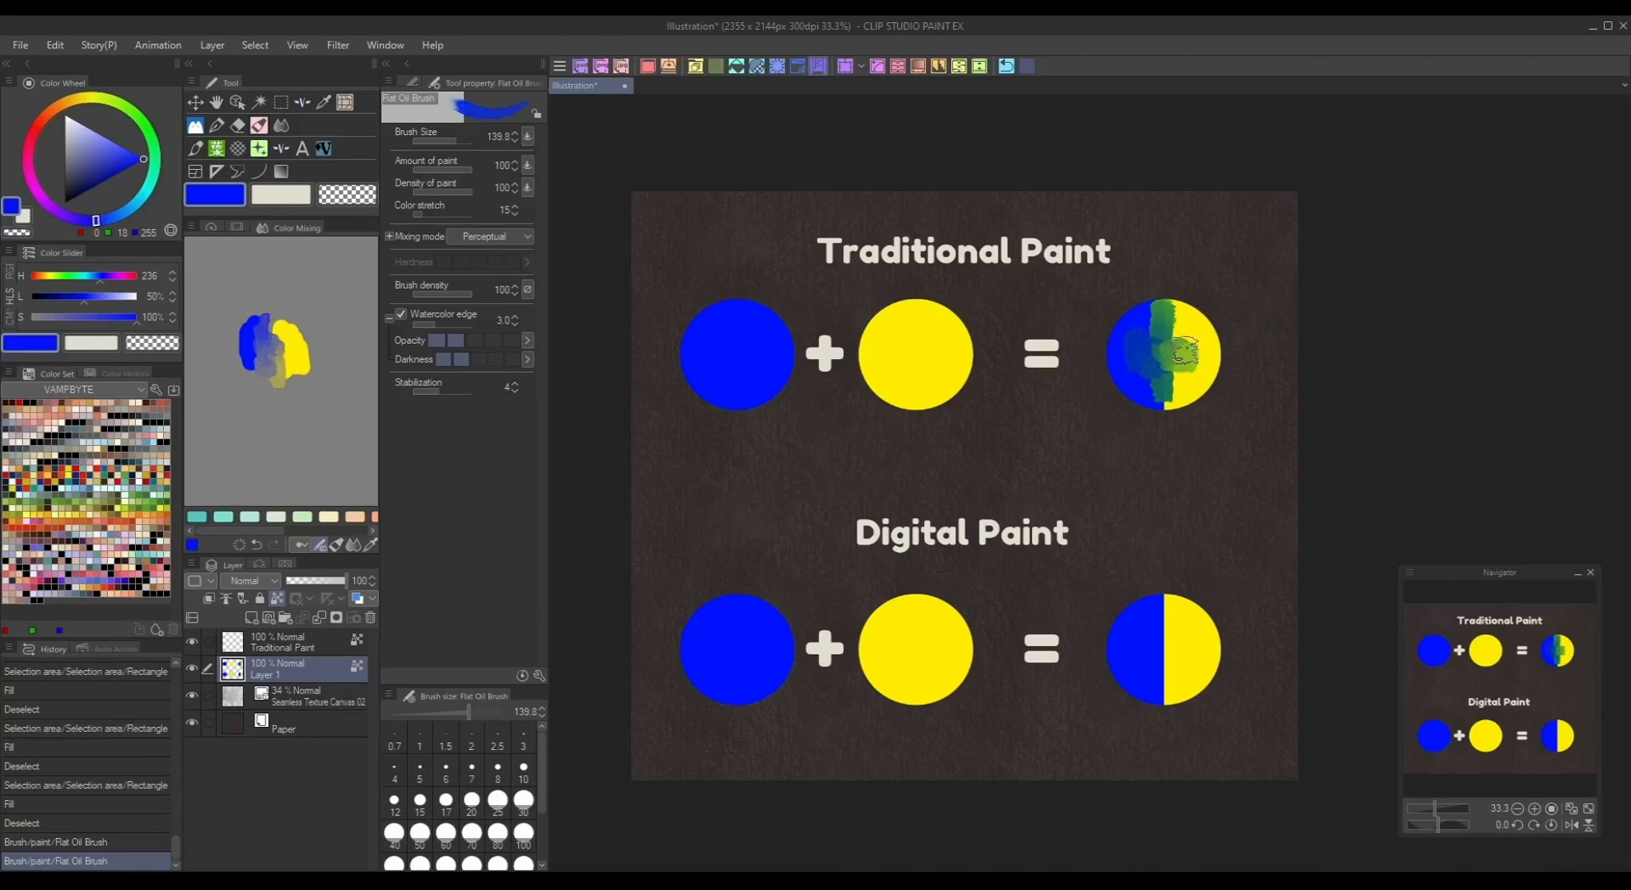
left_click_drag(1186, 353, 1145, 364)
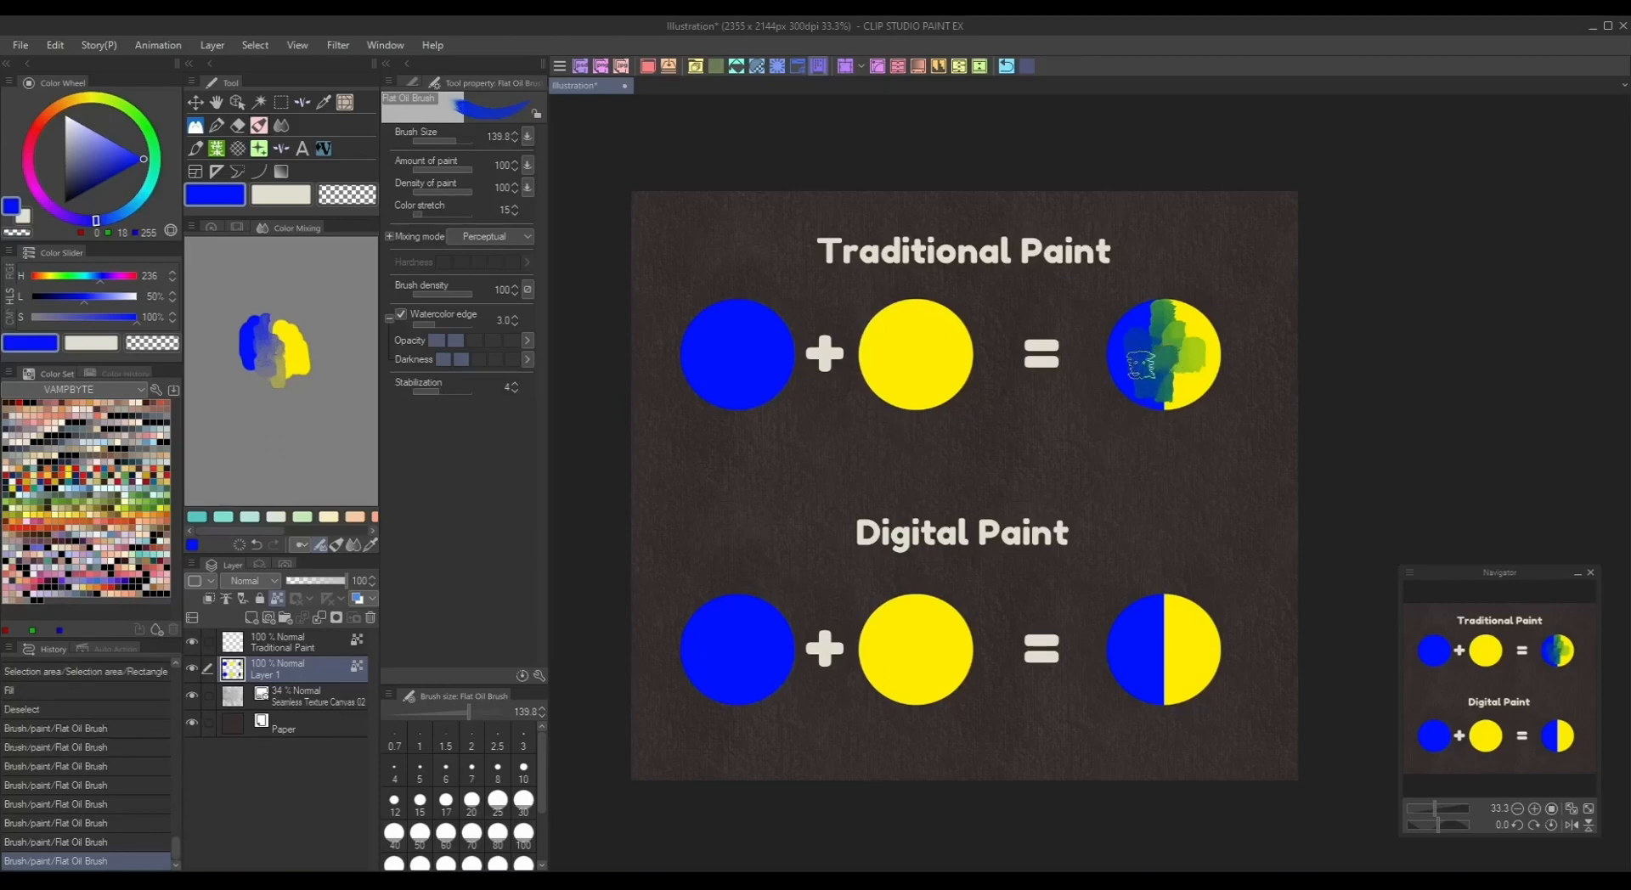
- Switch back to Standard mixing and blend the bottom circle's blue and yellow into grey
left_click(470, 770)
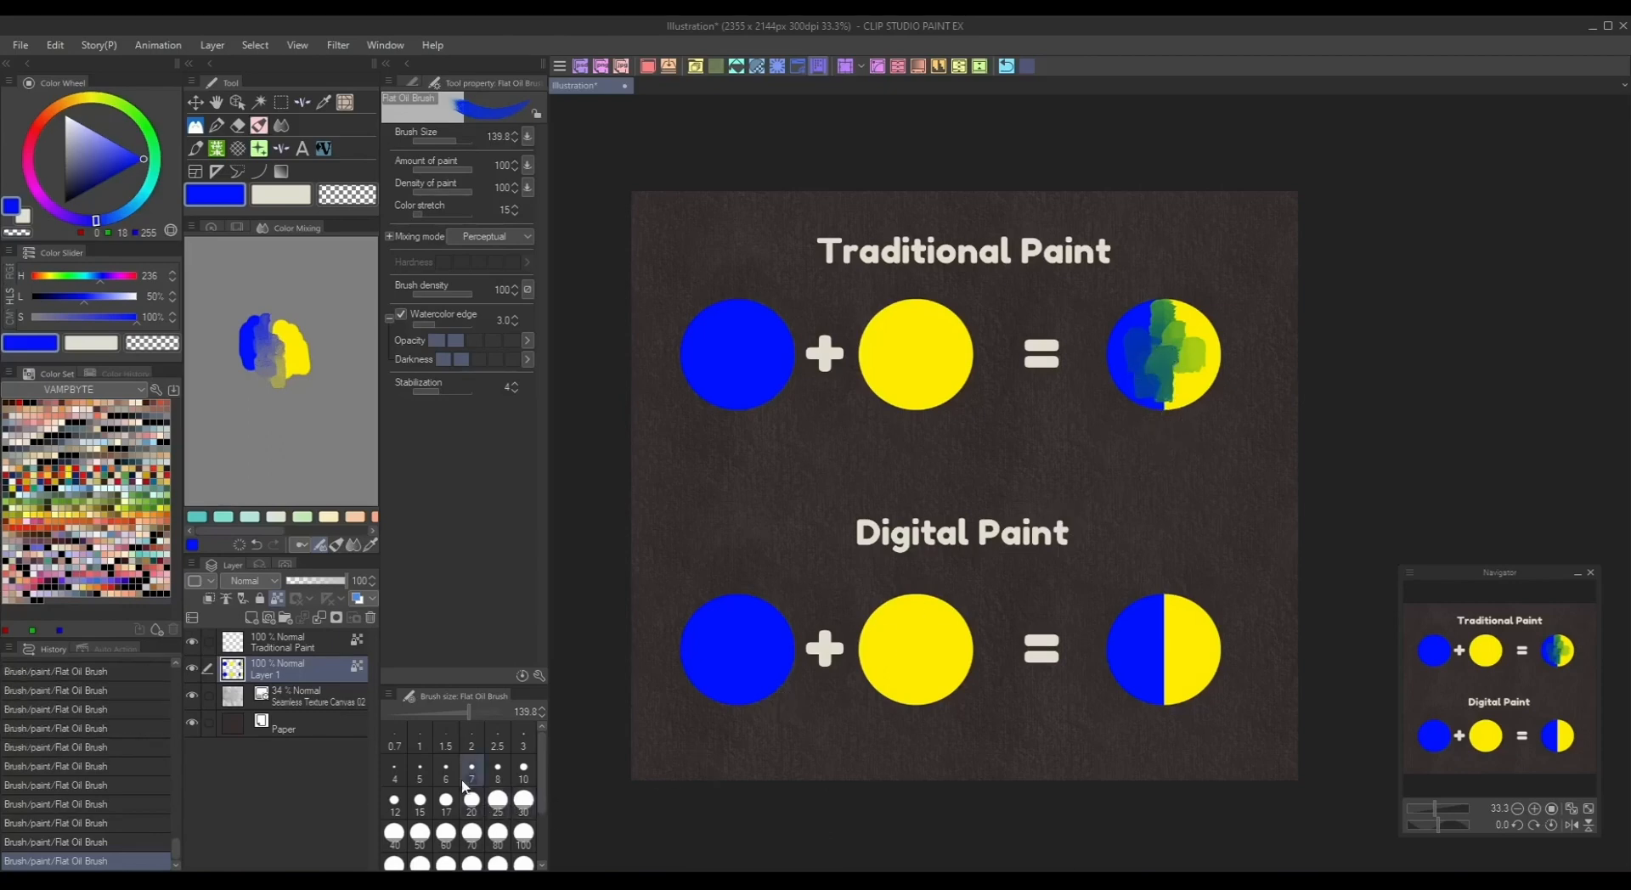
left_click(492, 236)
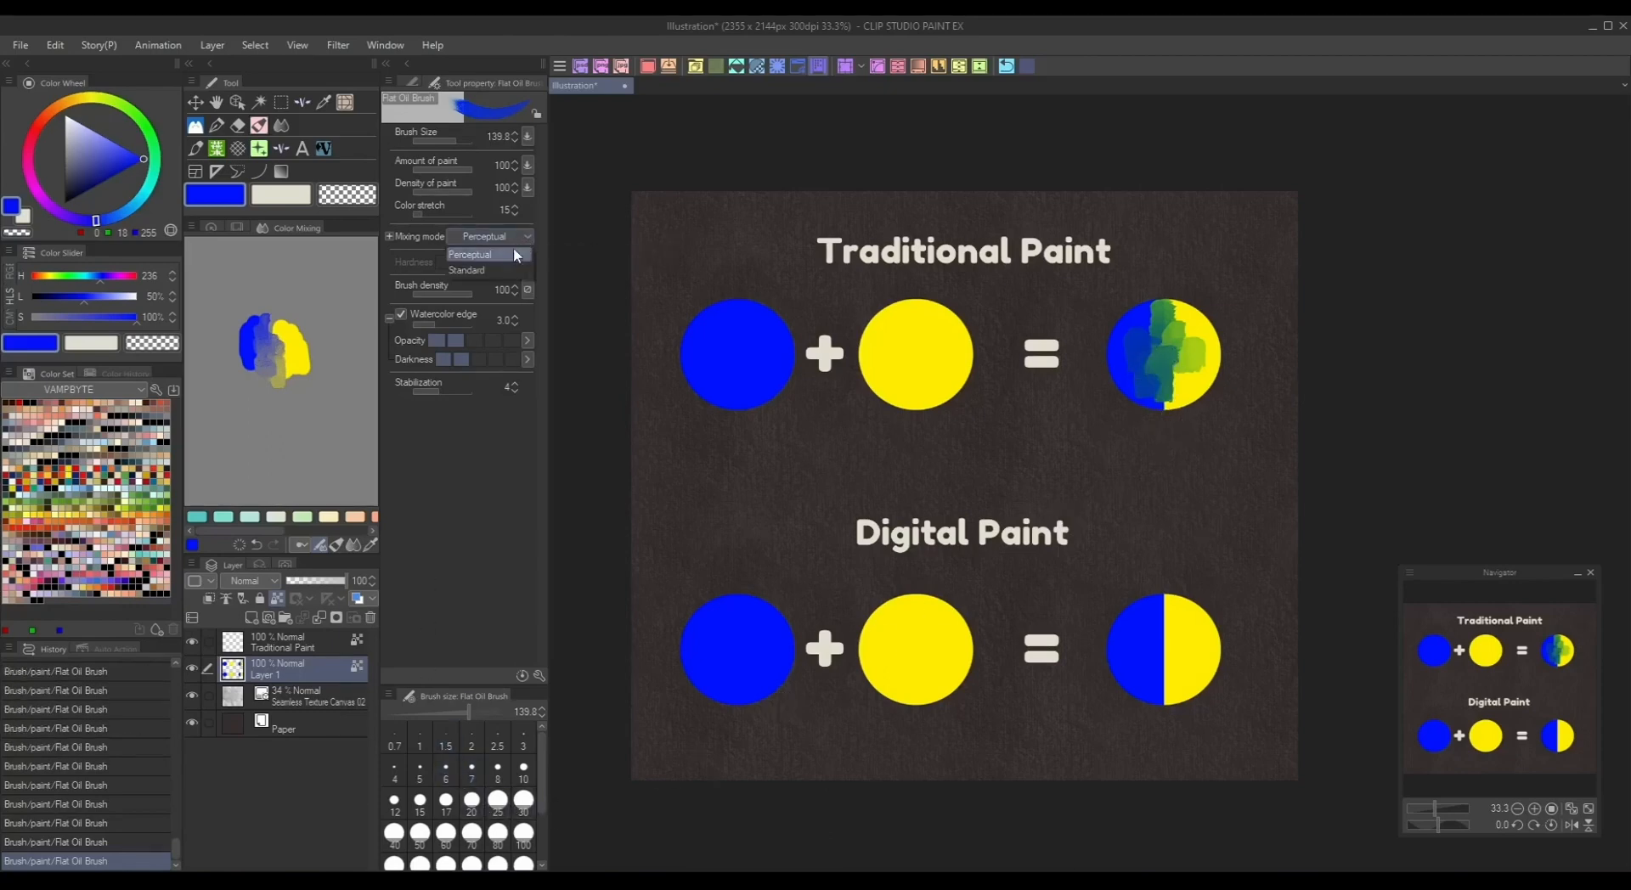
left_click(466, 270)
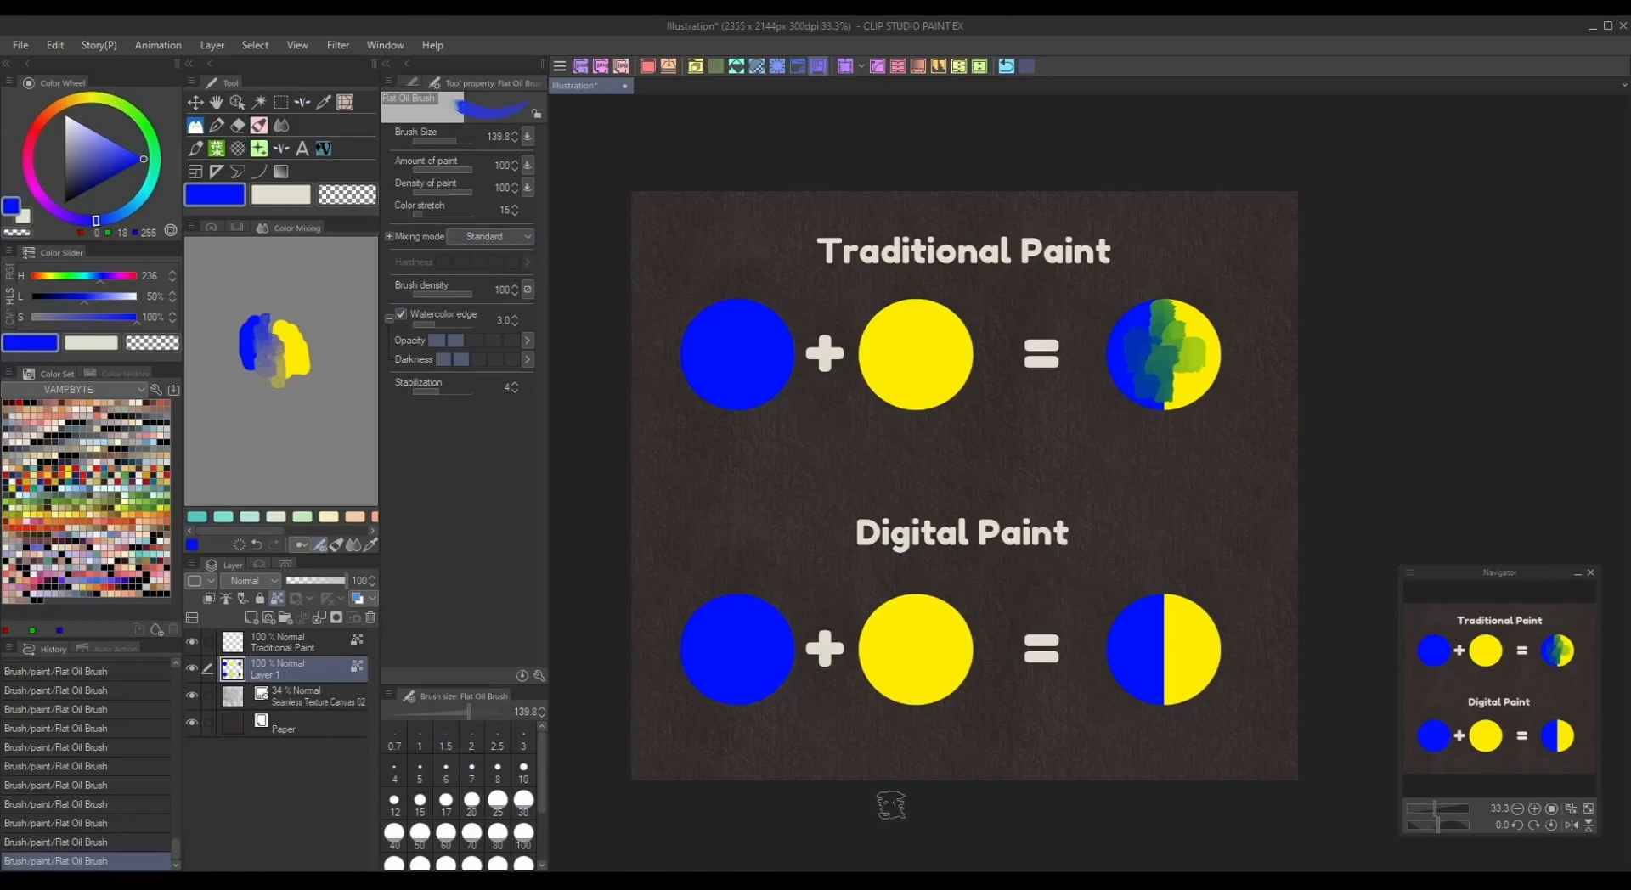
mouse_move(1150, 588)
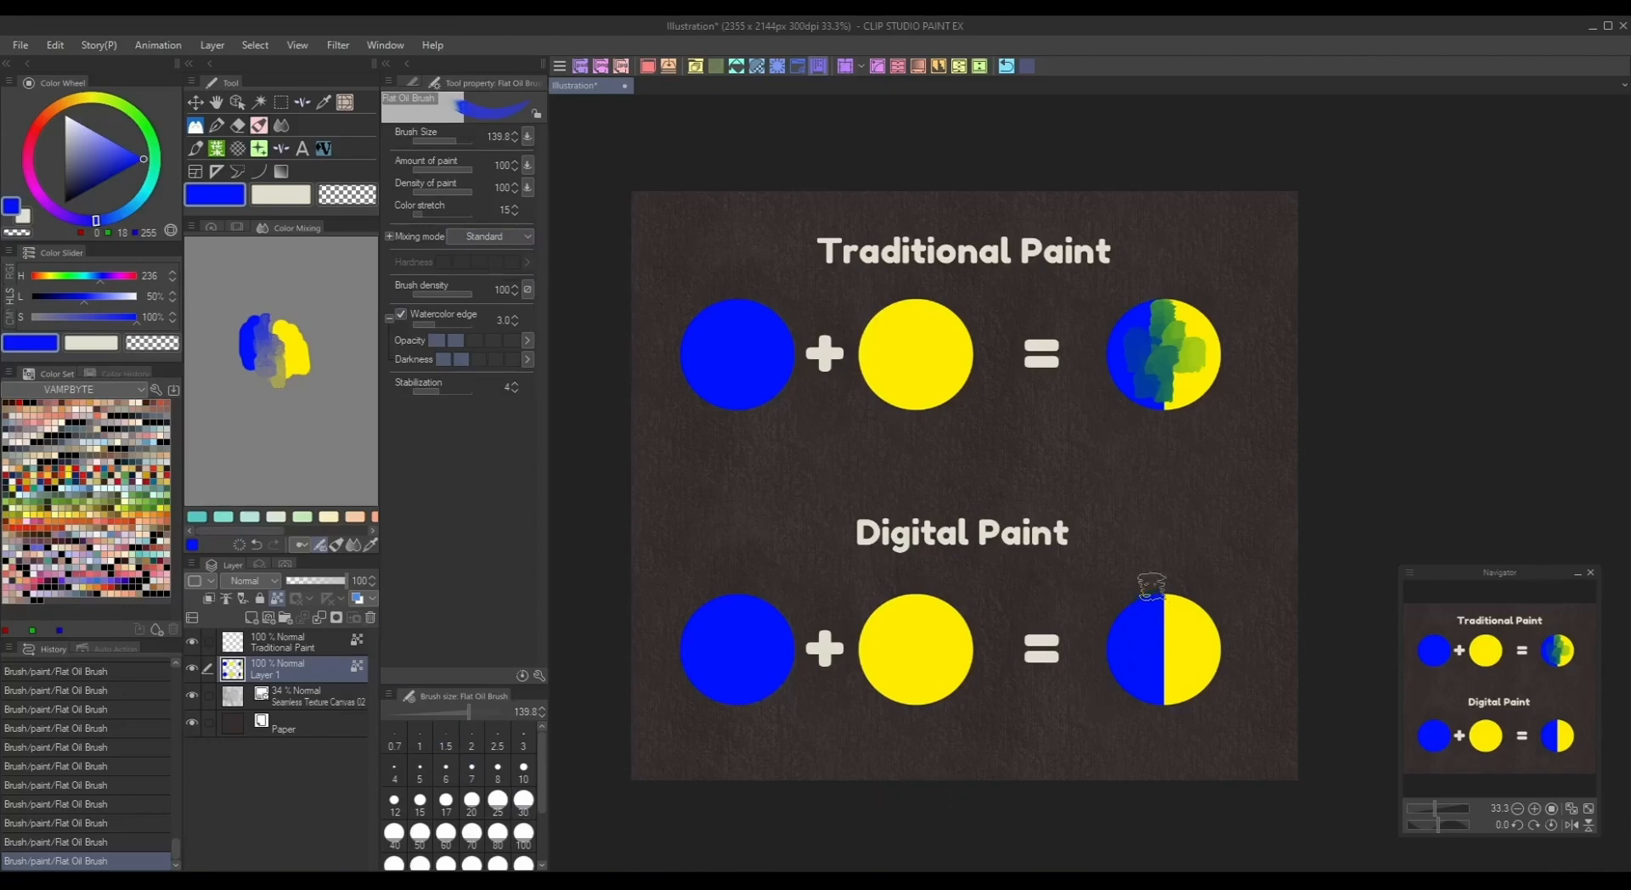
left_click_drag(1155, 593, 1165, 687)
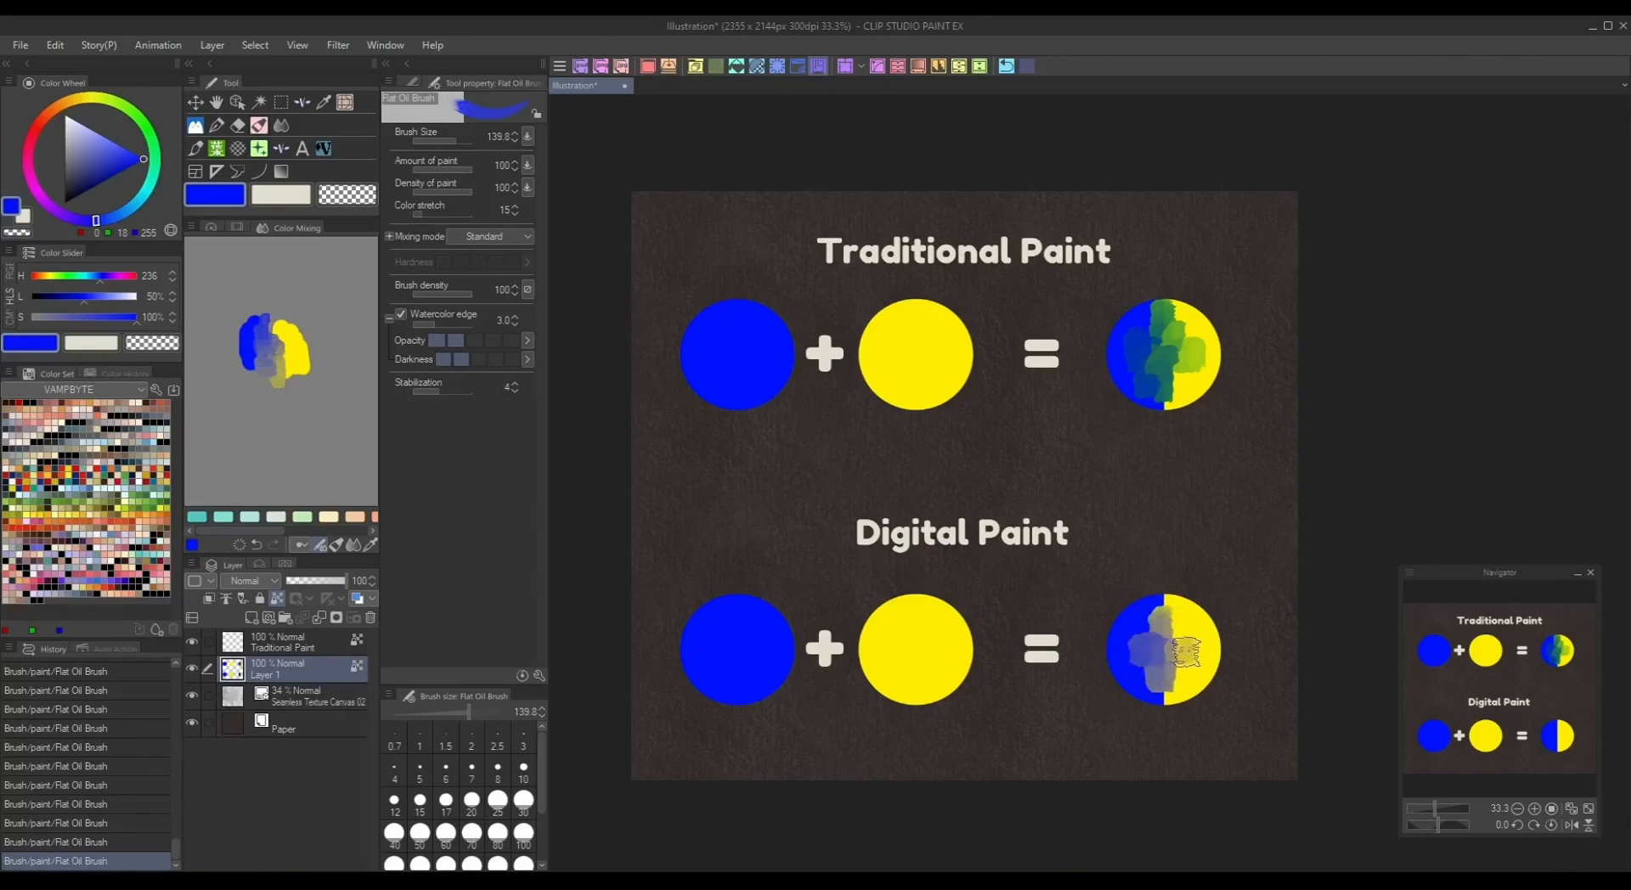
left_click_drag(1165, 645, 1155, 660)
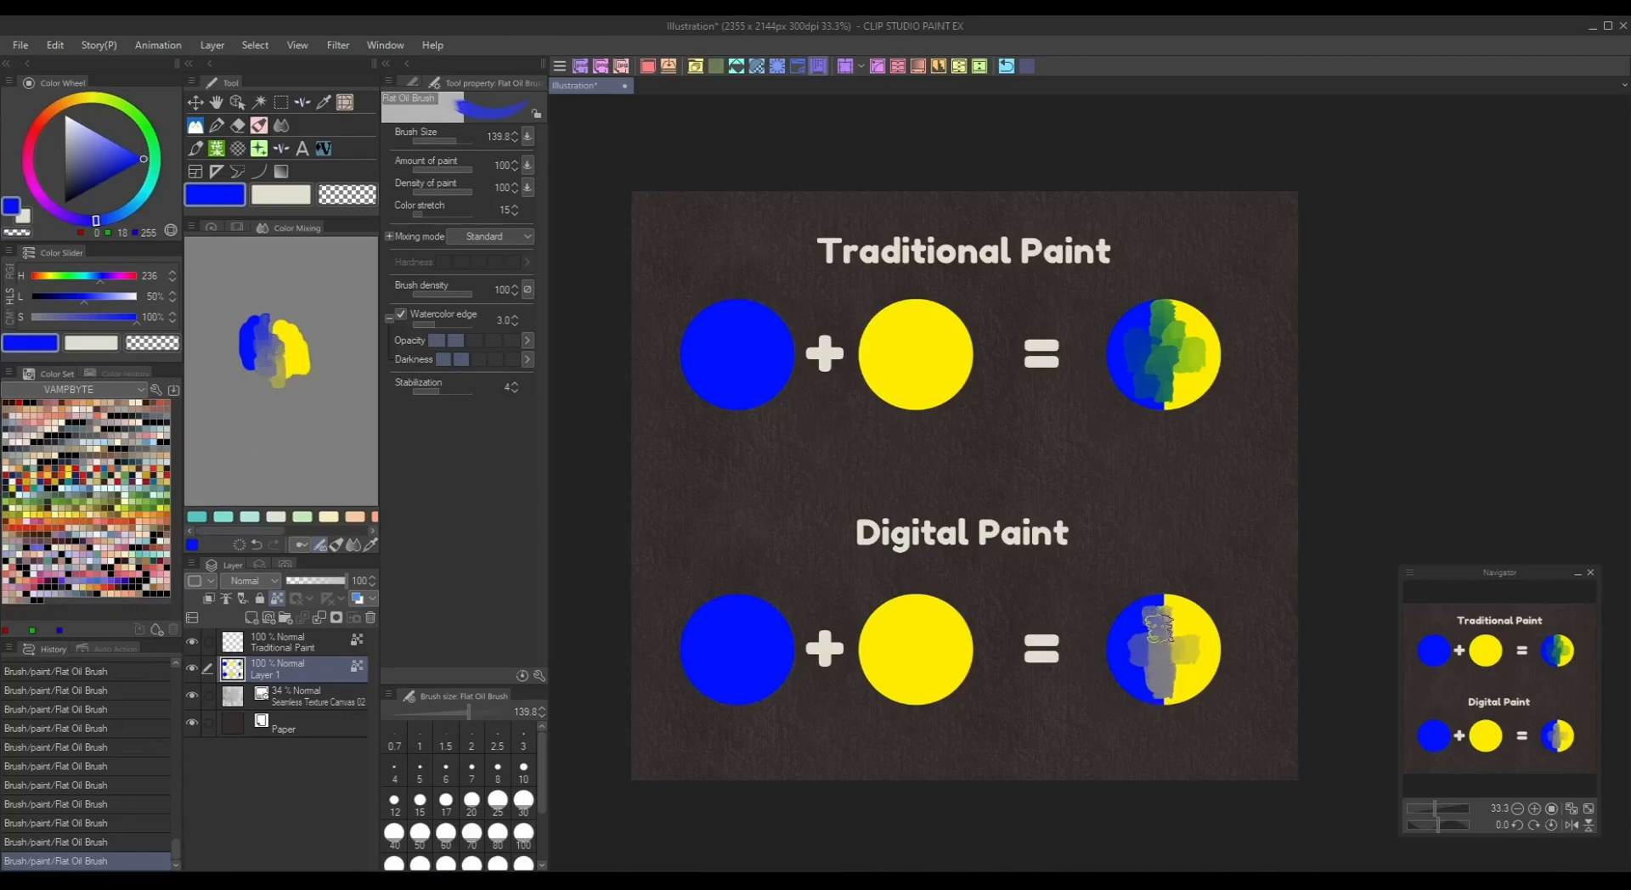
left_click_drag(1165, 635, 1187, 676)
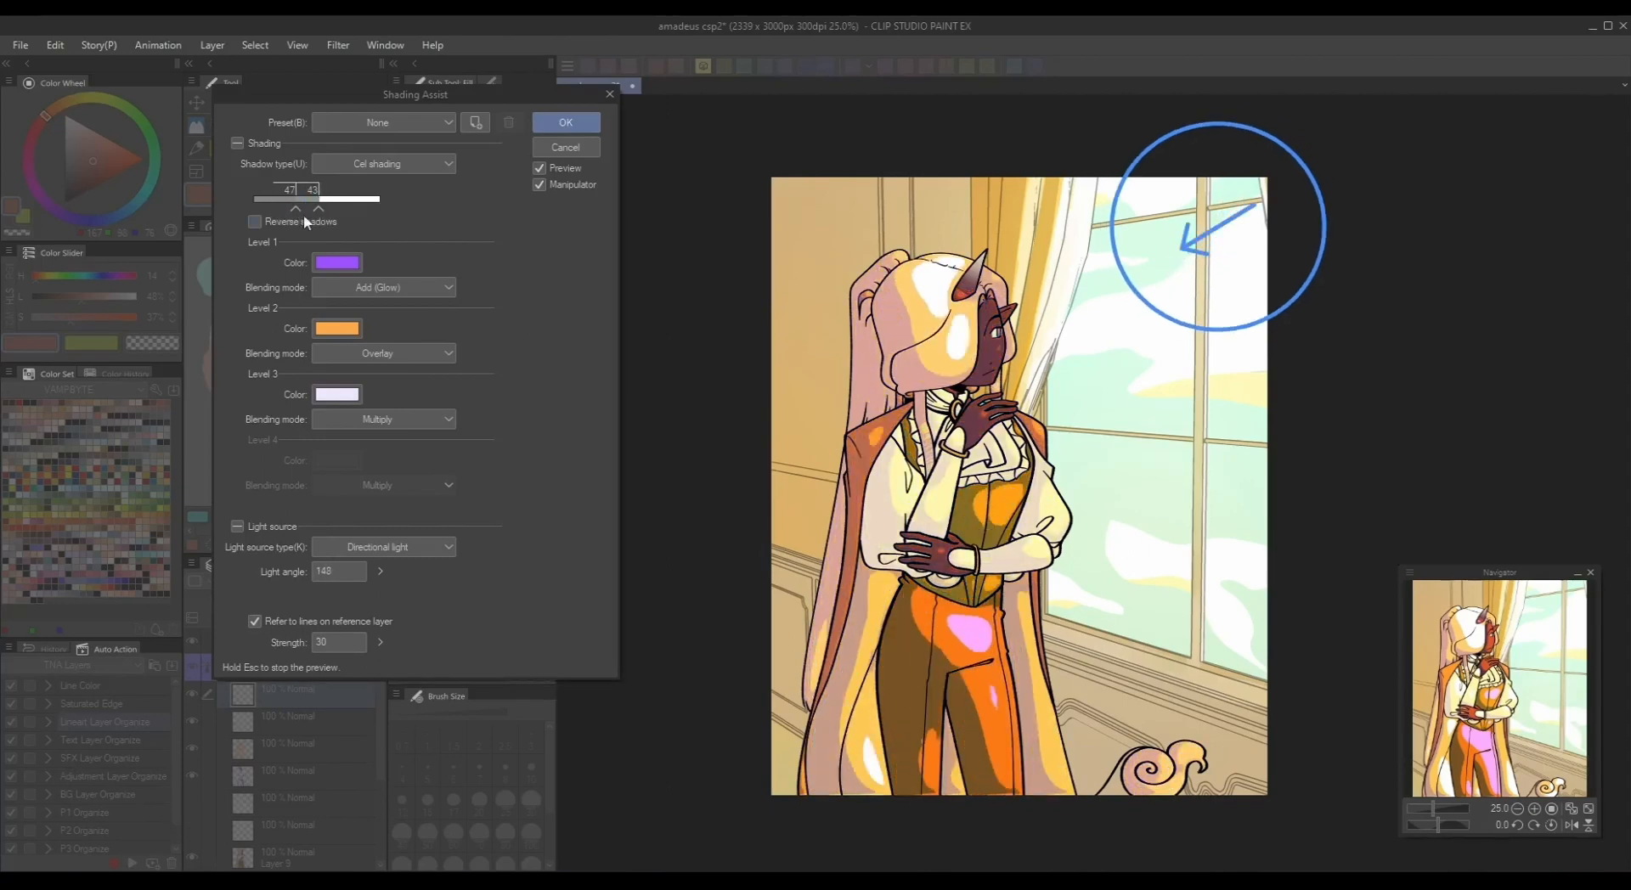
- Compare Smooth and Cel shading, then set Normal blend and new colours for the tone levels
left_click(384, 163)
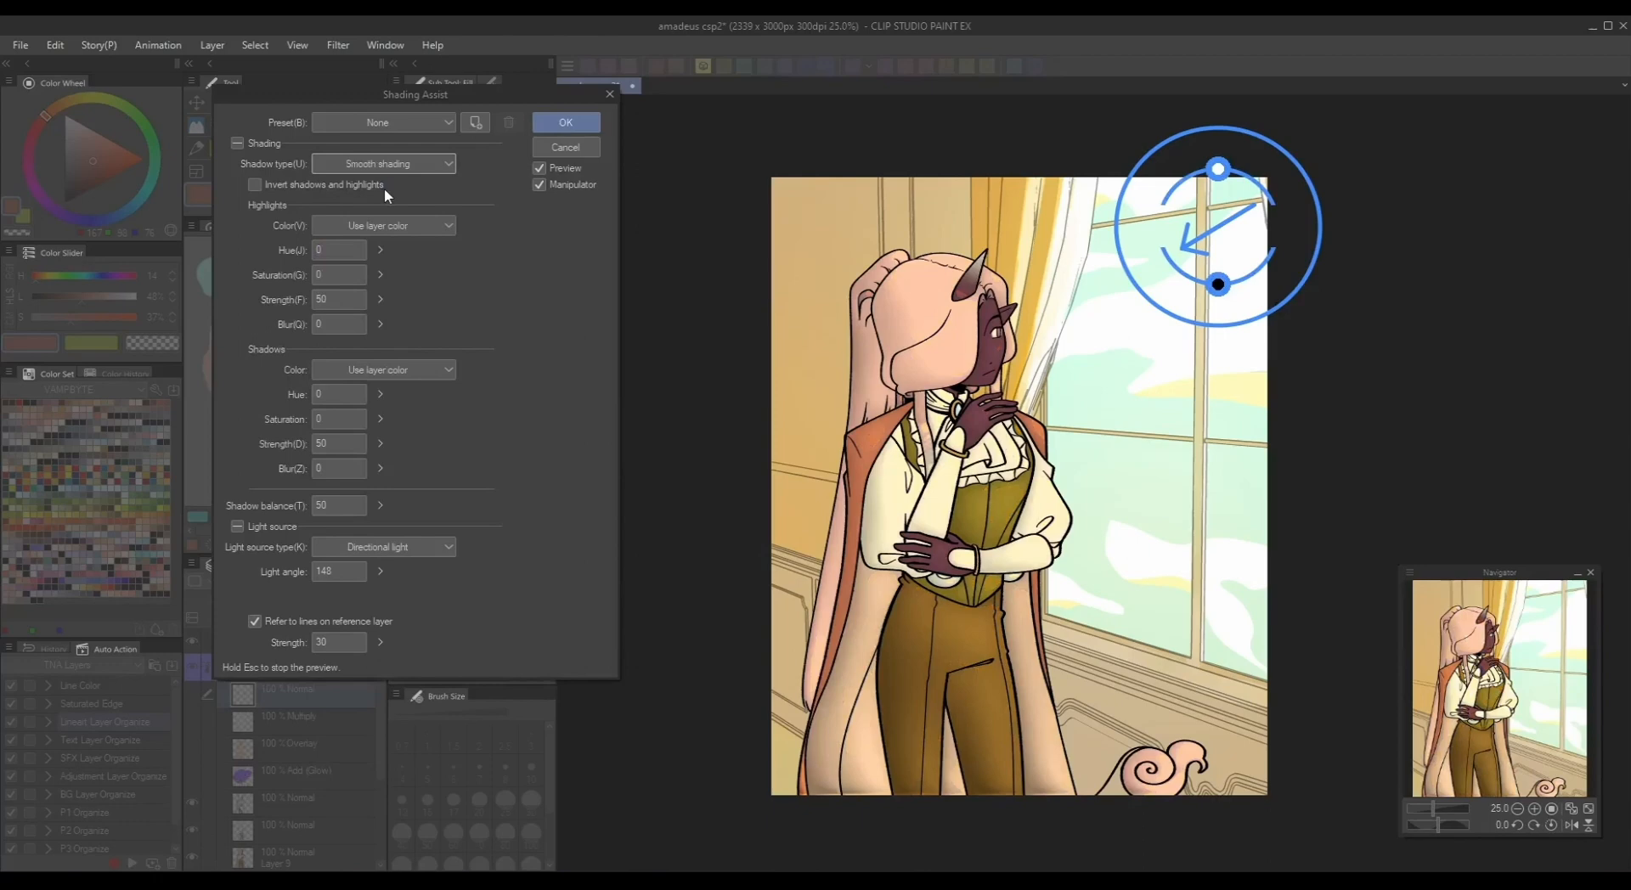
left_click(383, 163)
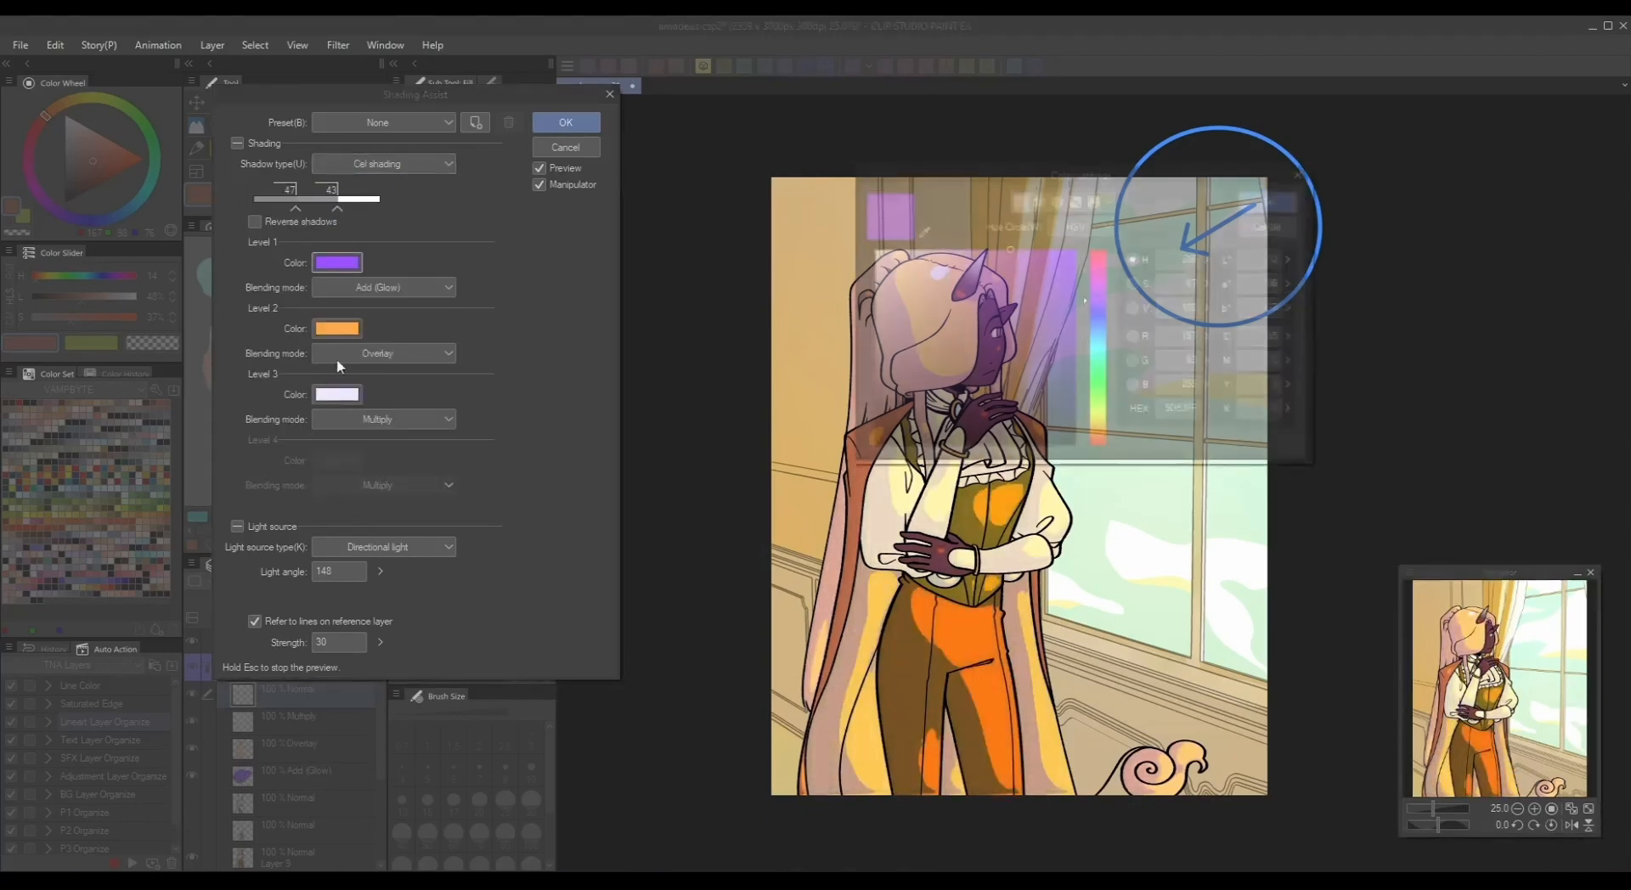
left_click(382, 287)
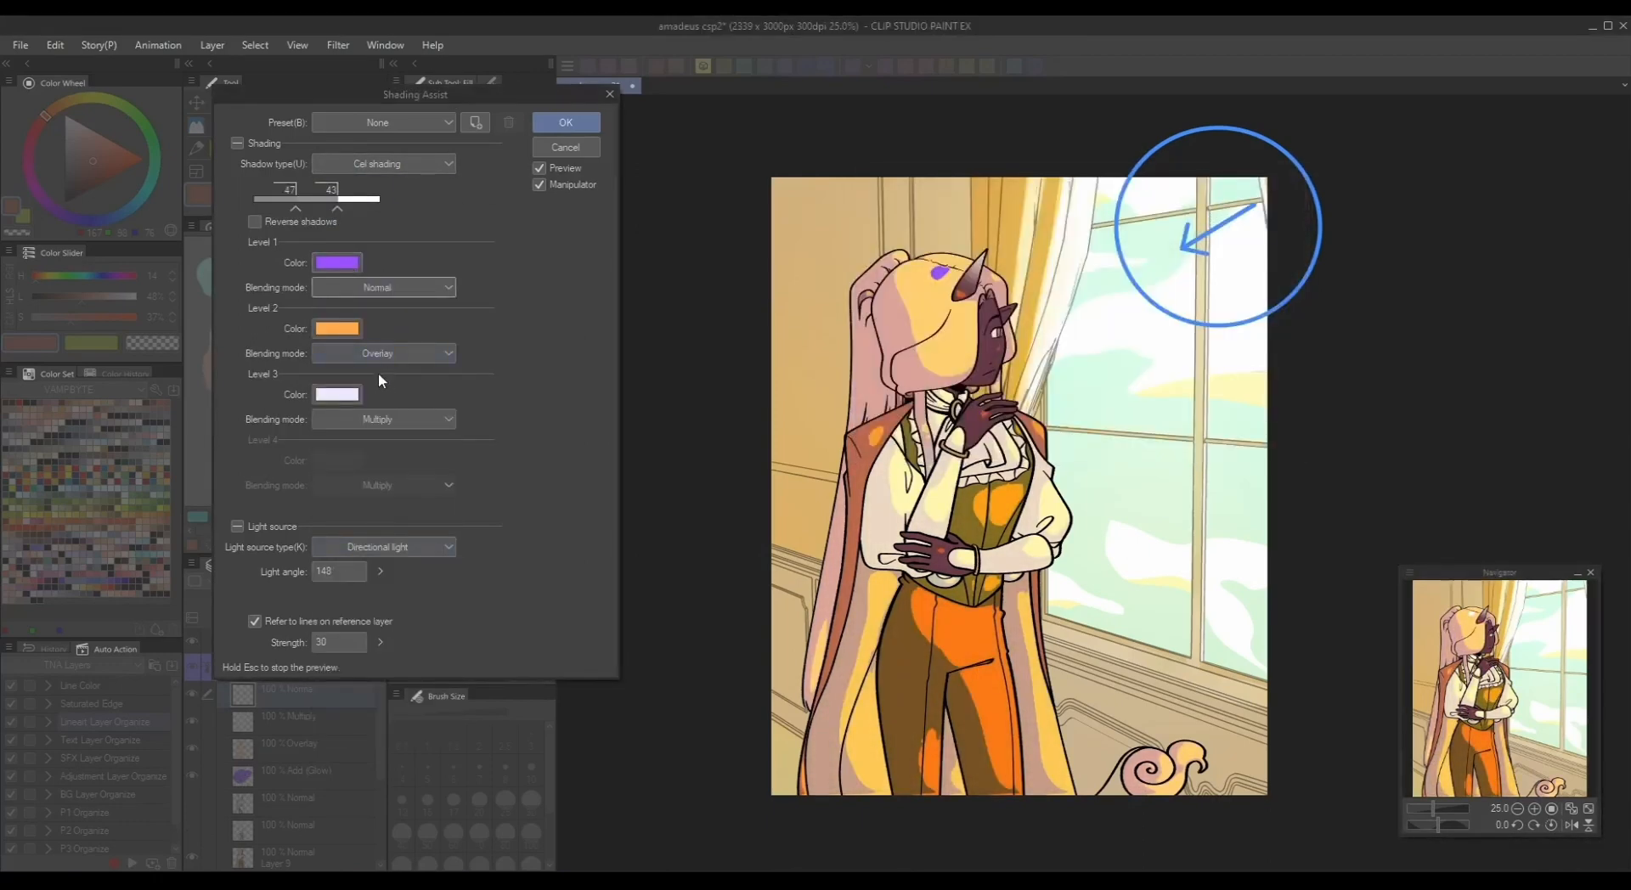
left_click(336, 328)
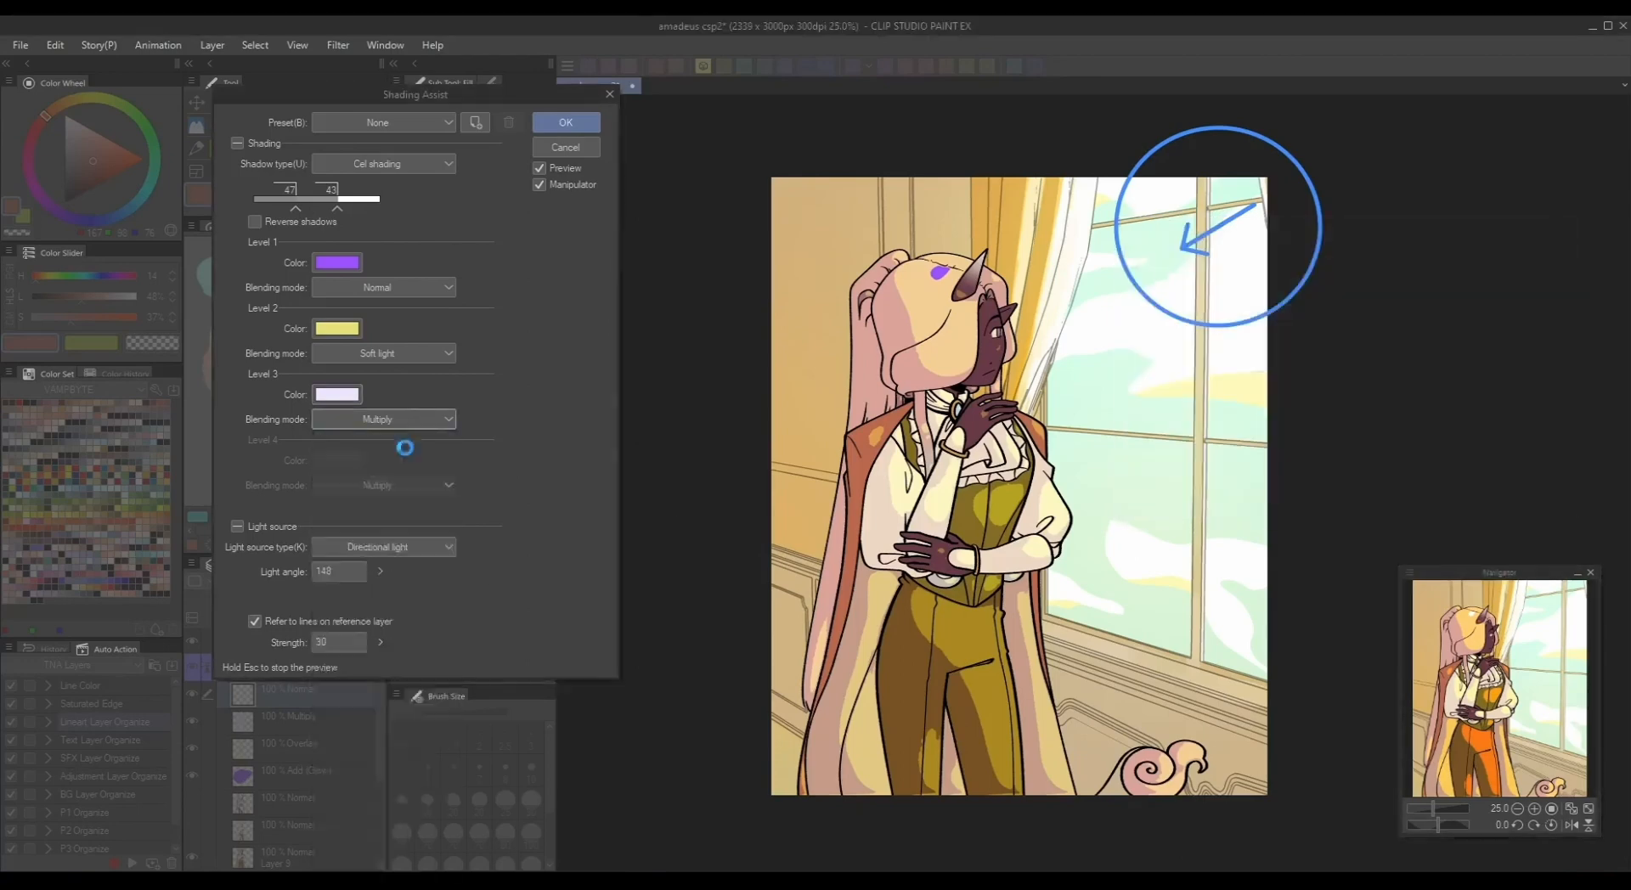
left_click(384, 419)
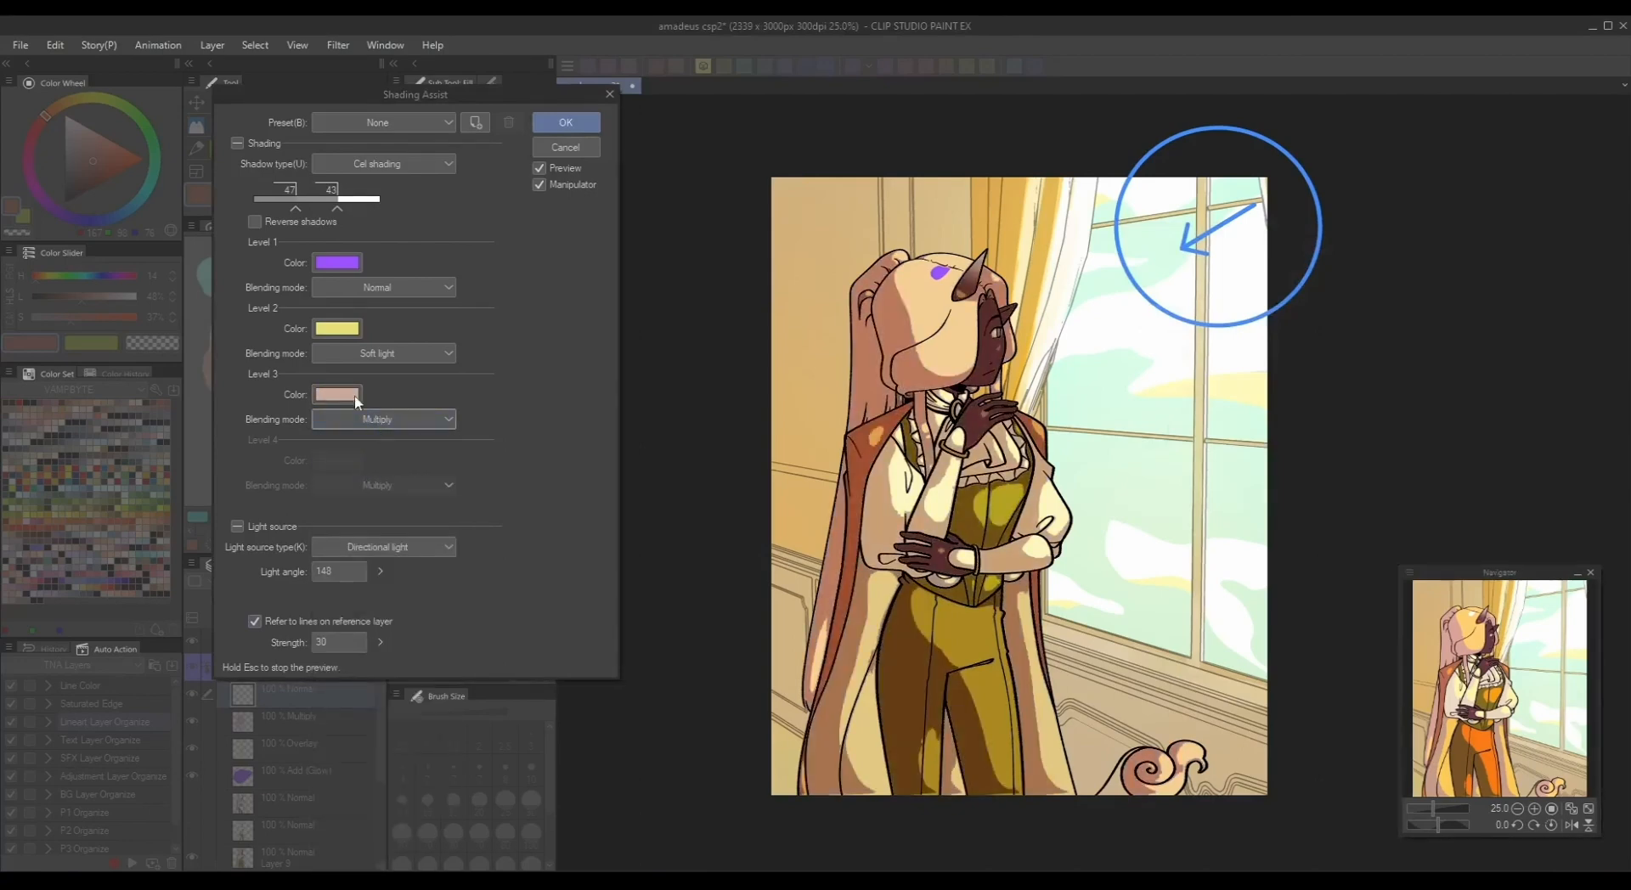
left_click(337, 395)
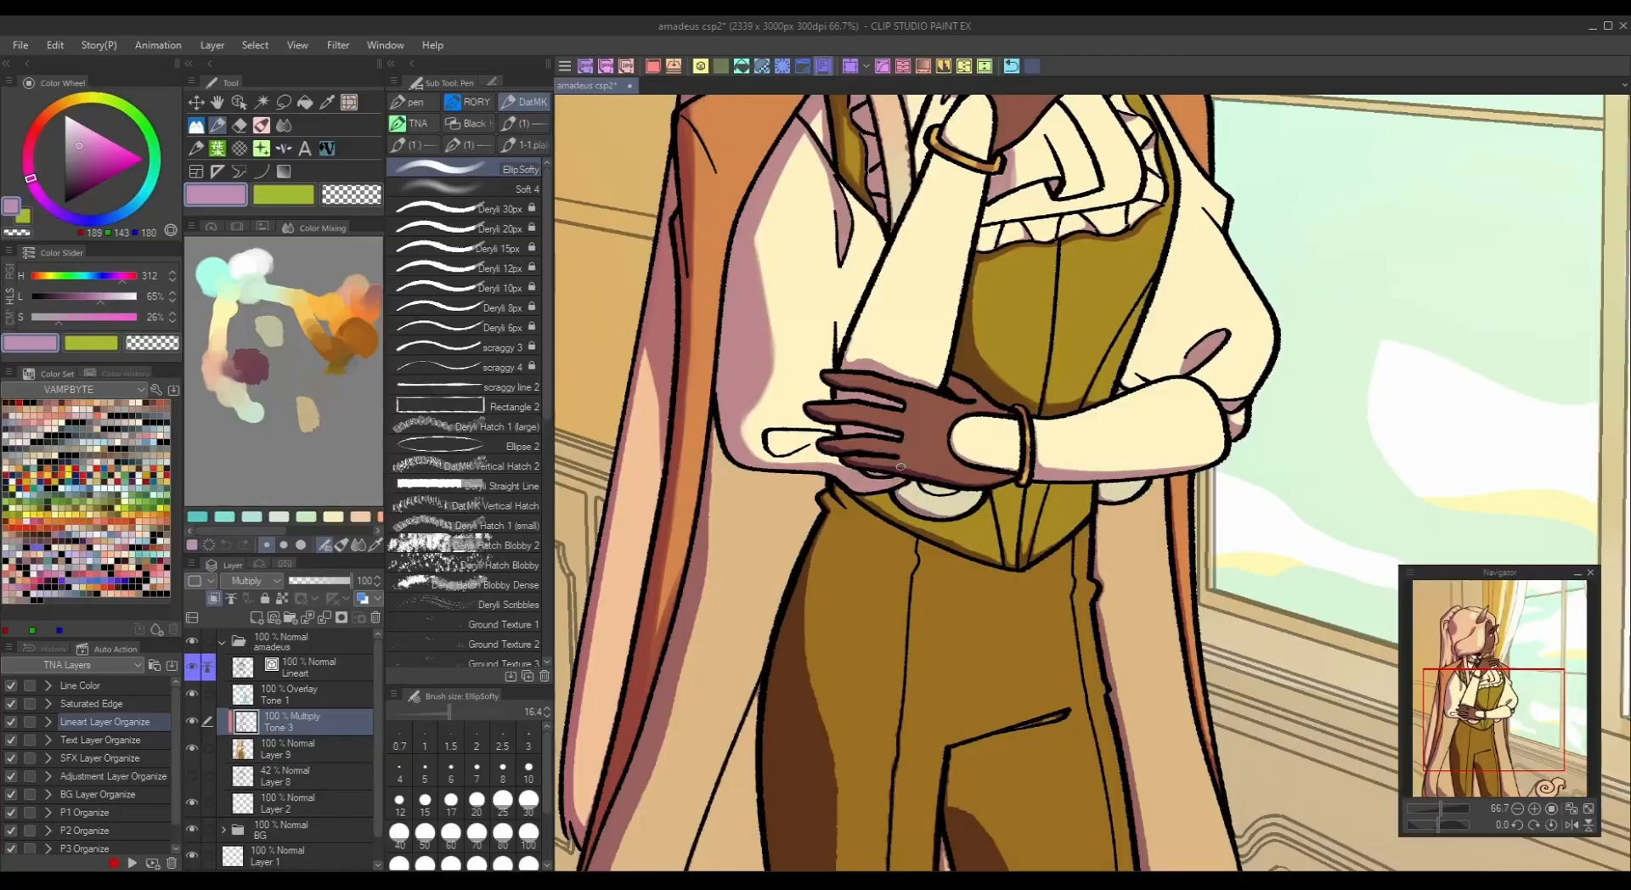
left_click(673, 85)
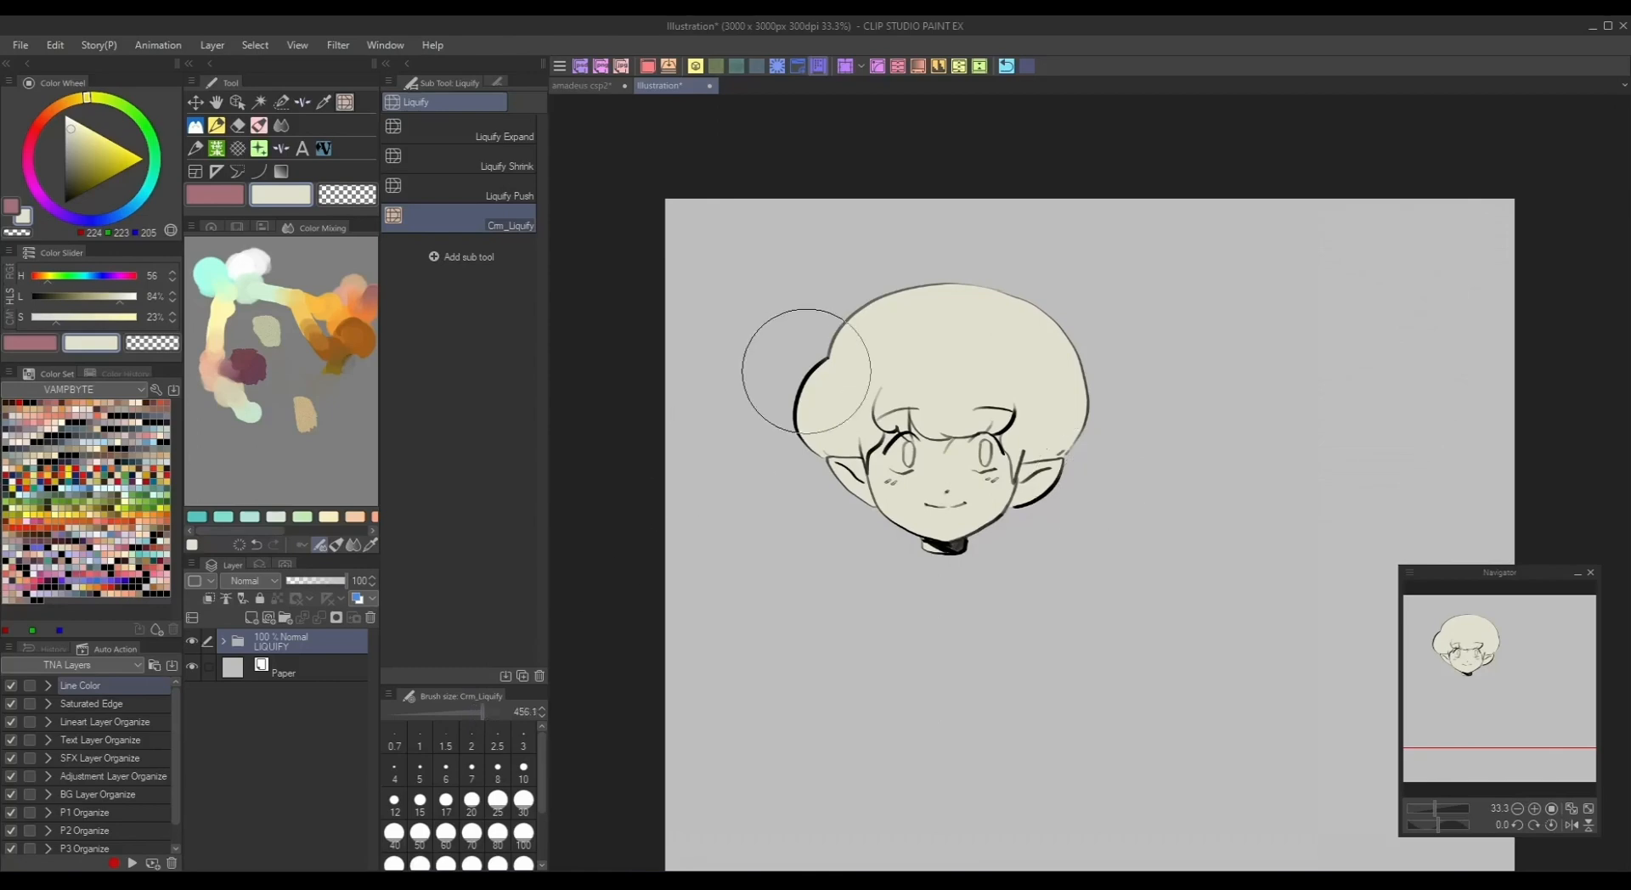
- Push the hair outward on the head's left side with Liquify
left_click_drag(801, 374, 992, 240)
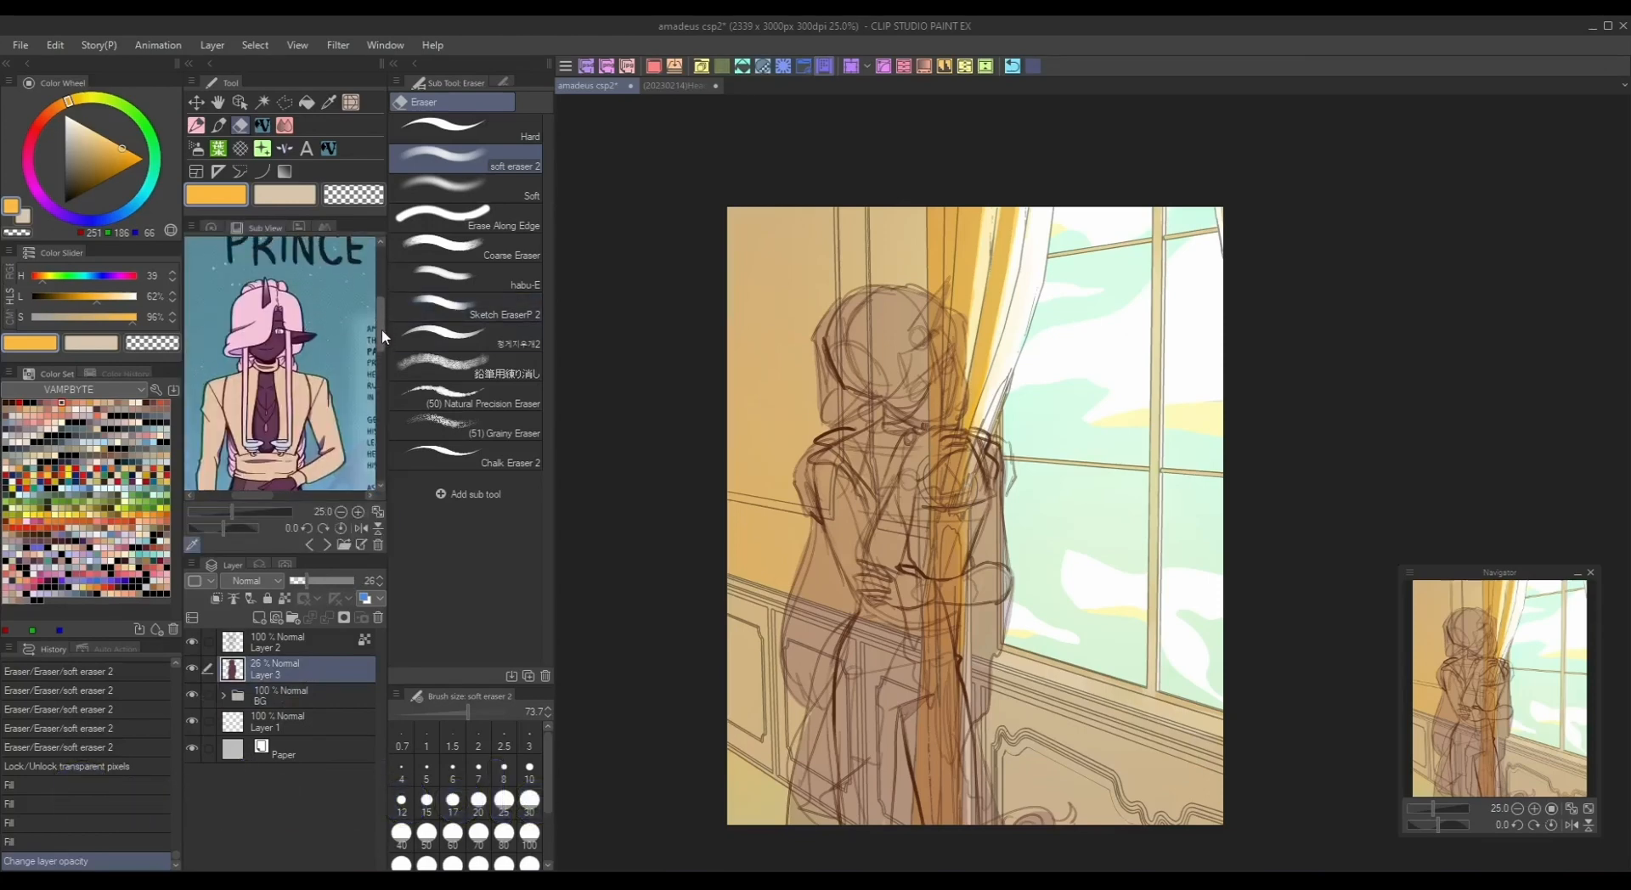
- Switch to the amadeus window-scene document tab
left_click(769, 85)
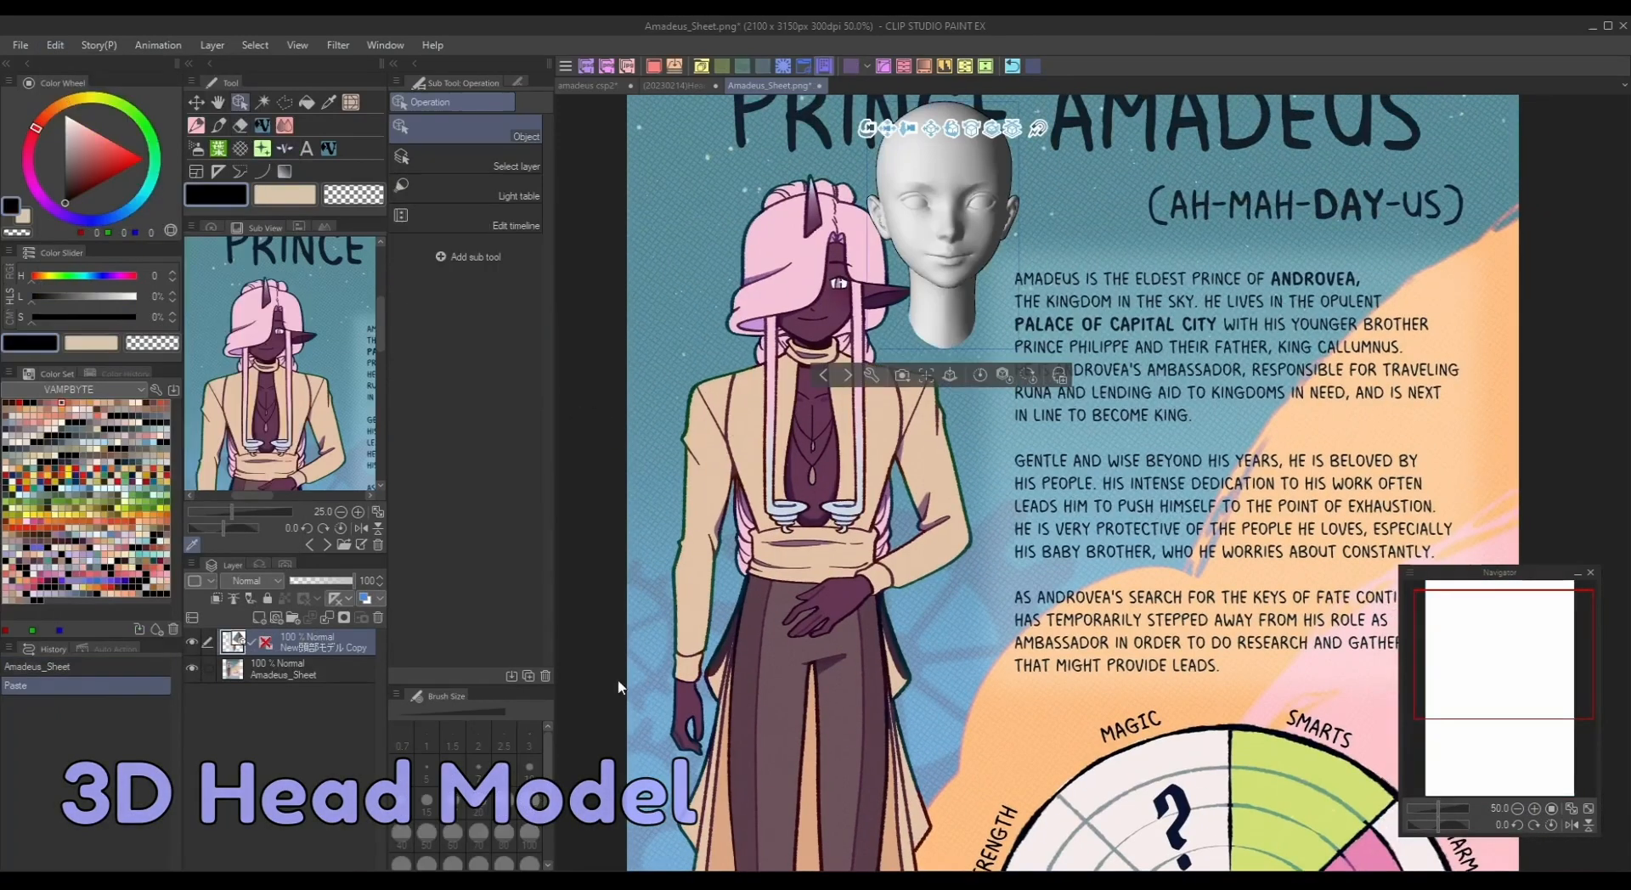
- Position the 3D head, then adjust eye slant and width, neck, head circumference and lighting
left_click_drag(937, 208, 1118, 369)
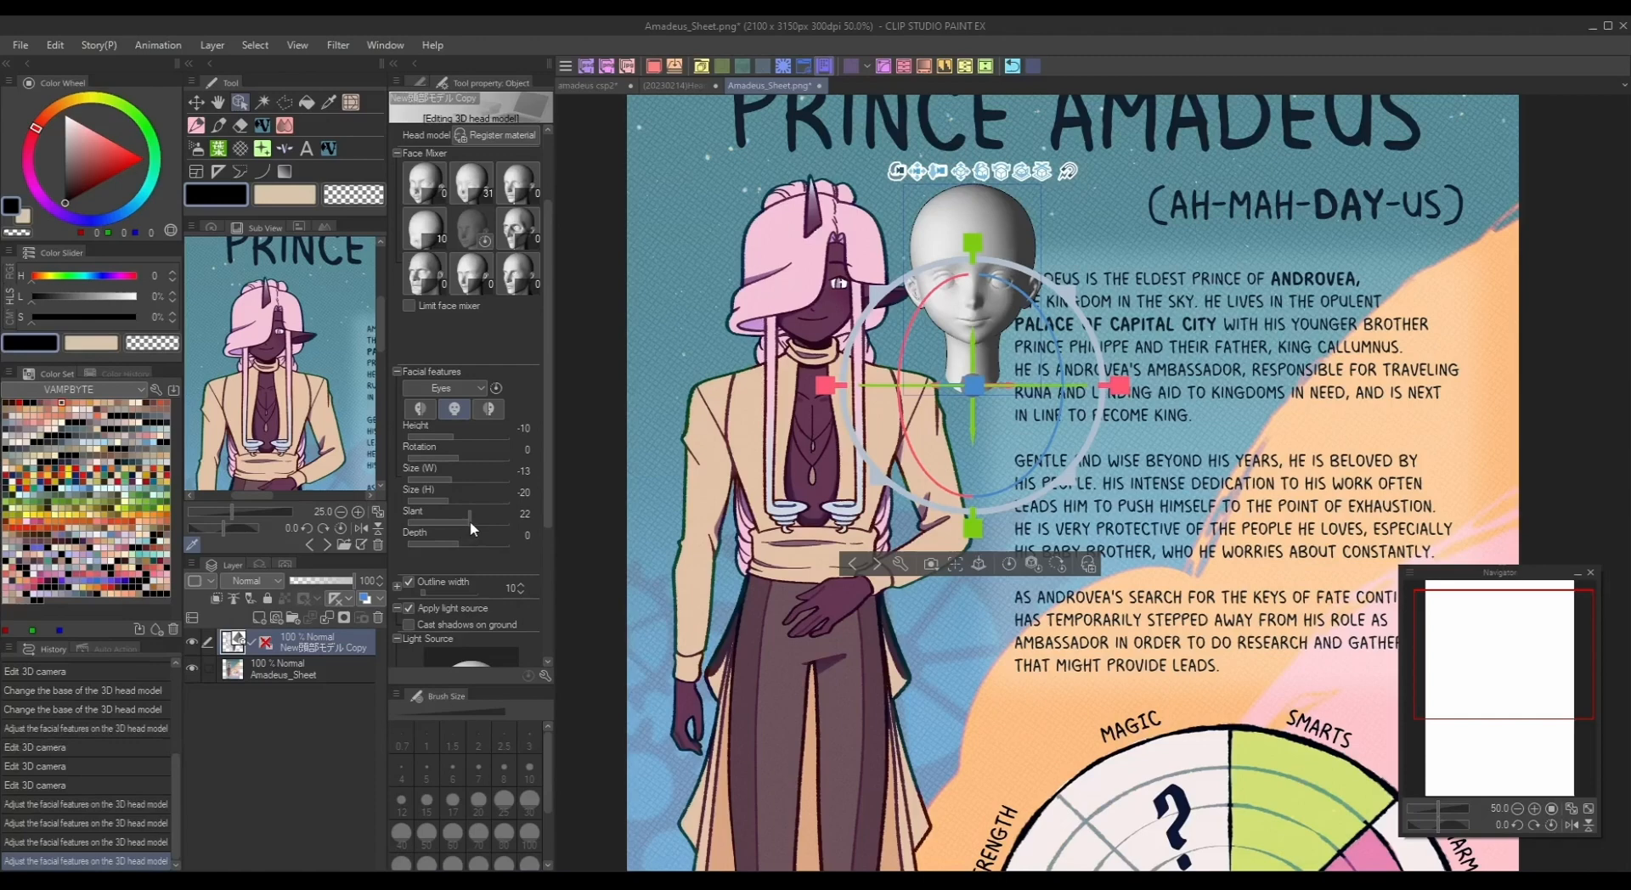
left_click(448, 387)
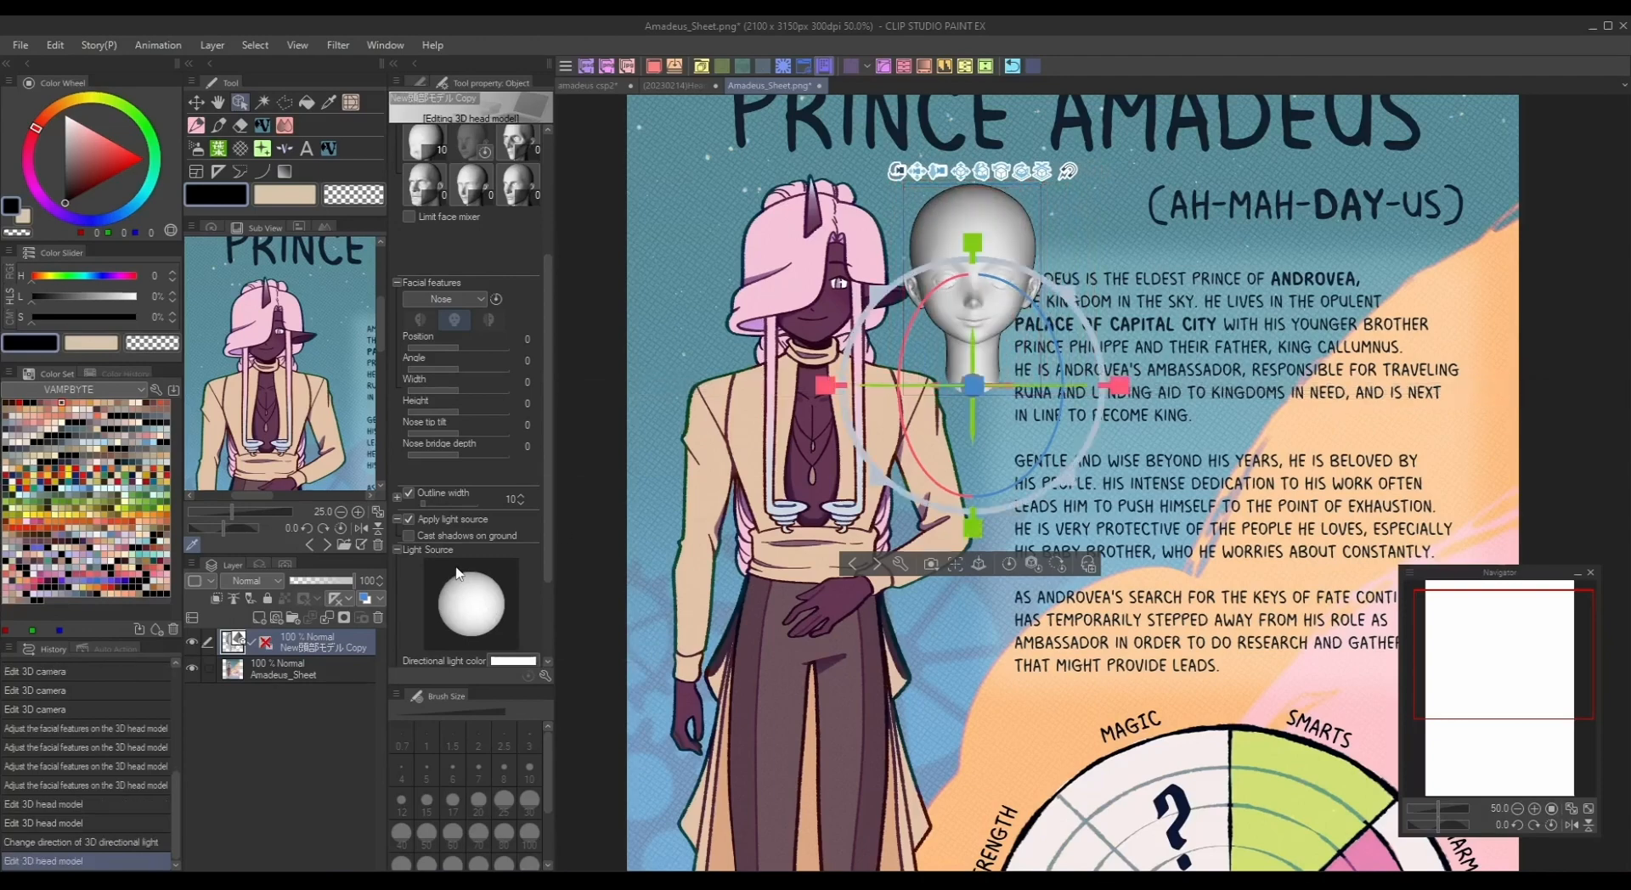
left_click(448, 300)
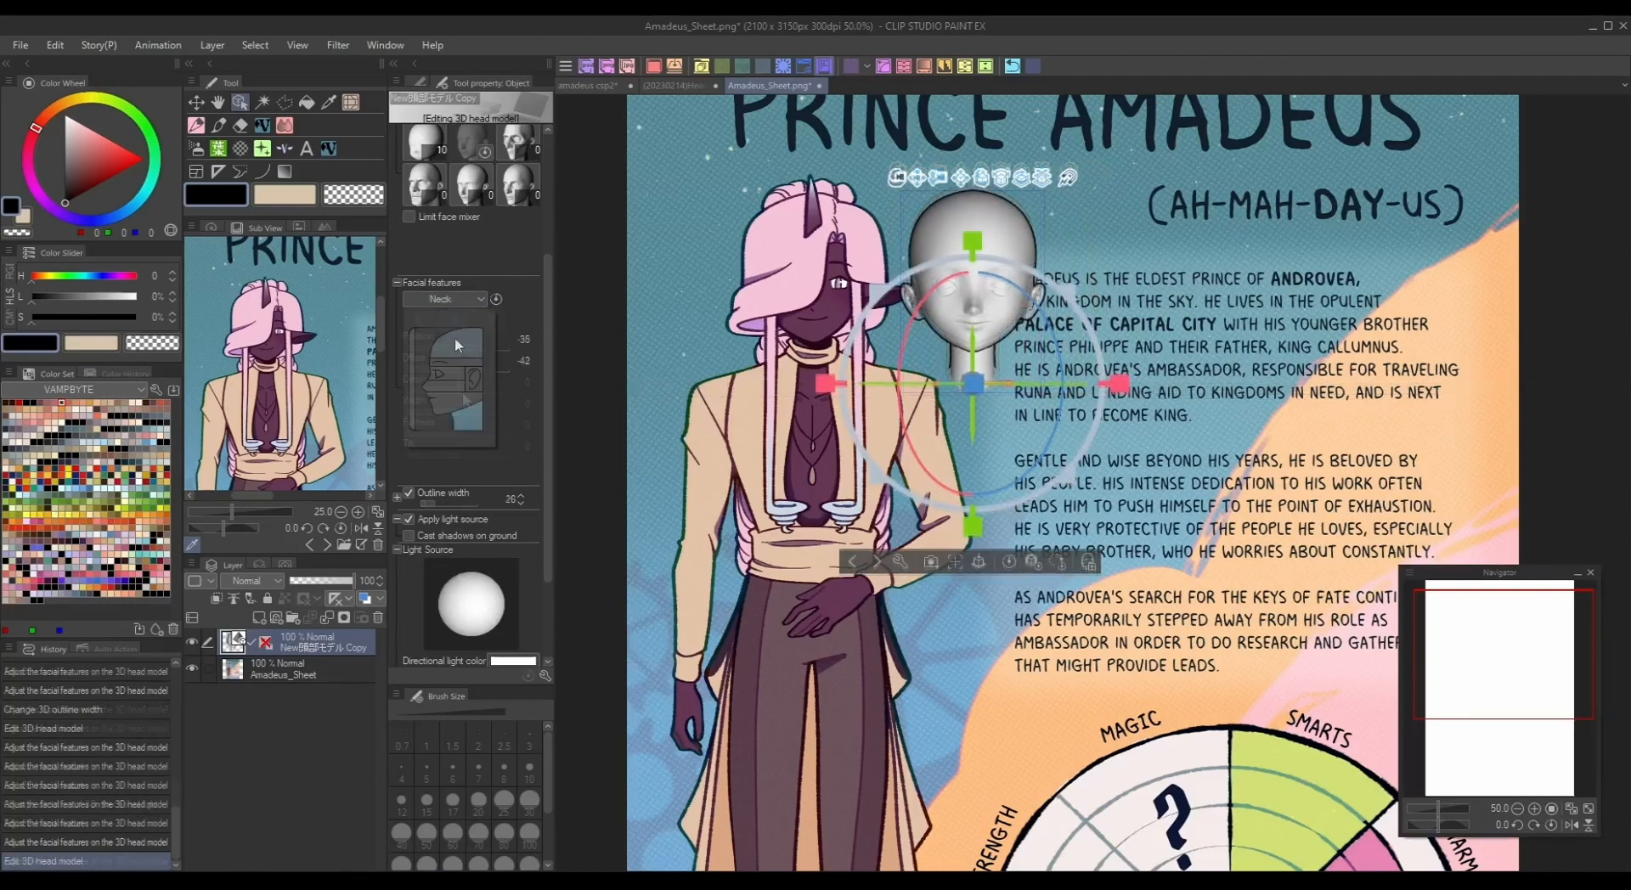
left_click(450, 300)
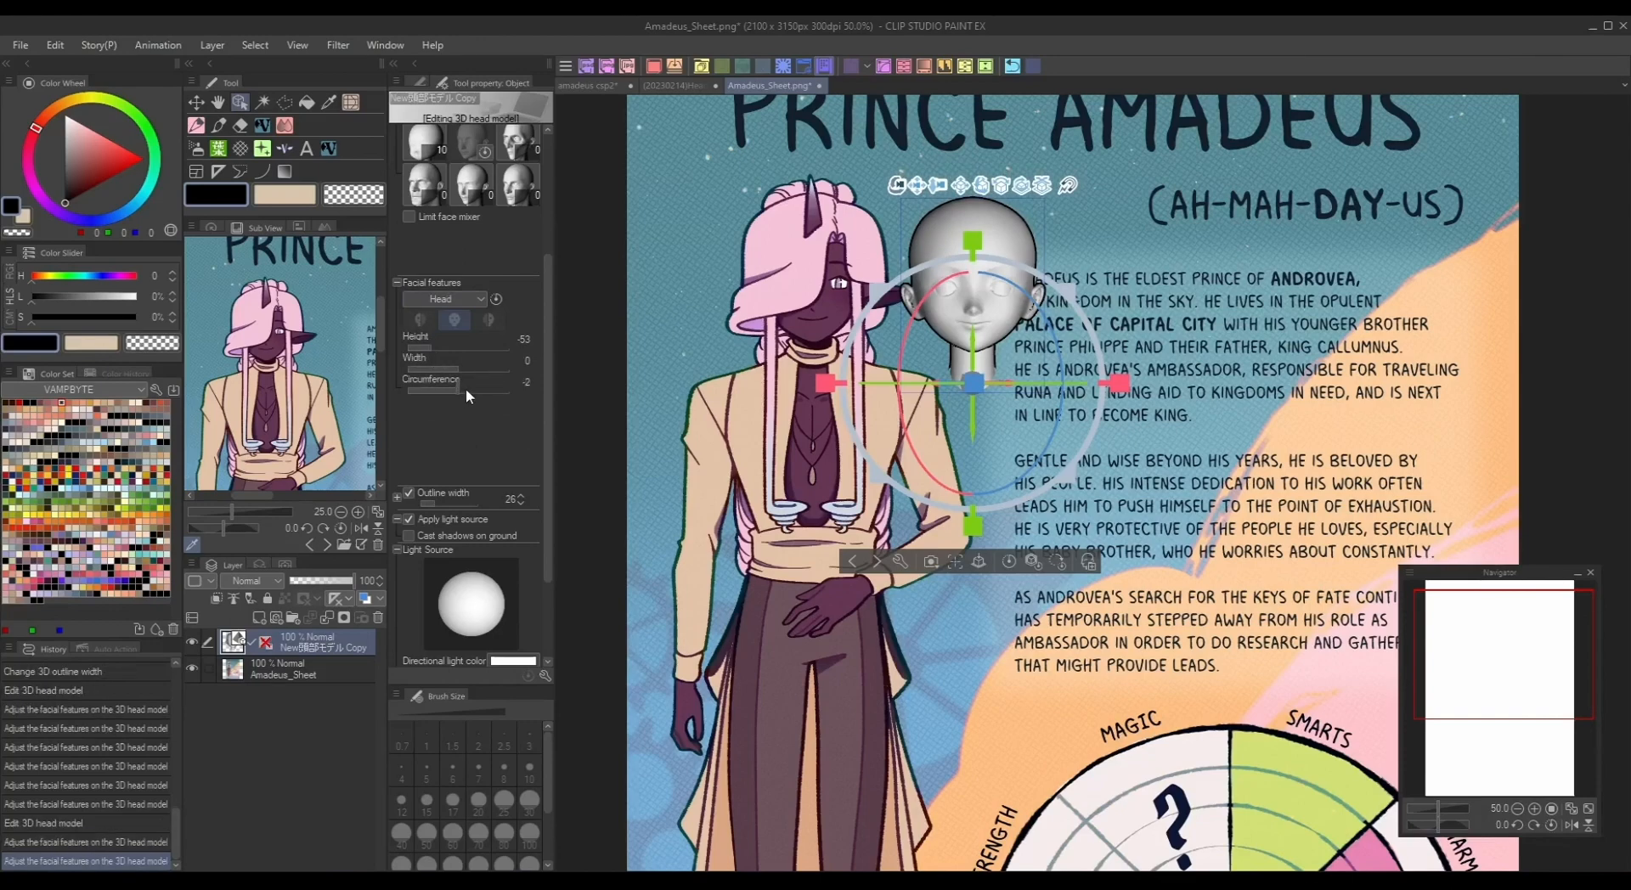
left_click(448, 299)
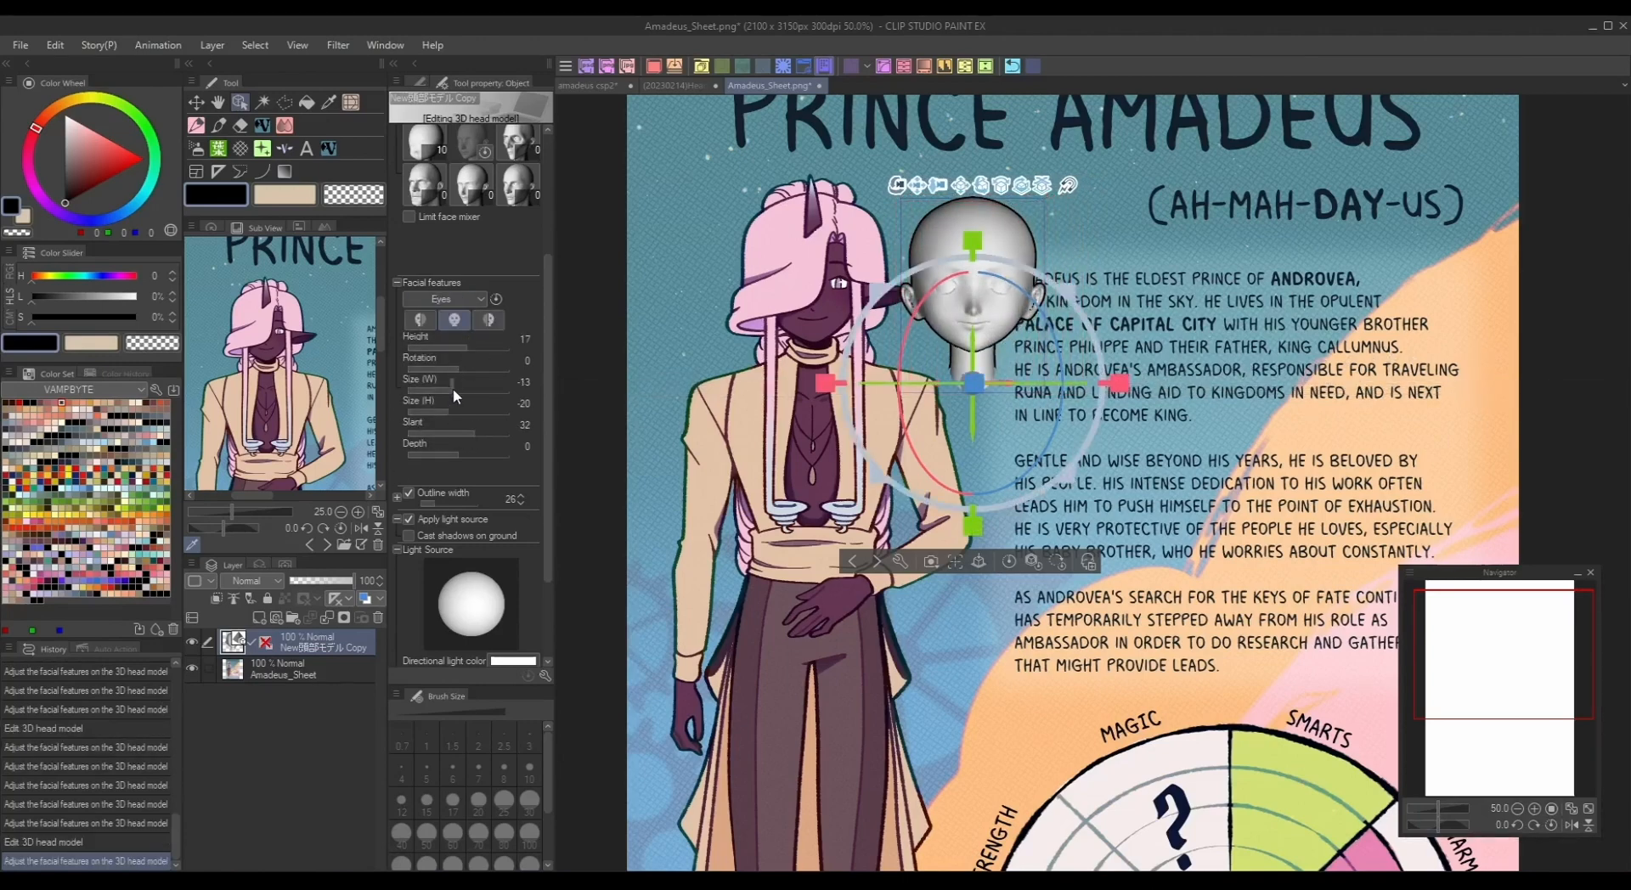
left_click(450, 300)
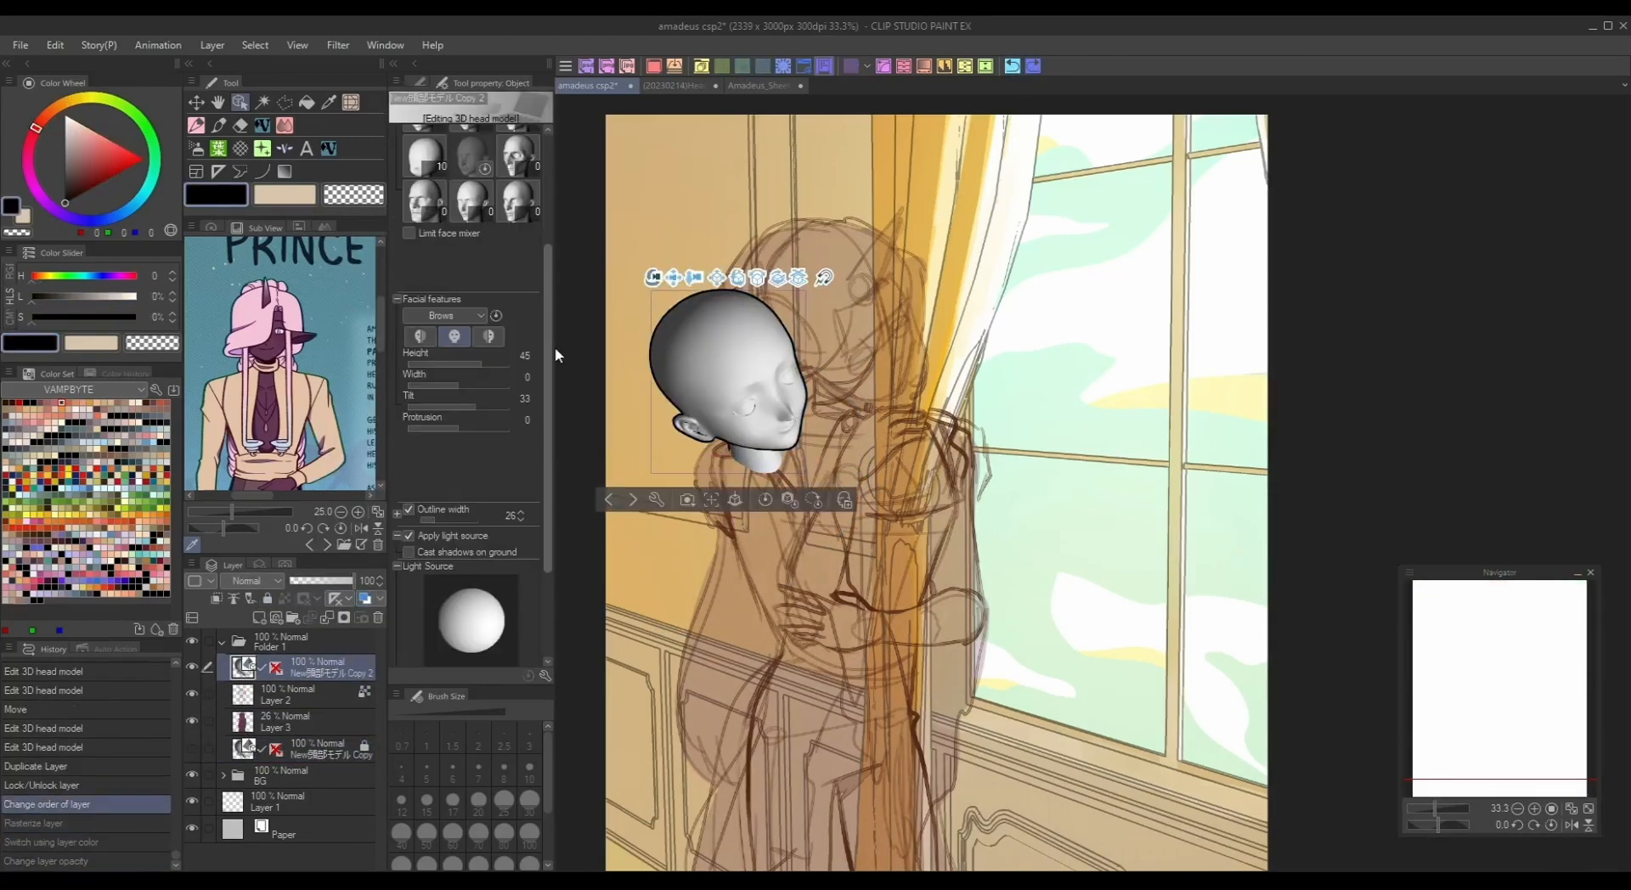
- Copy the customised 3D head layer into the amadeus document
left_click(407, 372)
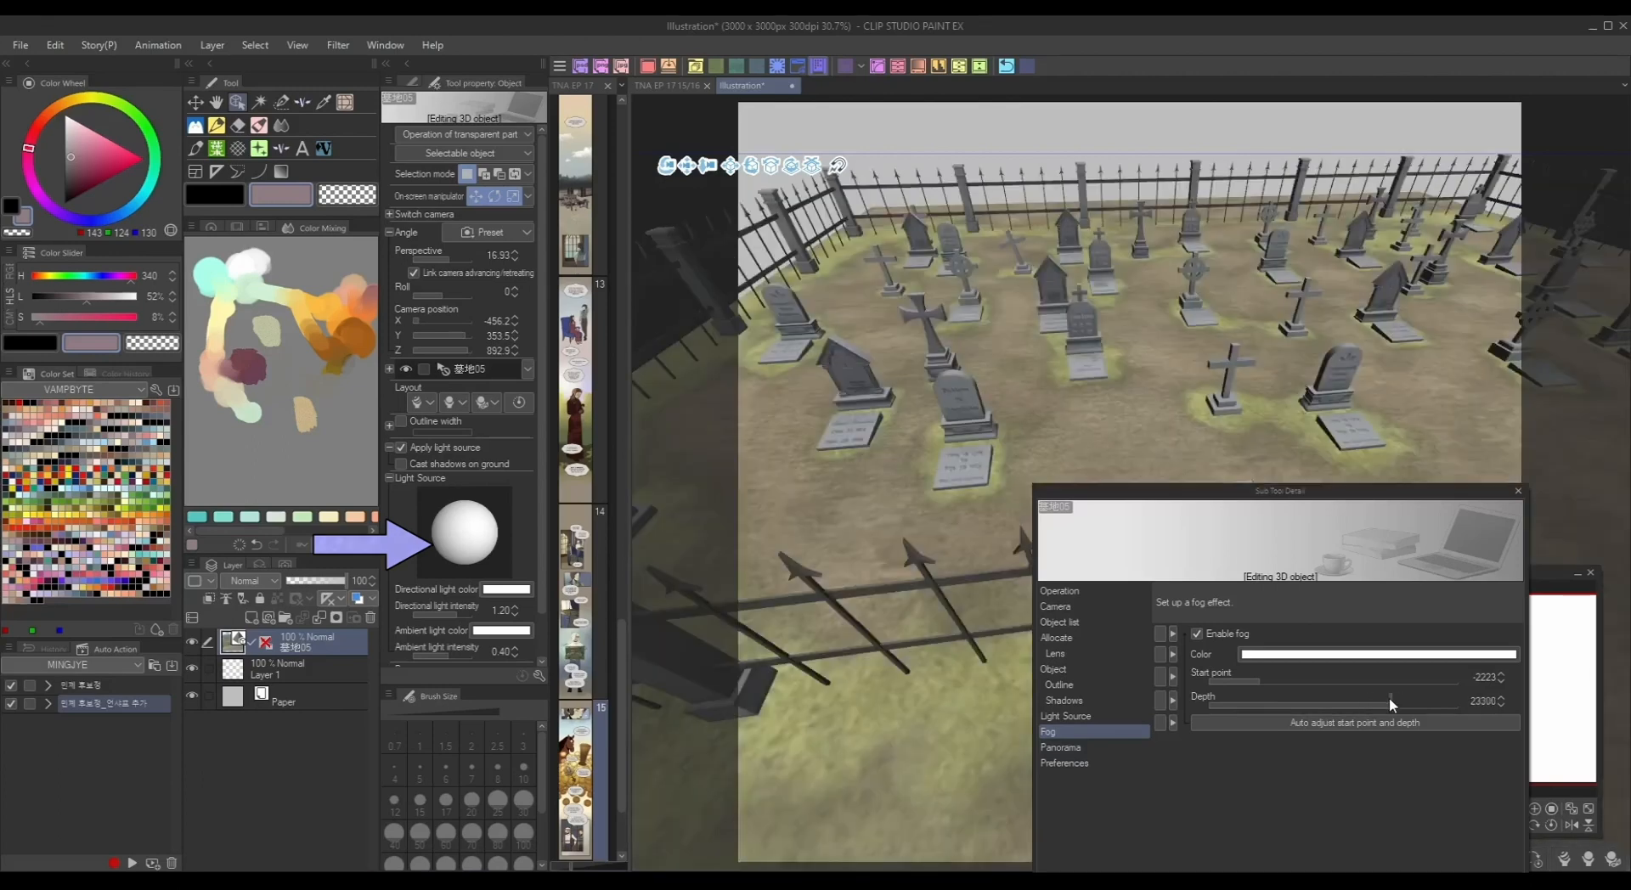
- Adjust the fog Start point and Depth sliders so the fog extends further
left_click_drag(1342, 682, 1280, 684)
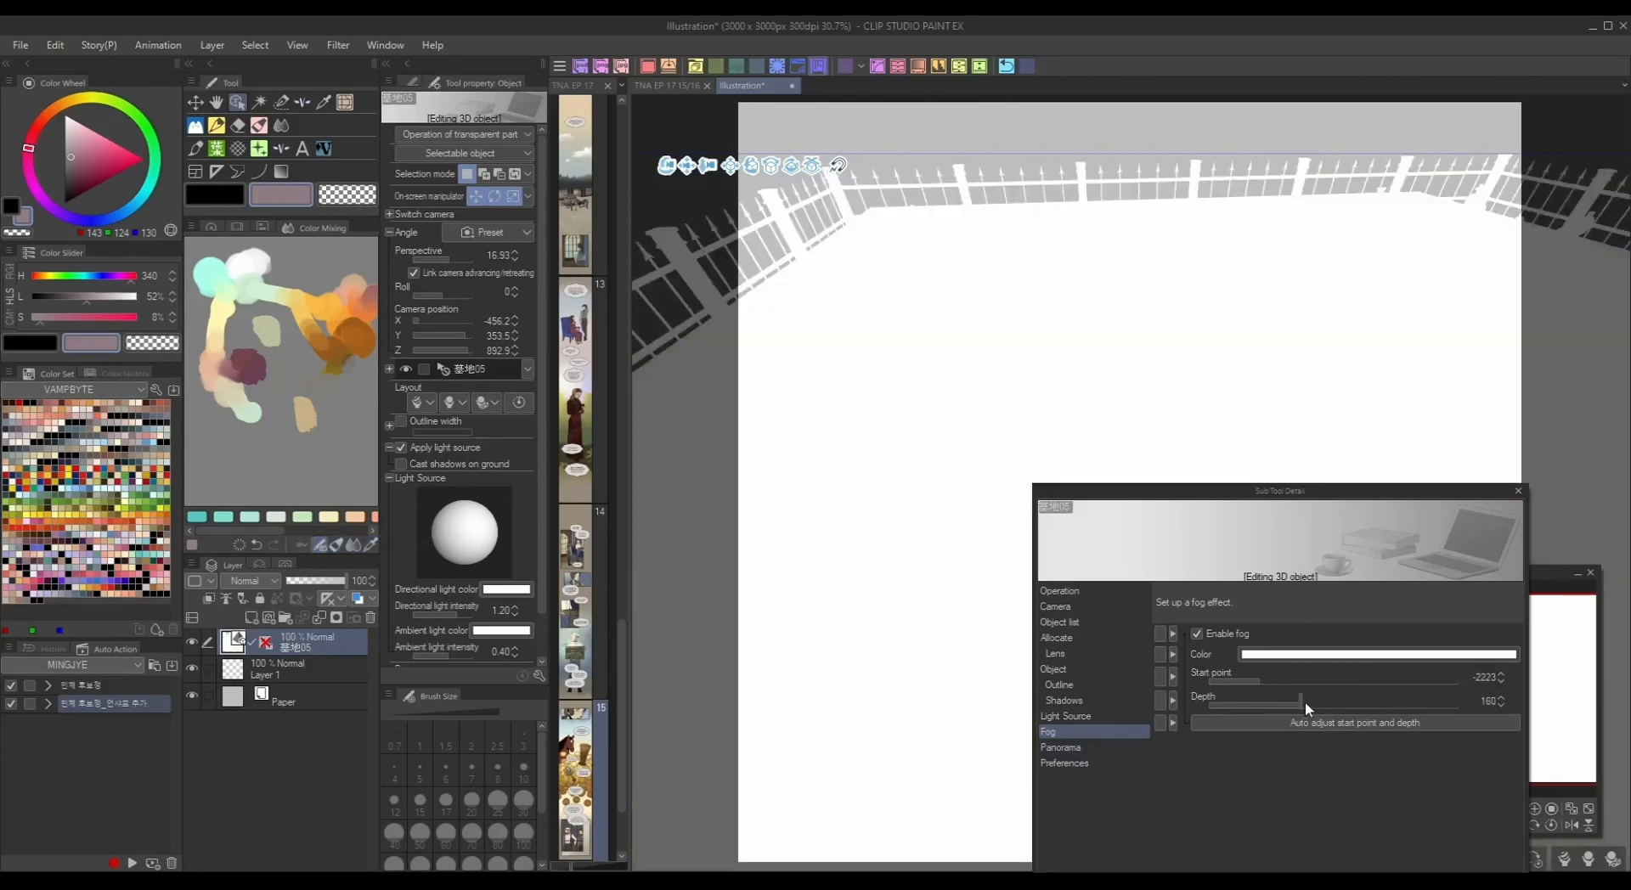
left_click_drag(1301, 697, 1418, 700)
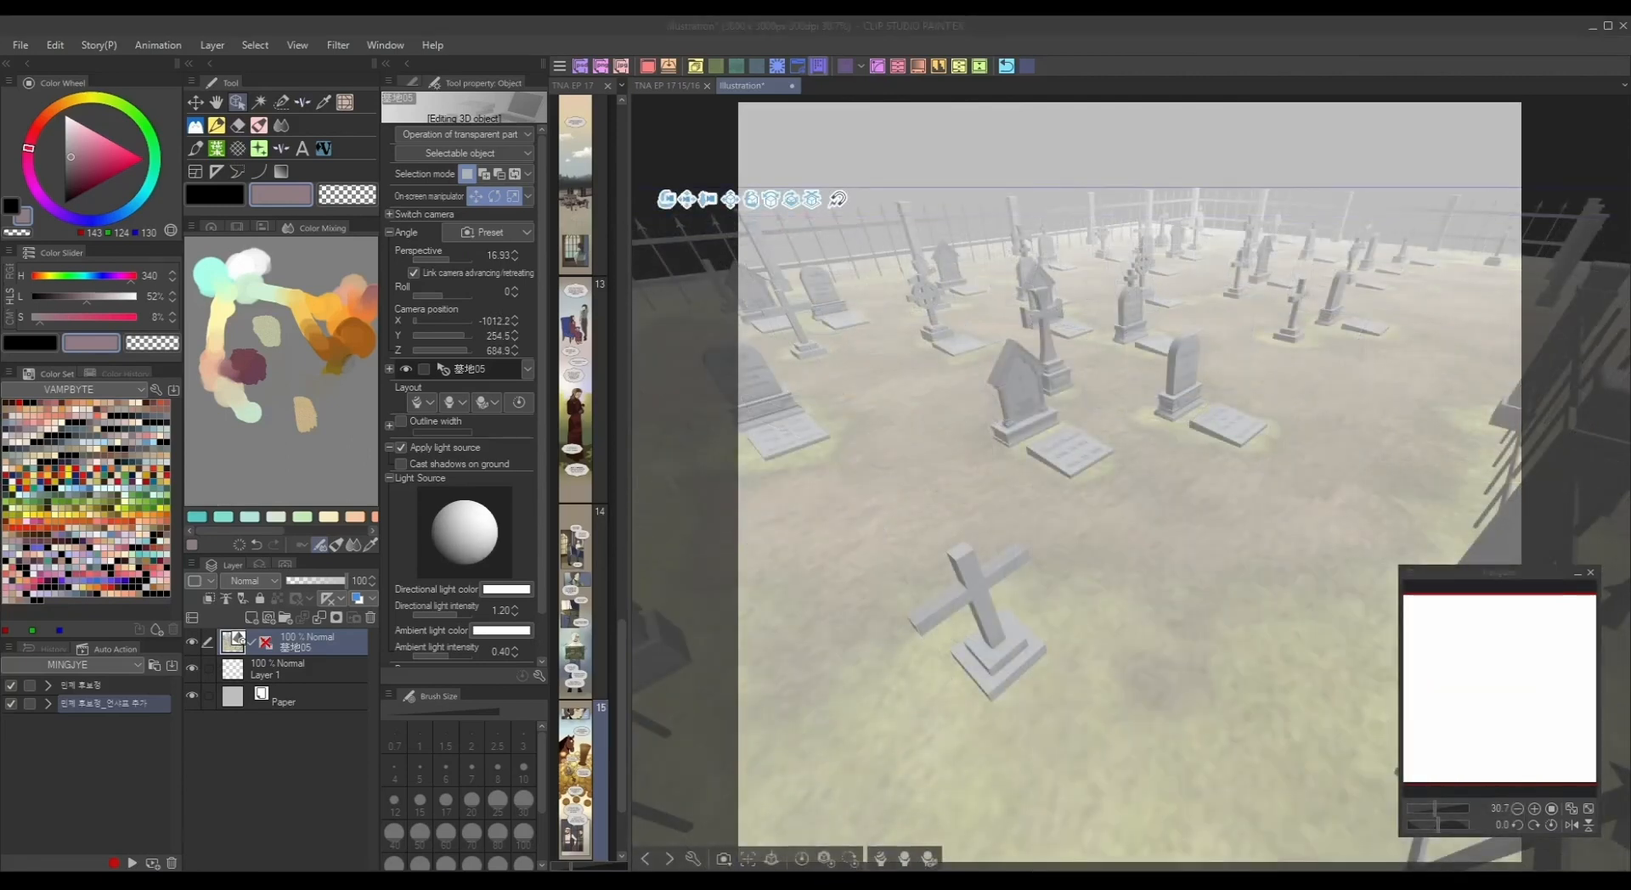
- Add two Ver.2 male 3D drawing figures, one in a standing pose, one crouching
left_click(212, 45)
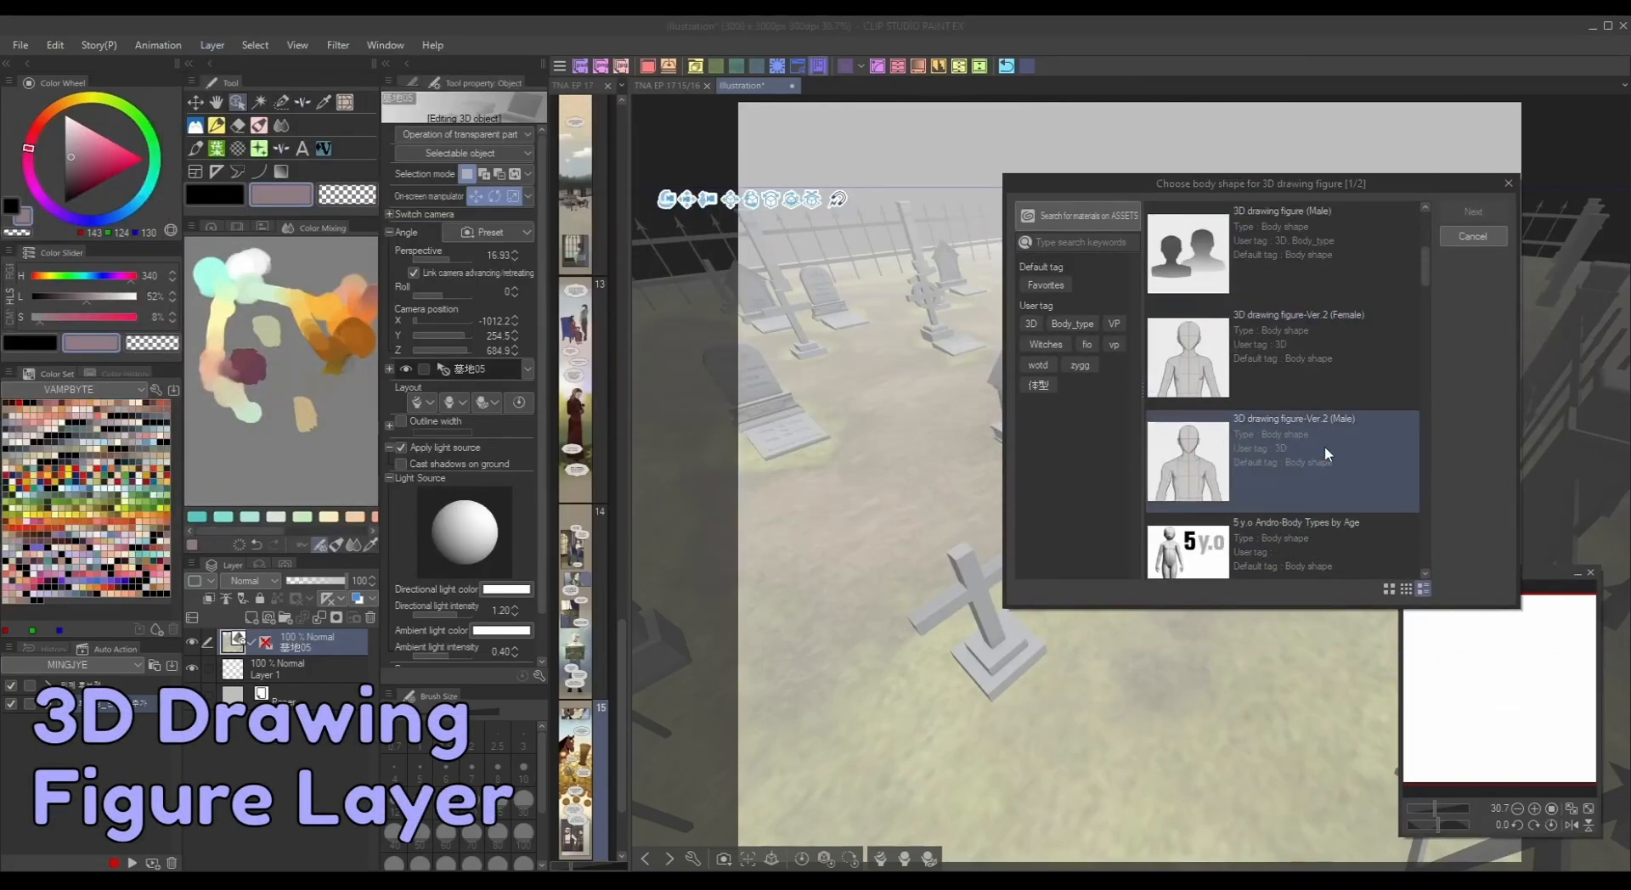
left_click(1472, 212)
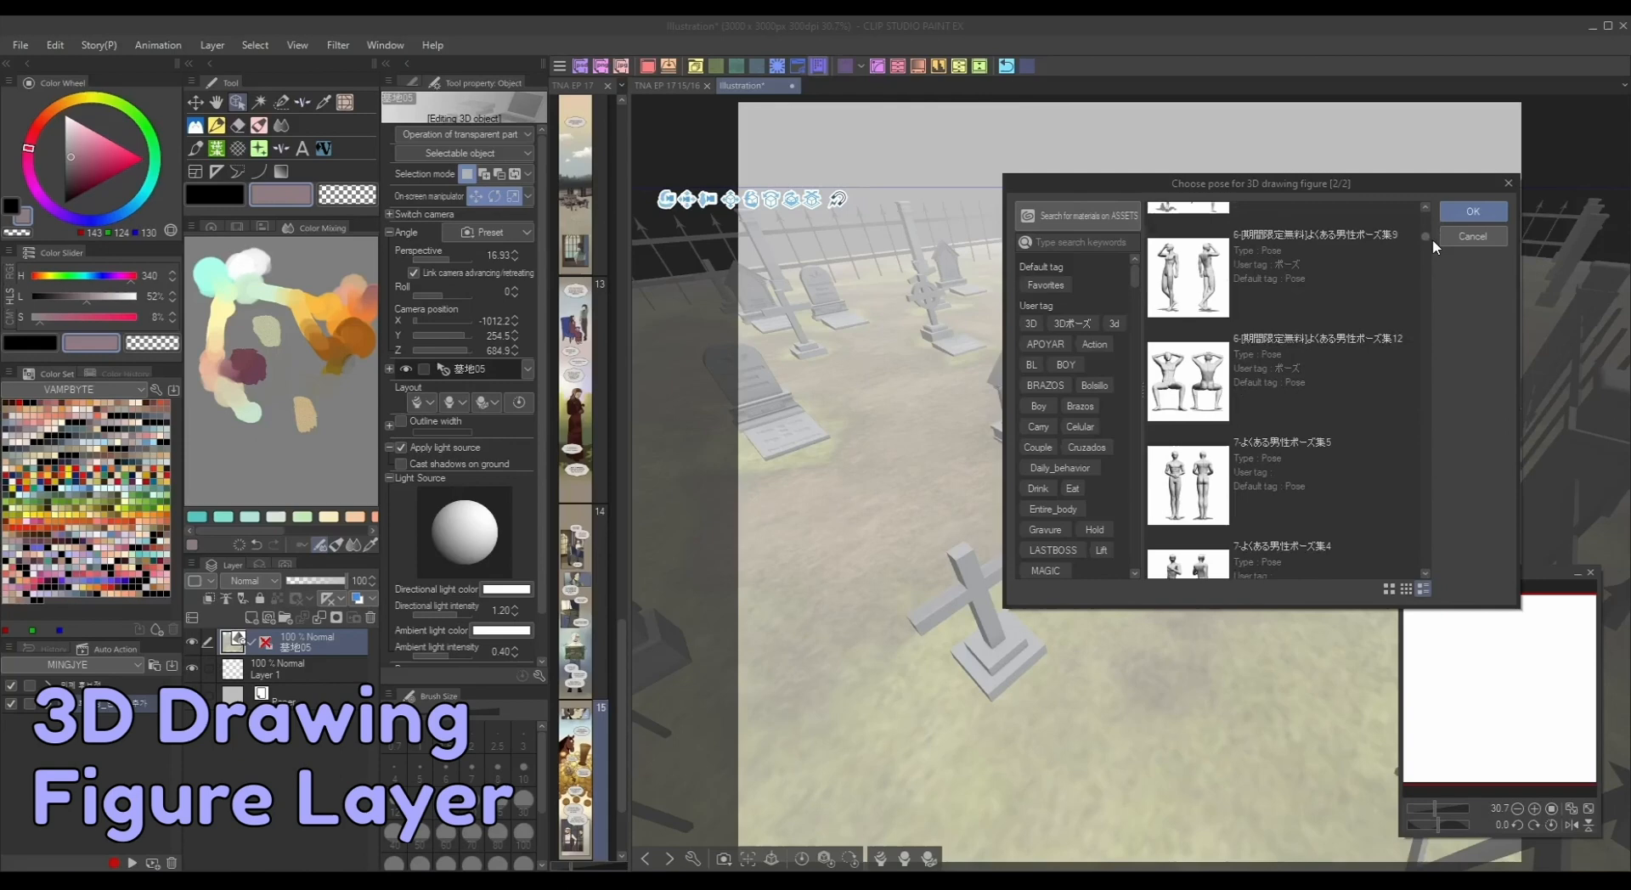
left_click(1472, 211)
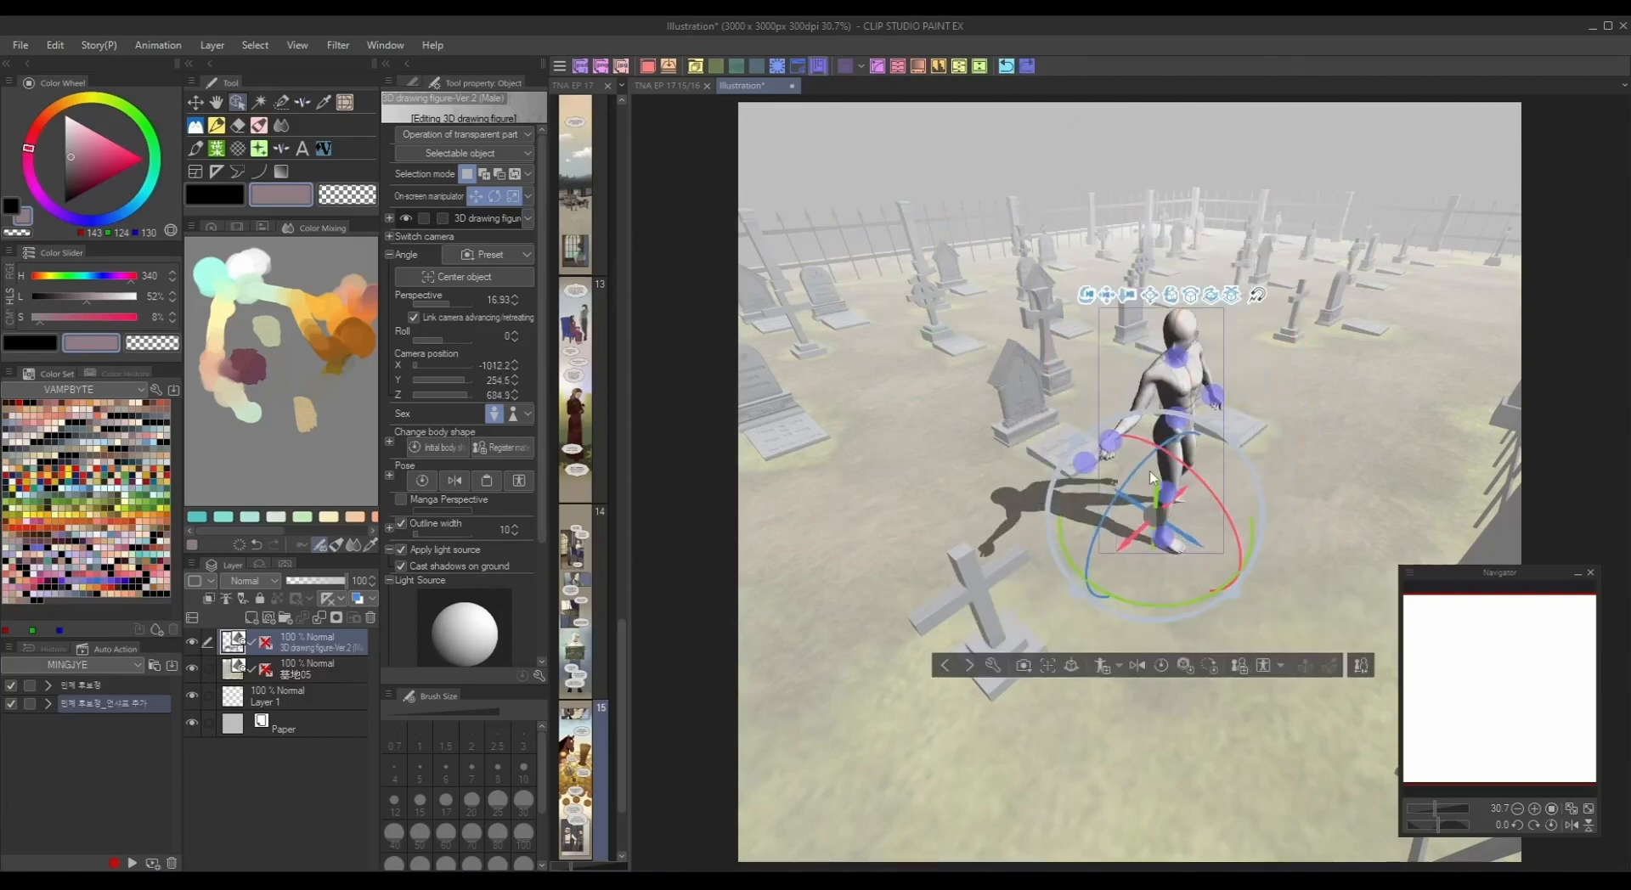
left_click(212, 45)
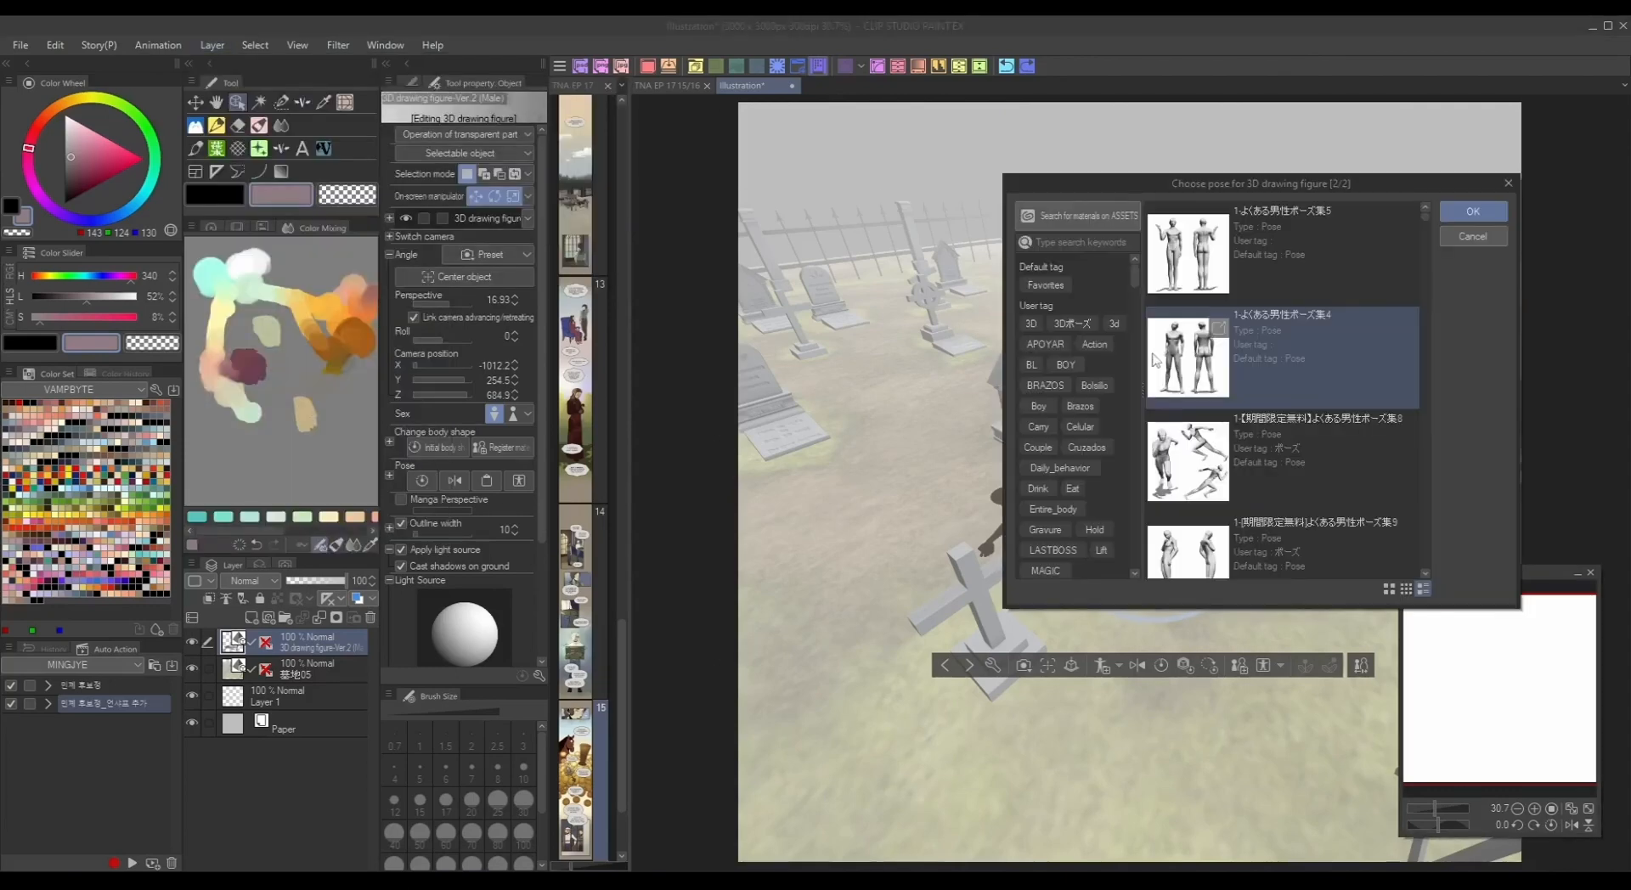
left_click(1471, 212)
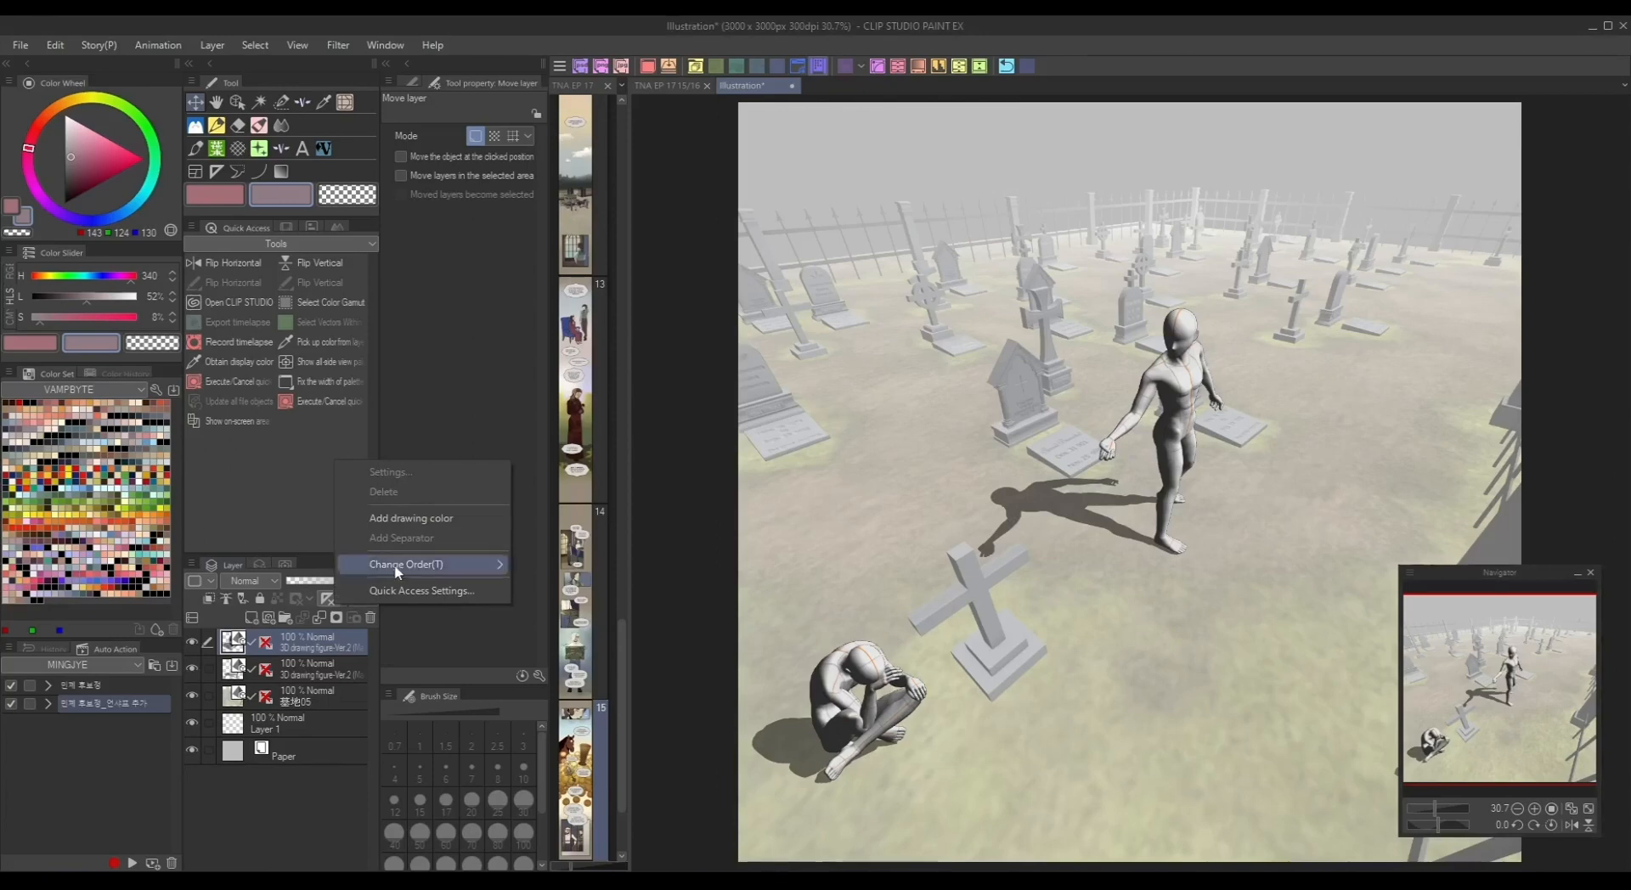
- Add the New 3D drawing figure command to Quick Access and create a figure with it
left_click(423, 590)
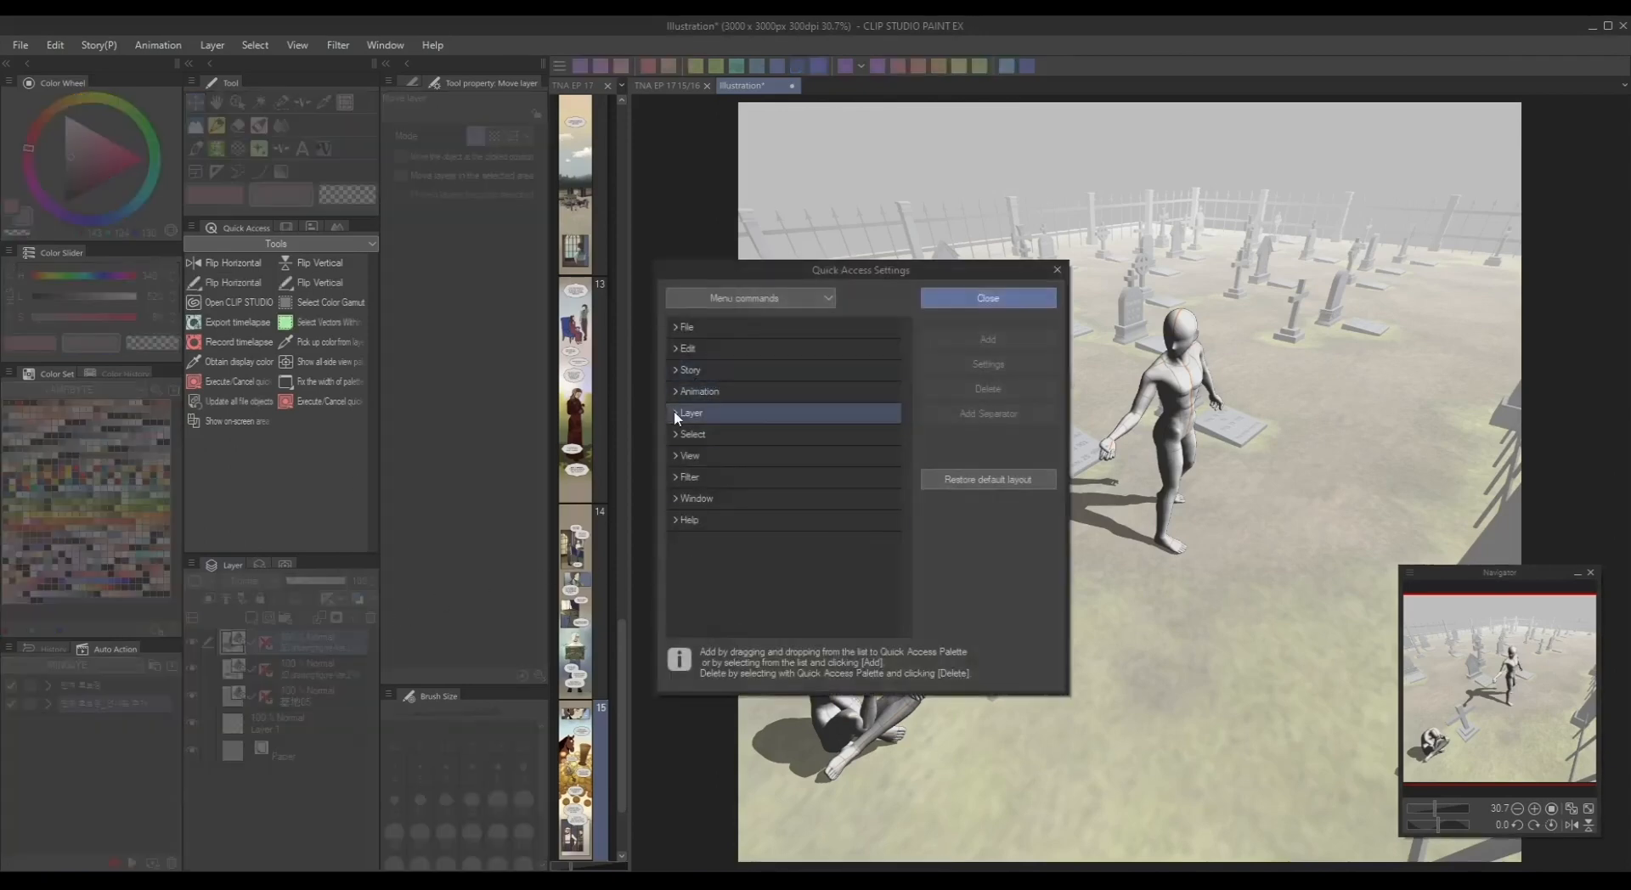
left_click(677, 413)
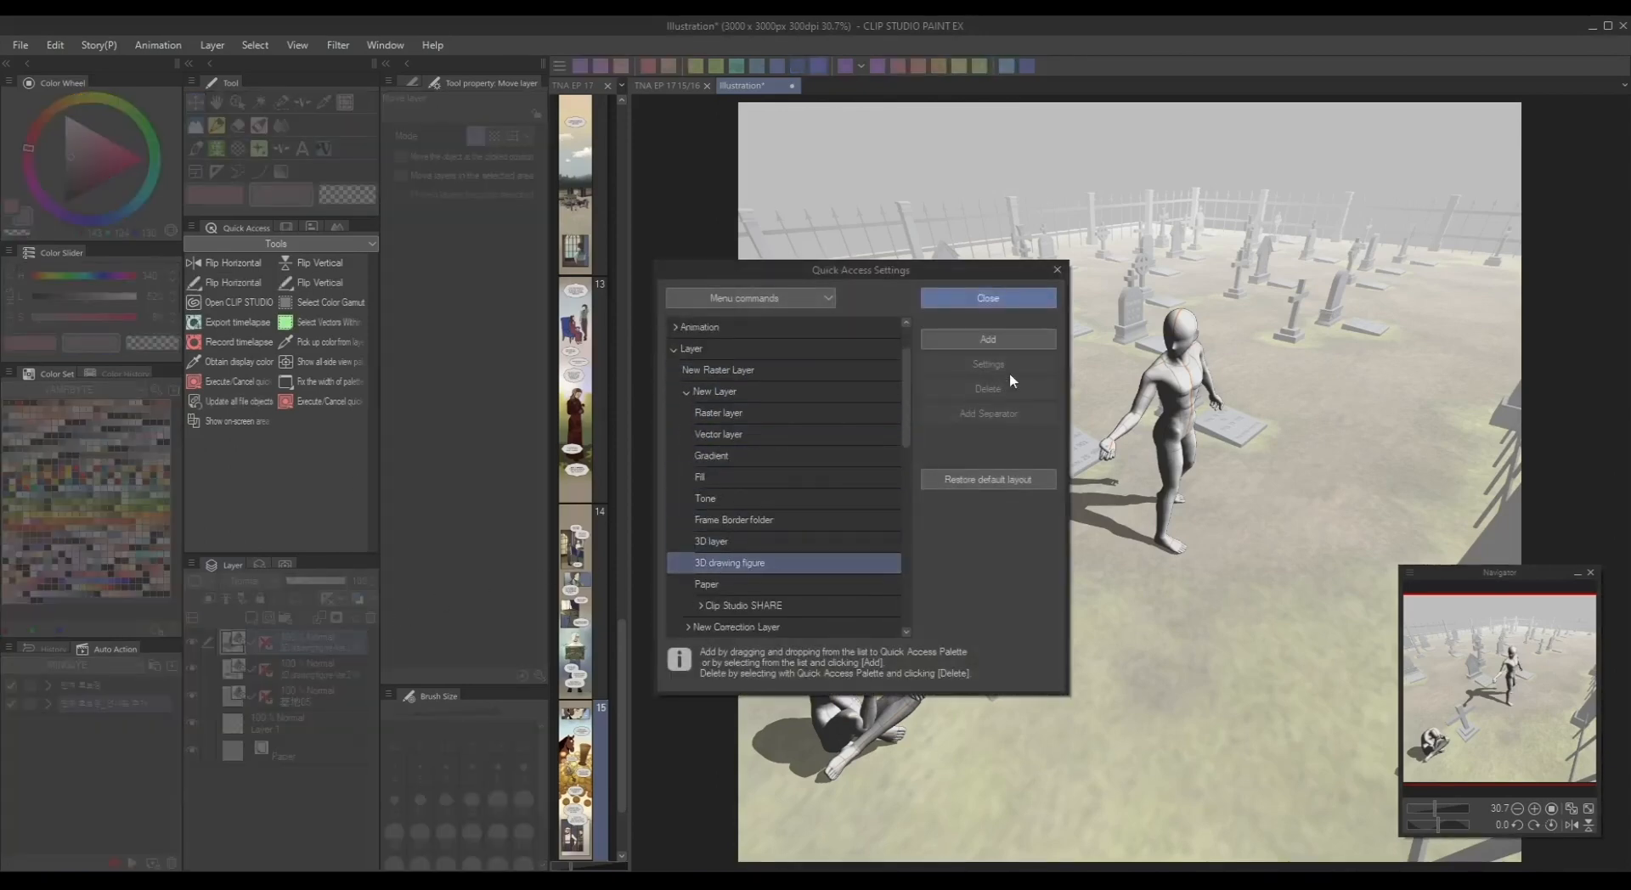
left_click(986, 297)
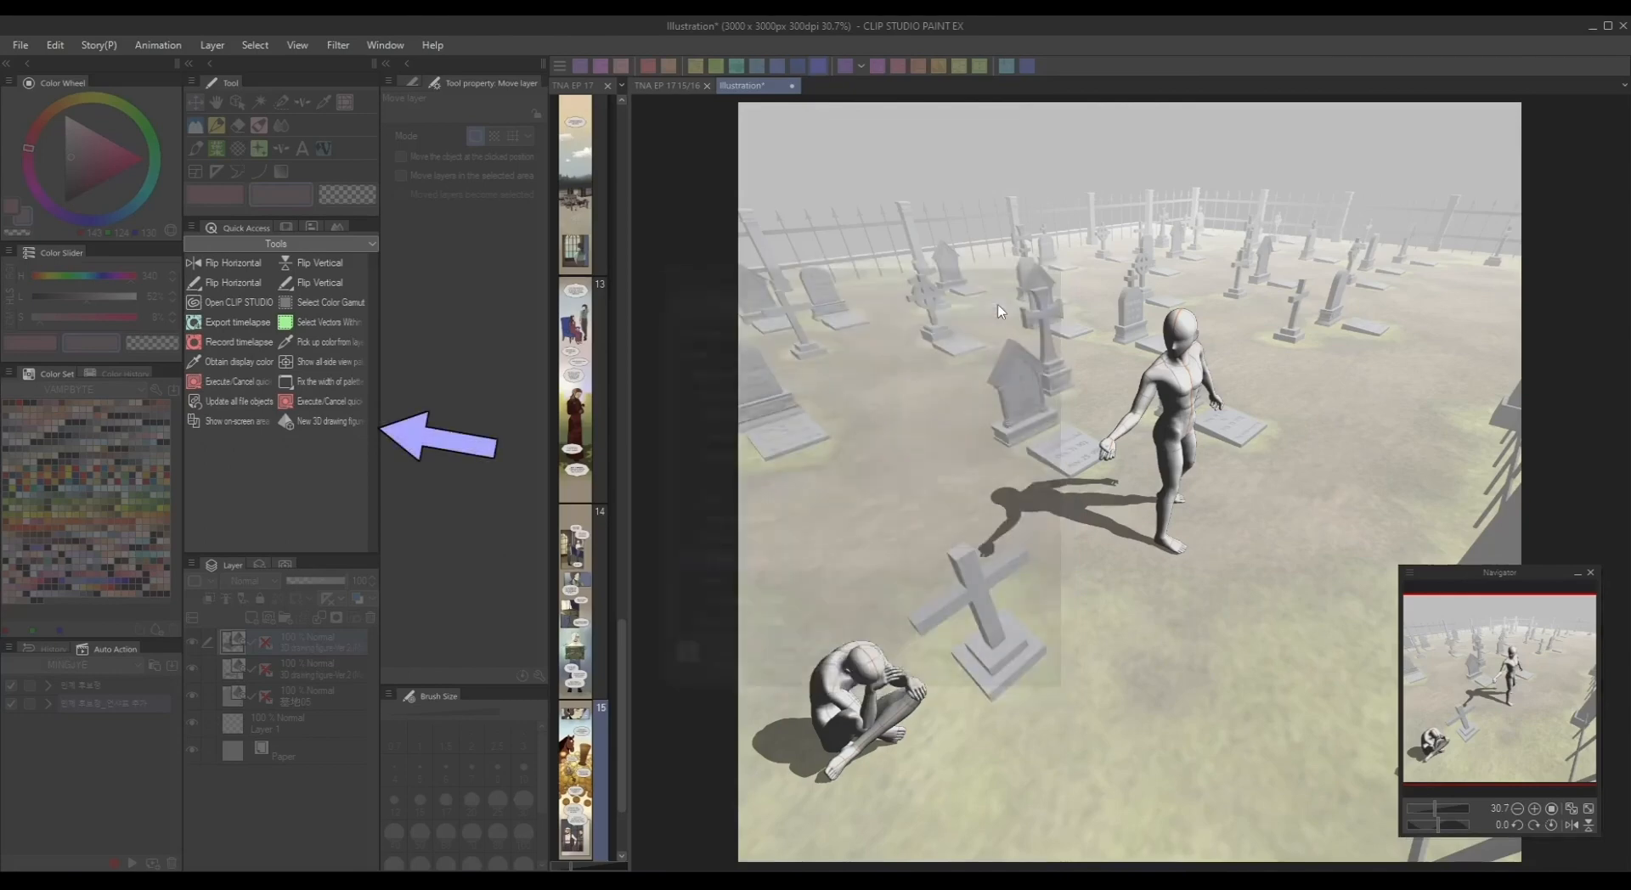
left_click(326, 421)
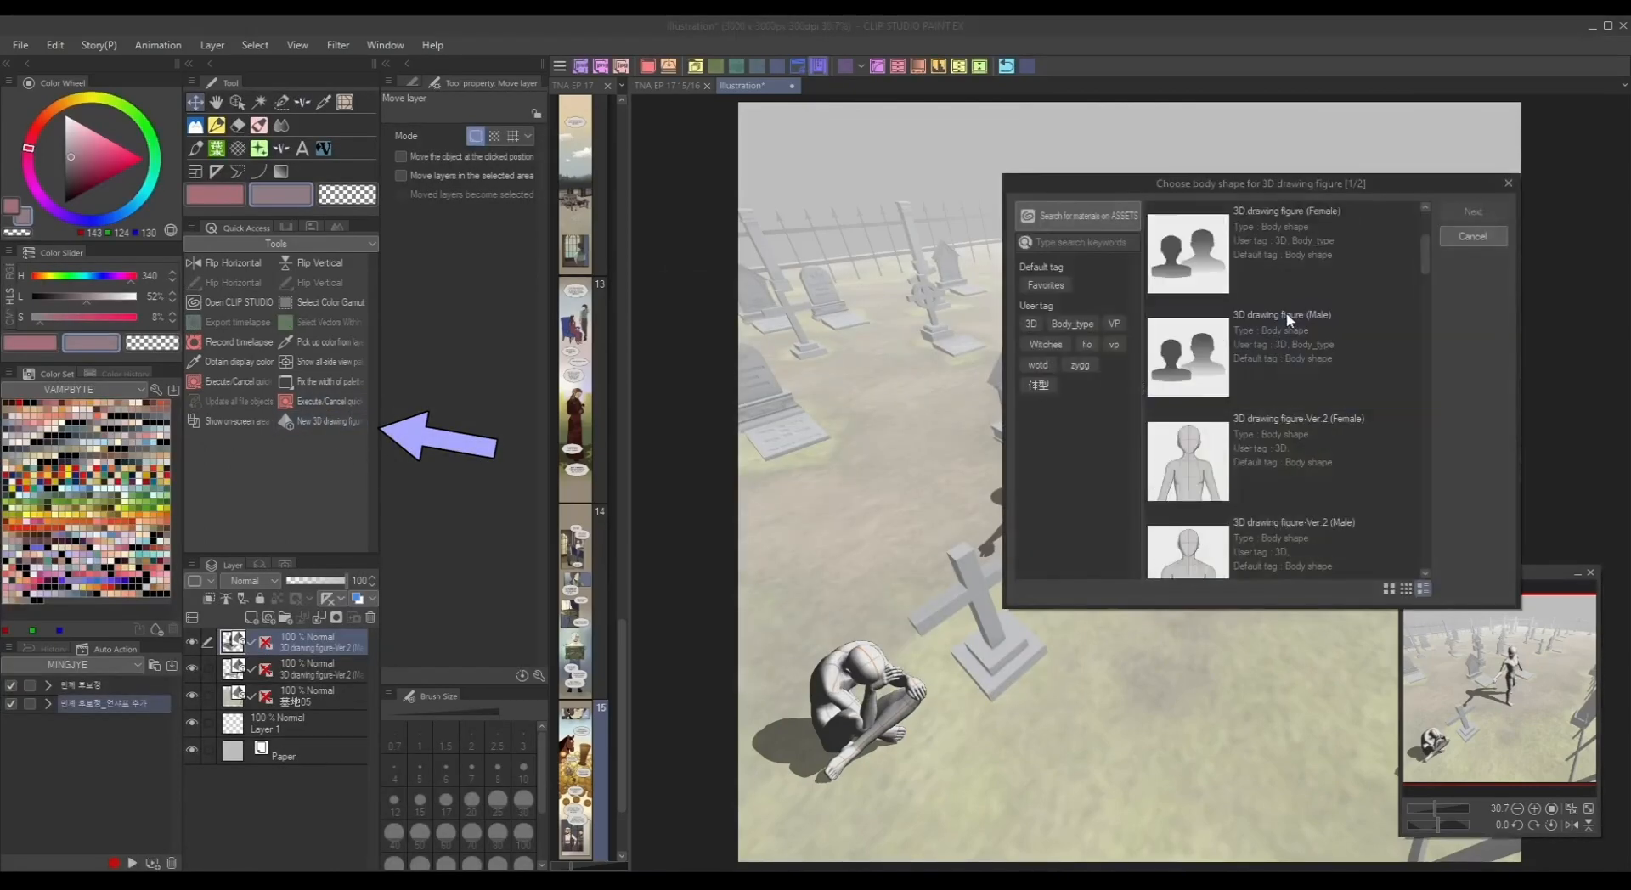
left_click(1471, 211)
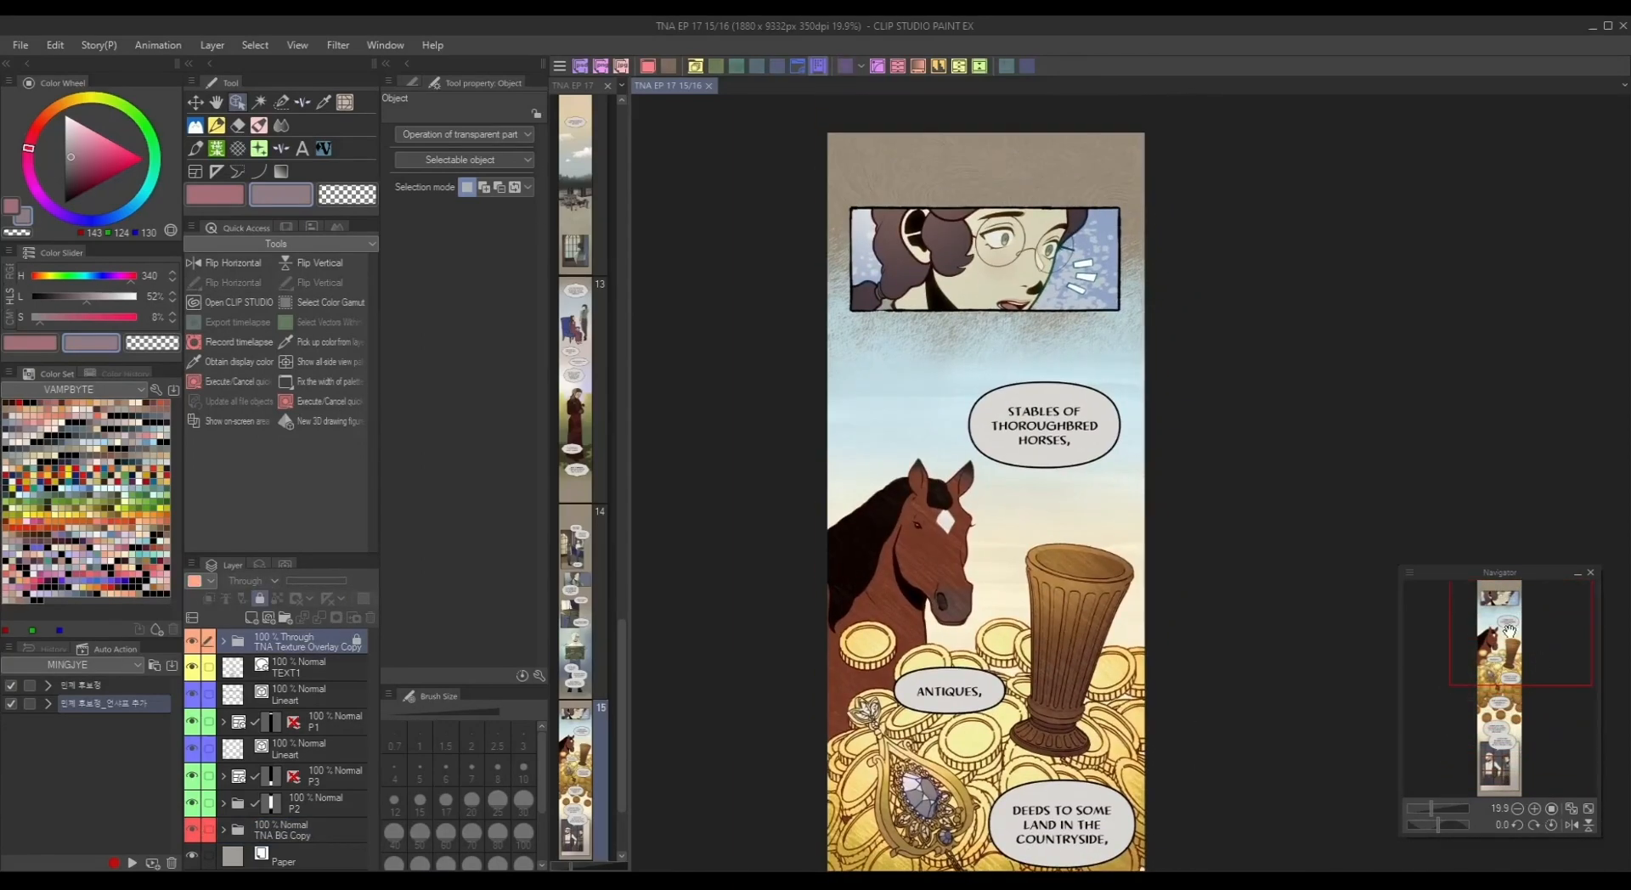
- Extend the page height by marking a band below the glasses panel and confirming
left_click(54, 45)
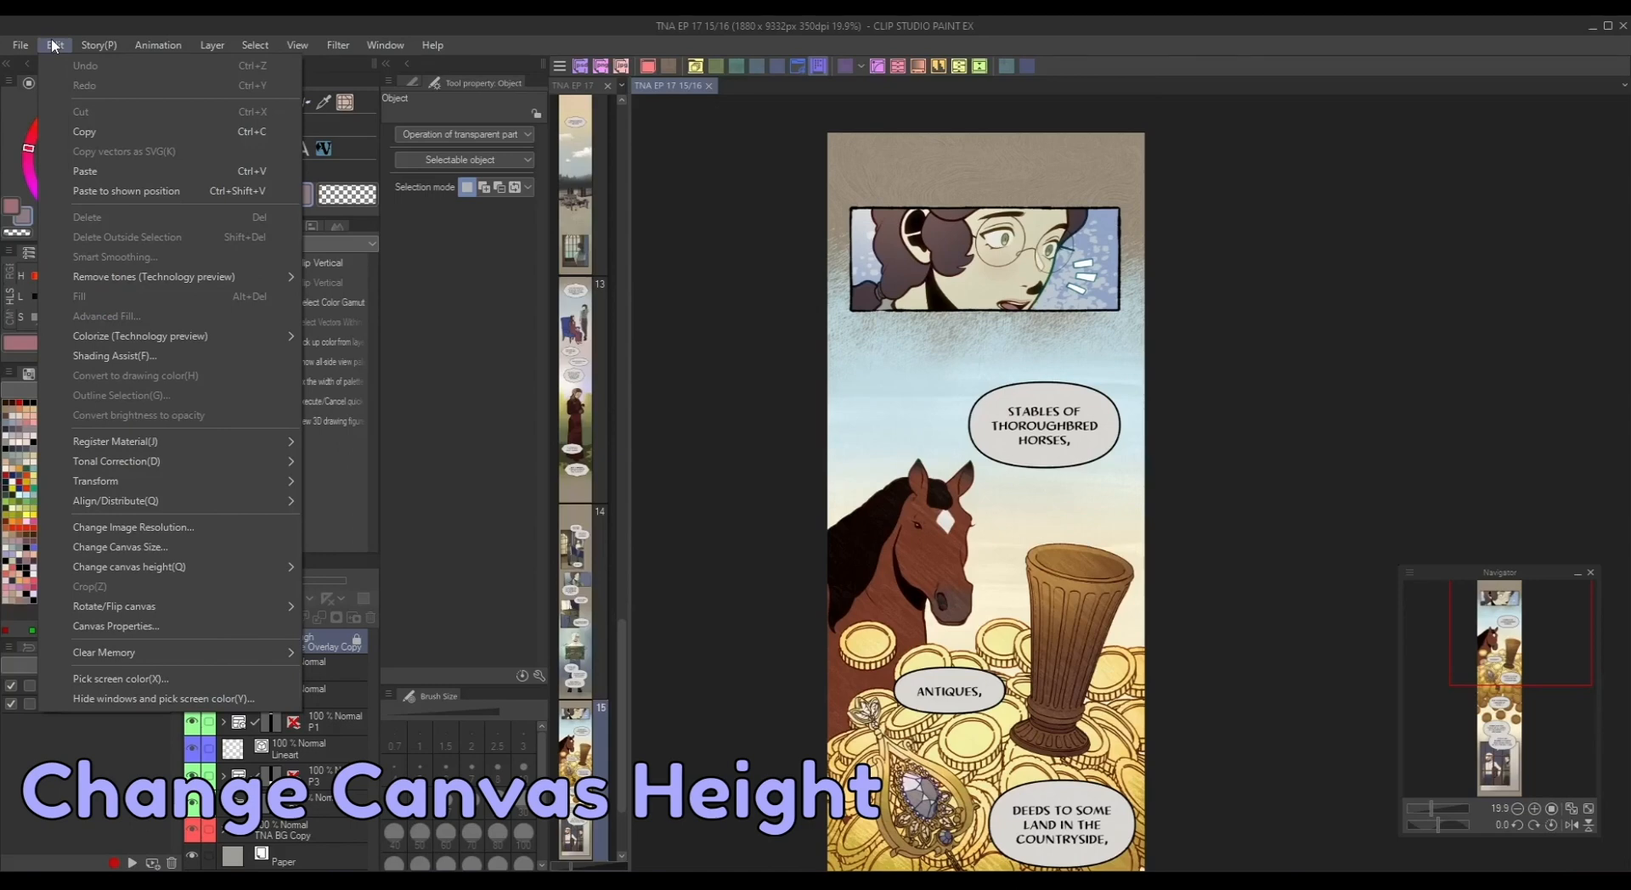
left_click(97, 45)
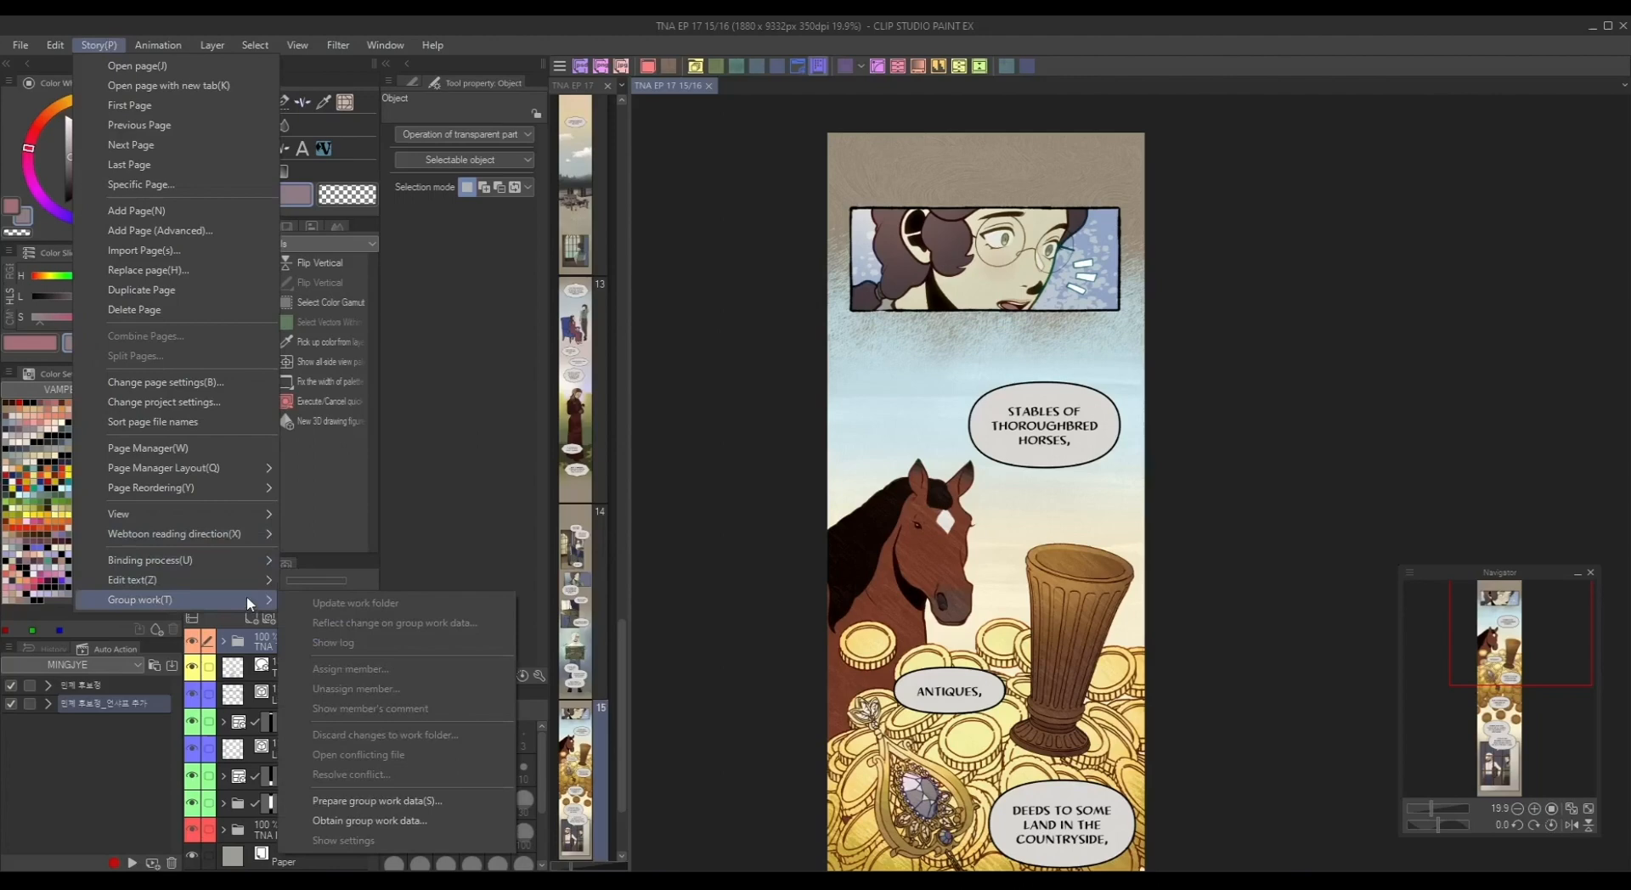
left_click(54, 45)
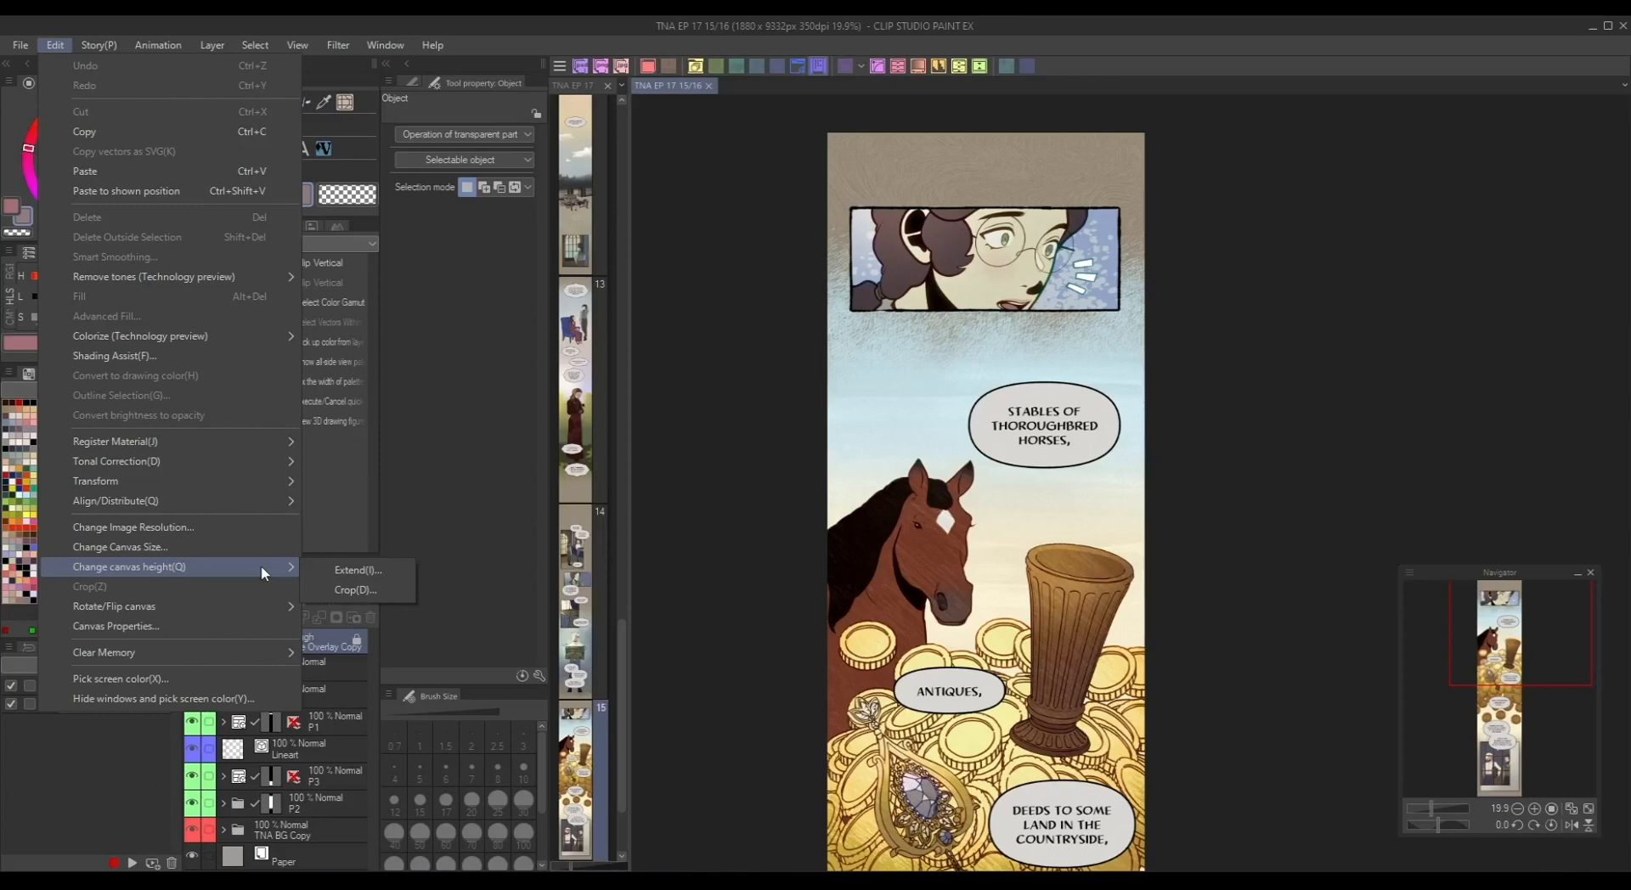
left_click(356, 571)
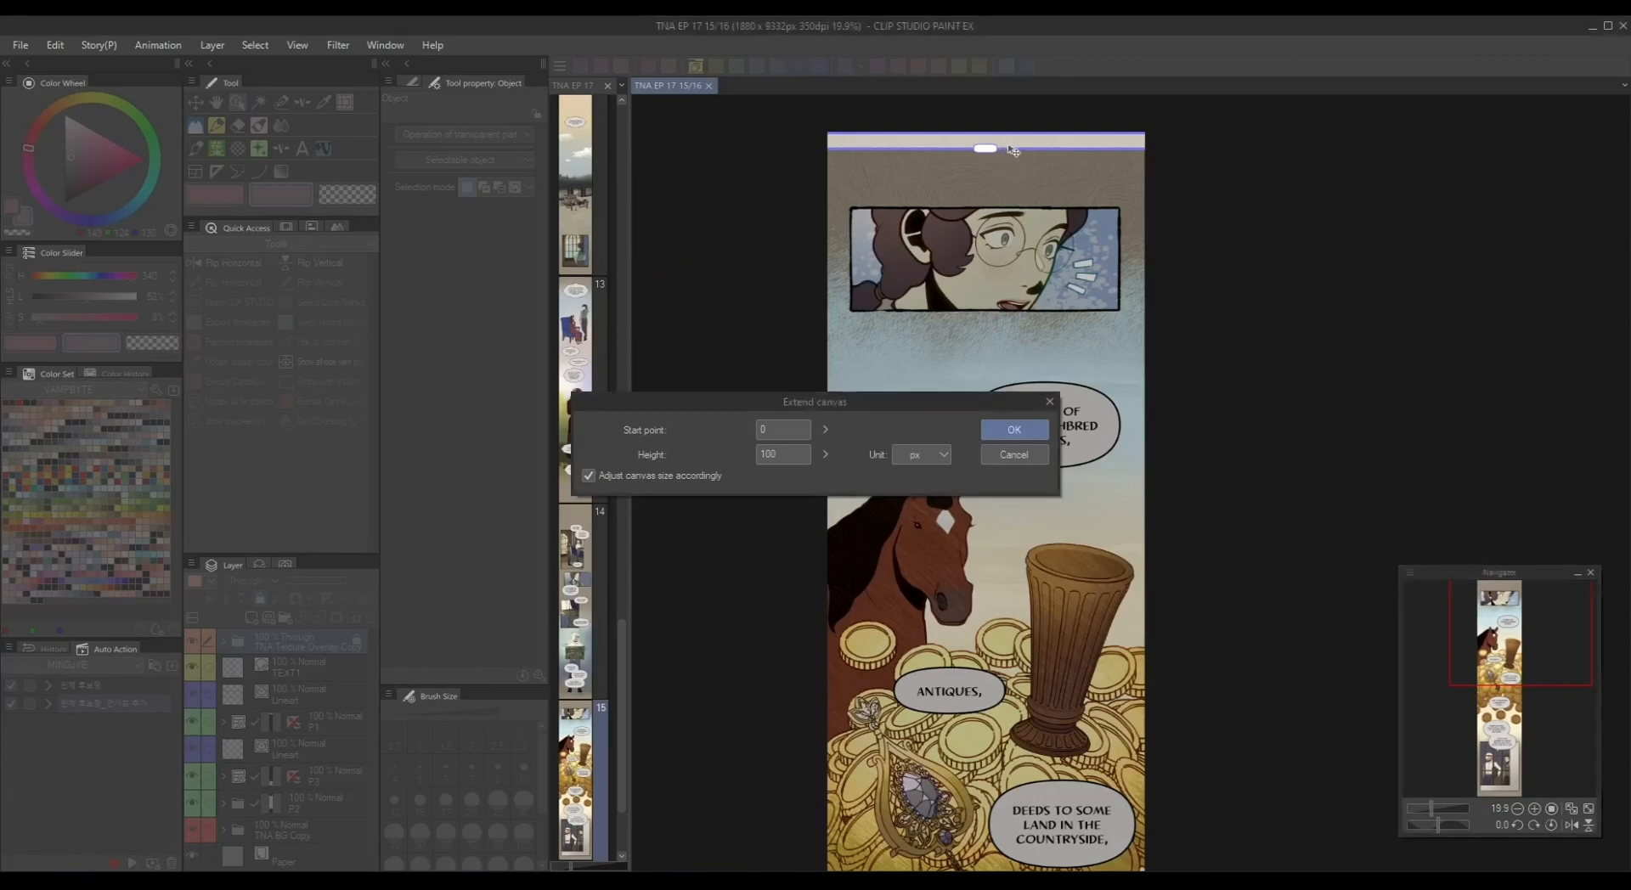
left_click_drag(984, 148, 984, 333)
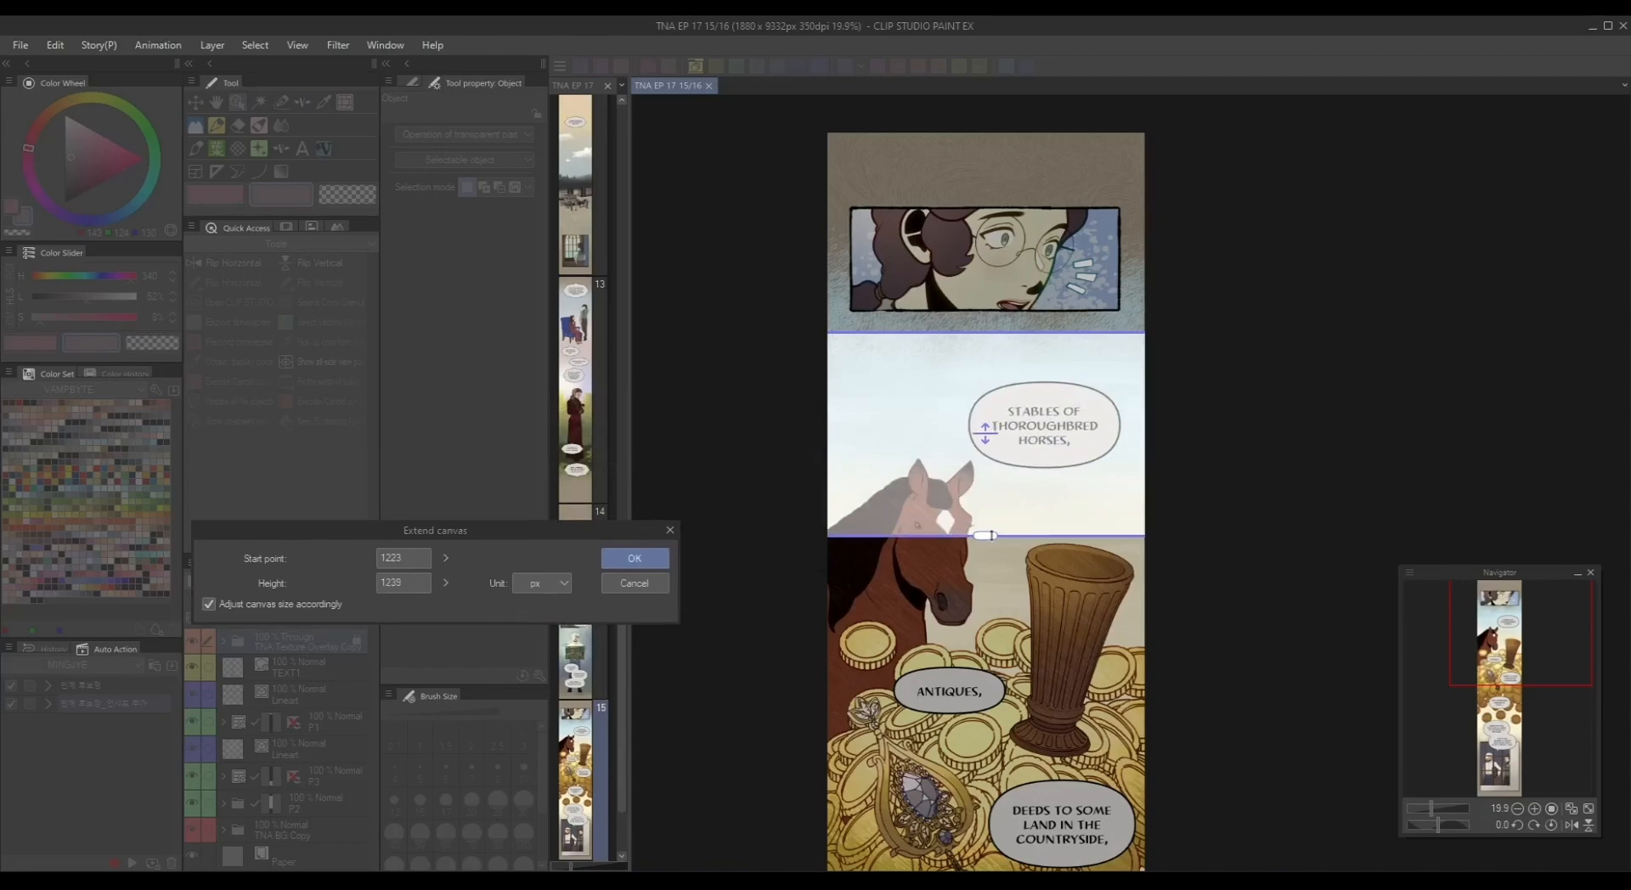
left_click(634, 558)
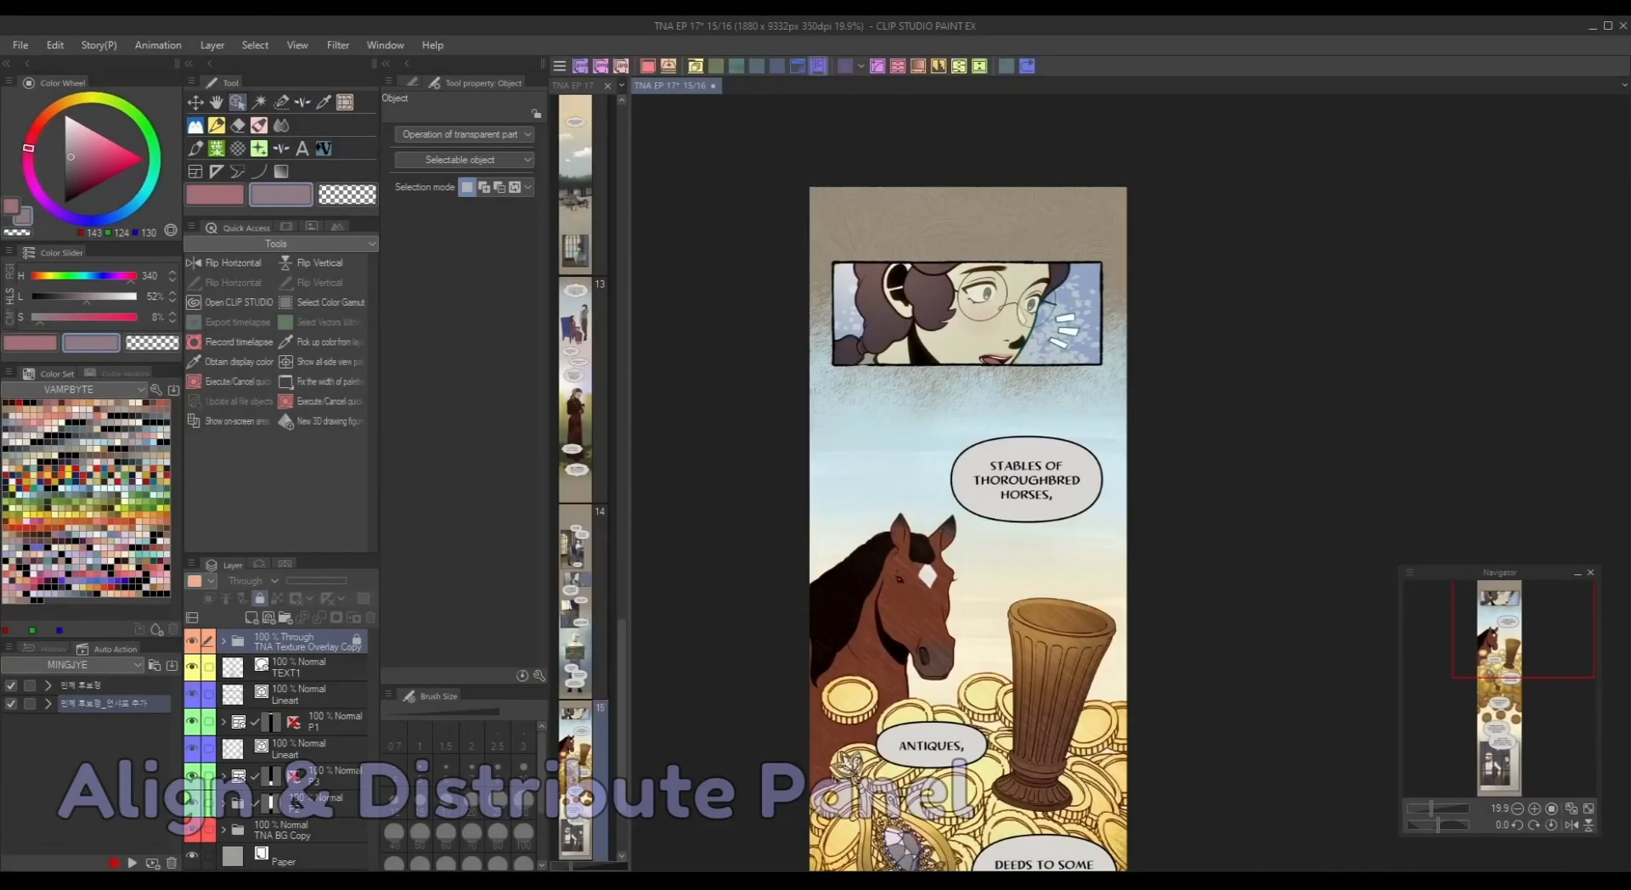
scroll("down", 3)
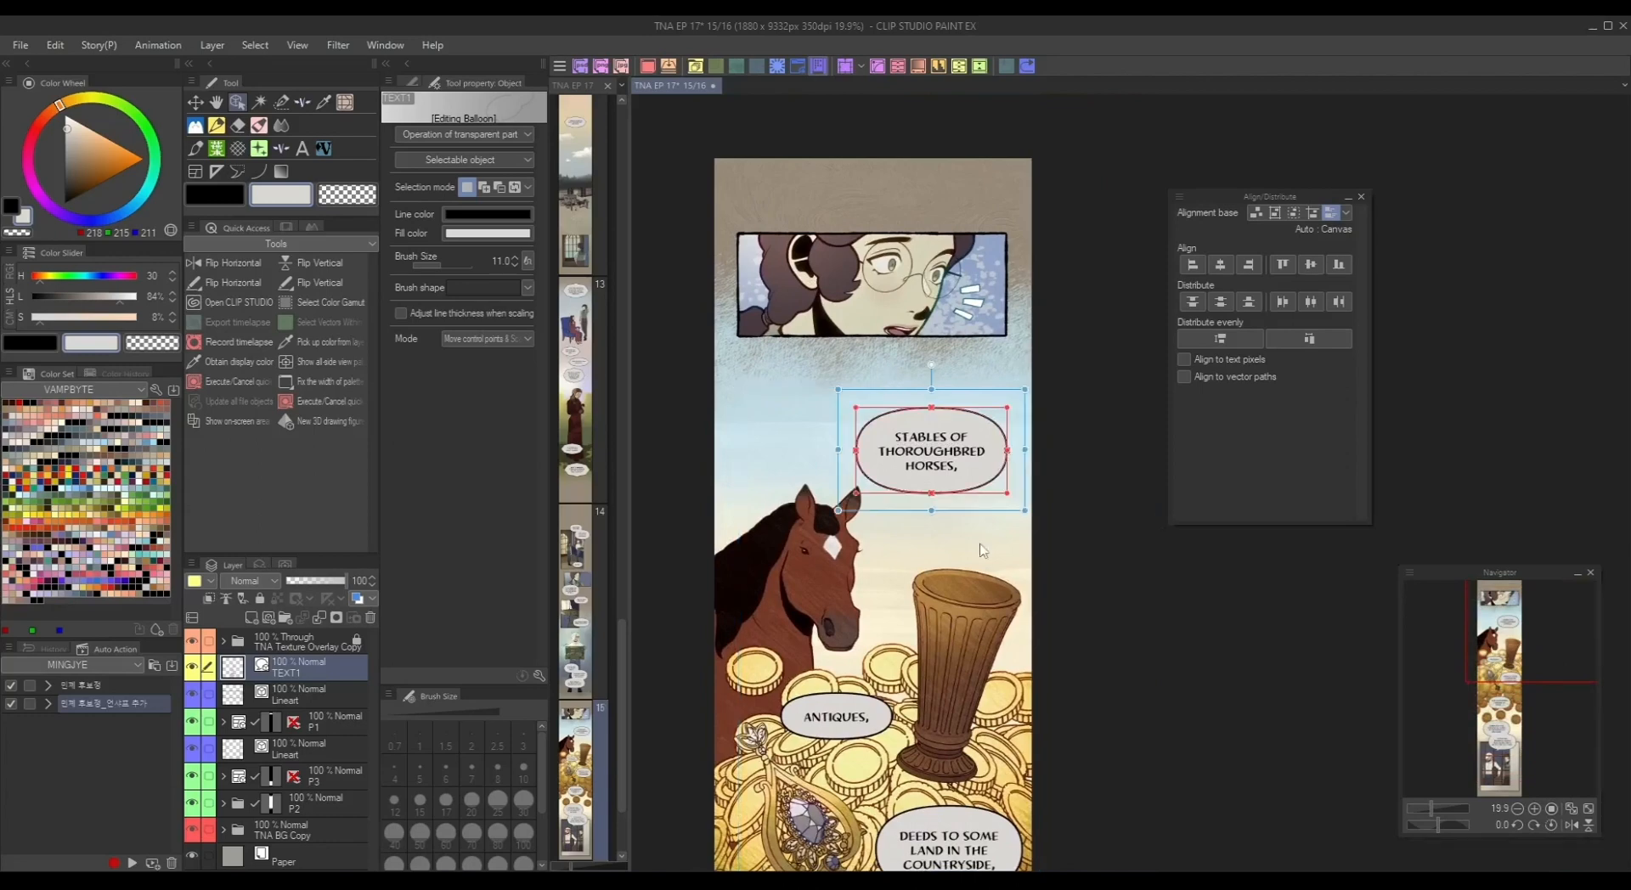
- Align the four speech balloons along their horizontal centres
scroll("down", 3)
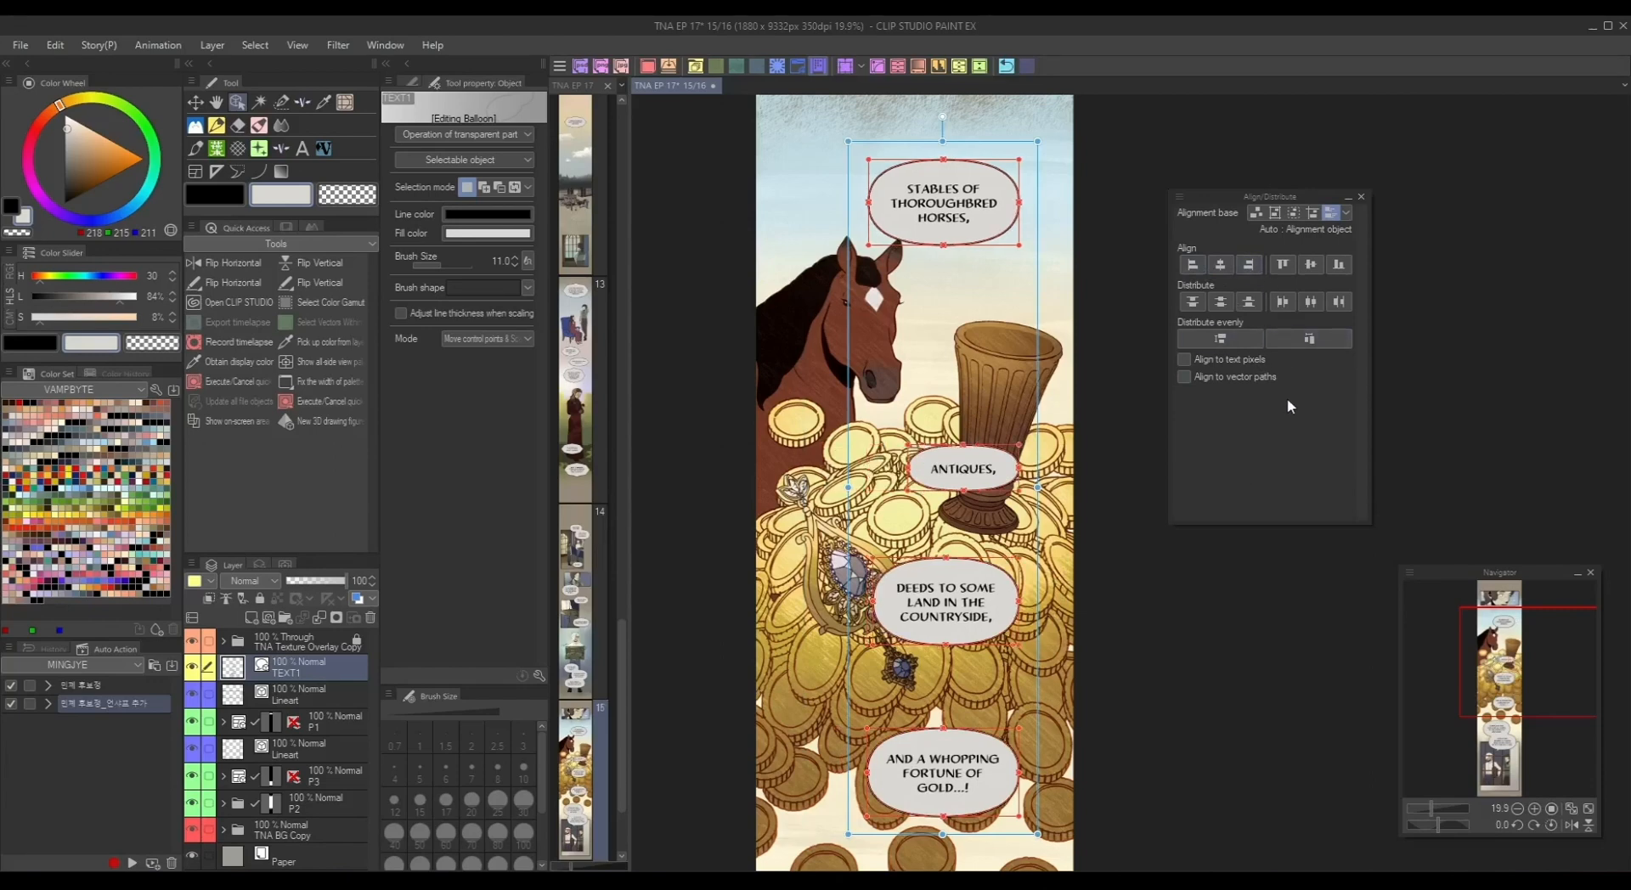
mouse_move(1284, 264)
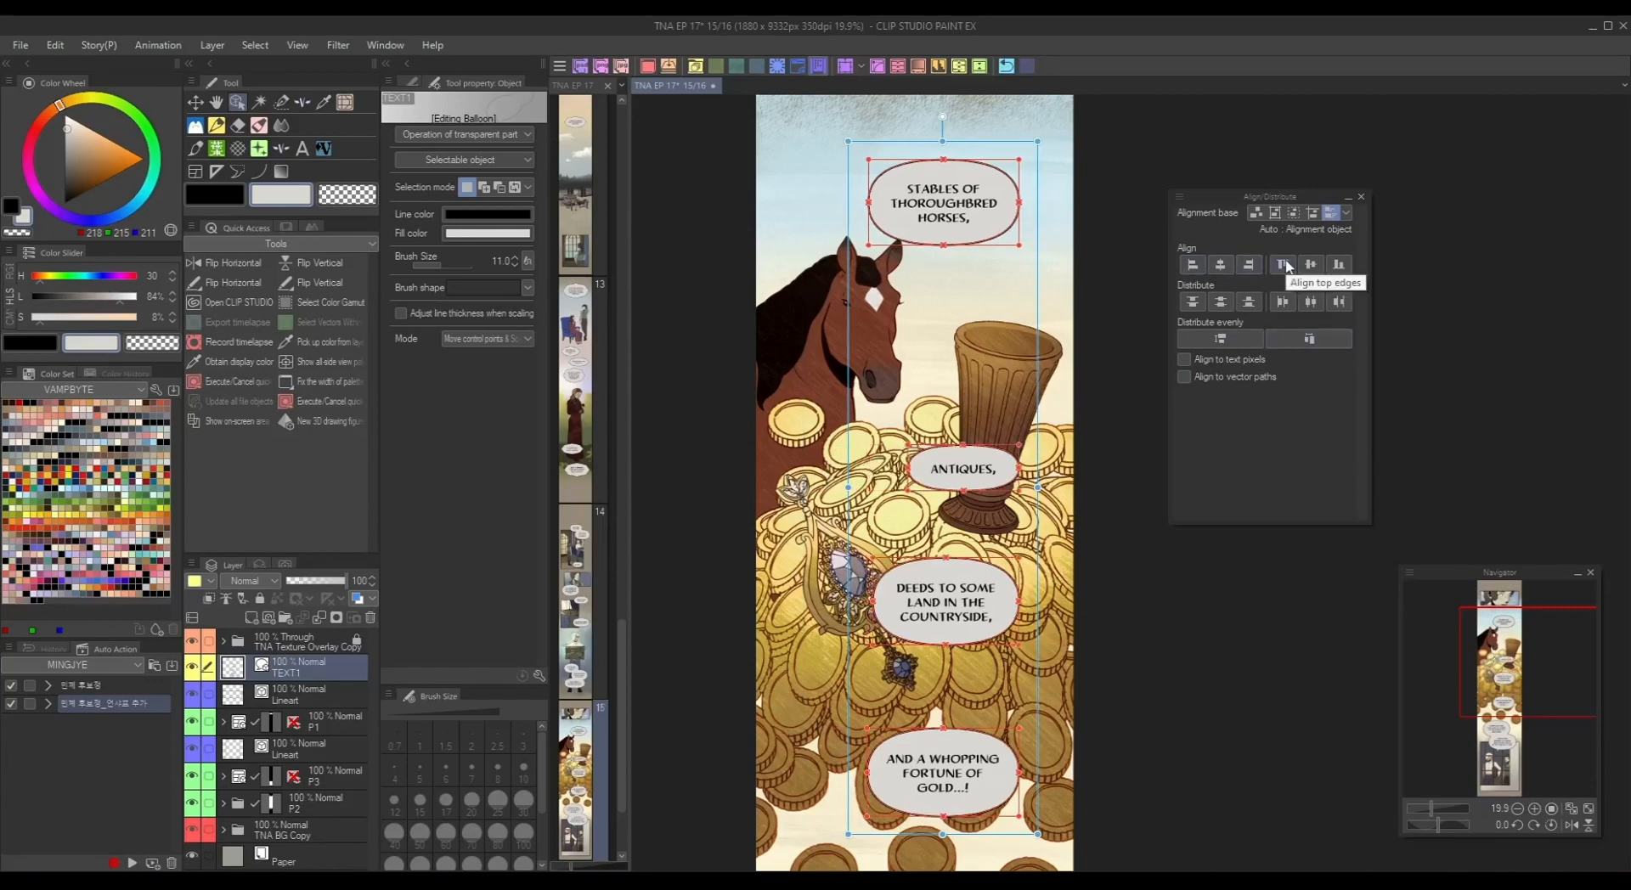
left_click(1340, 302)
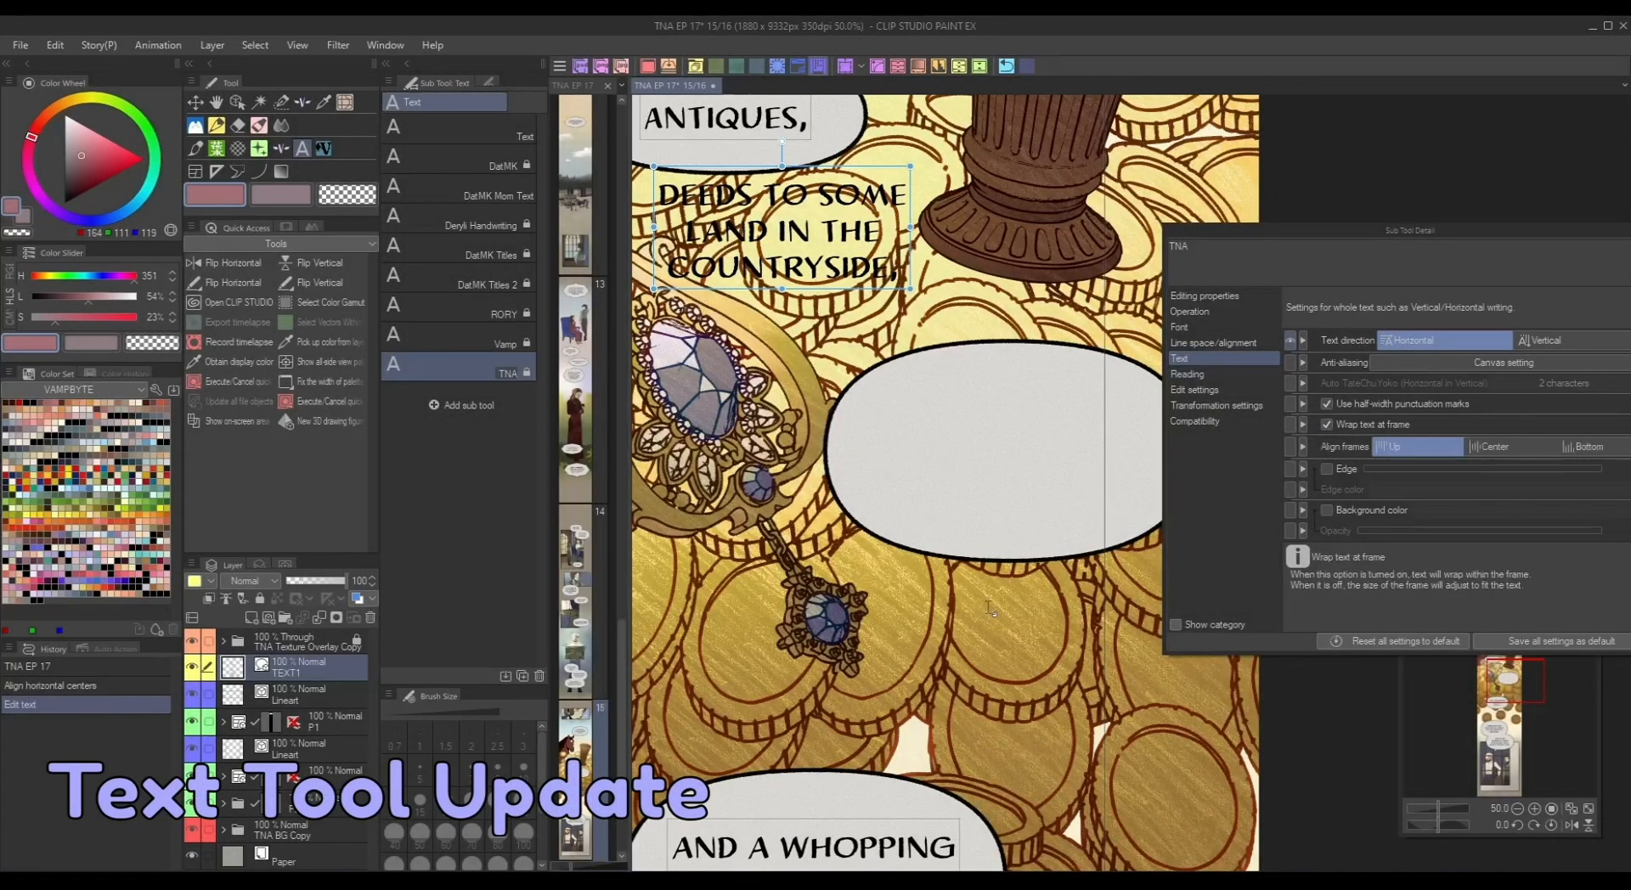
- Type centred 'DEEDS TO SOME LAND IN THE COUNTRYSIDE' in the bubble; select the old caption
left_click(1498, 446)
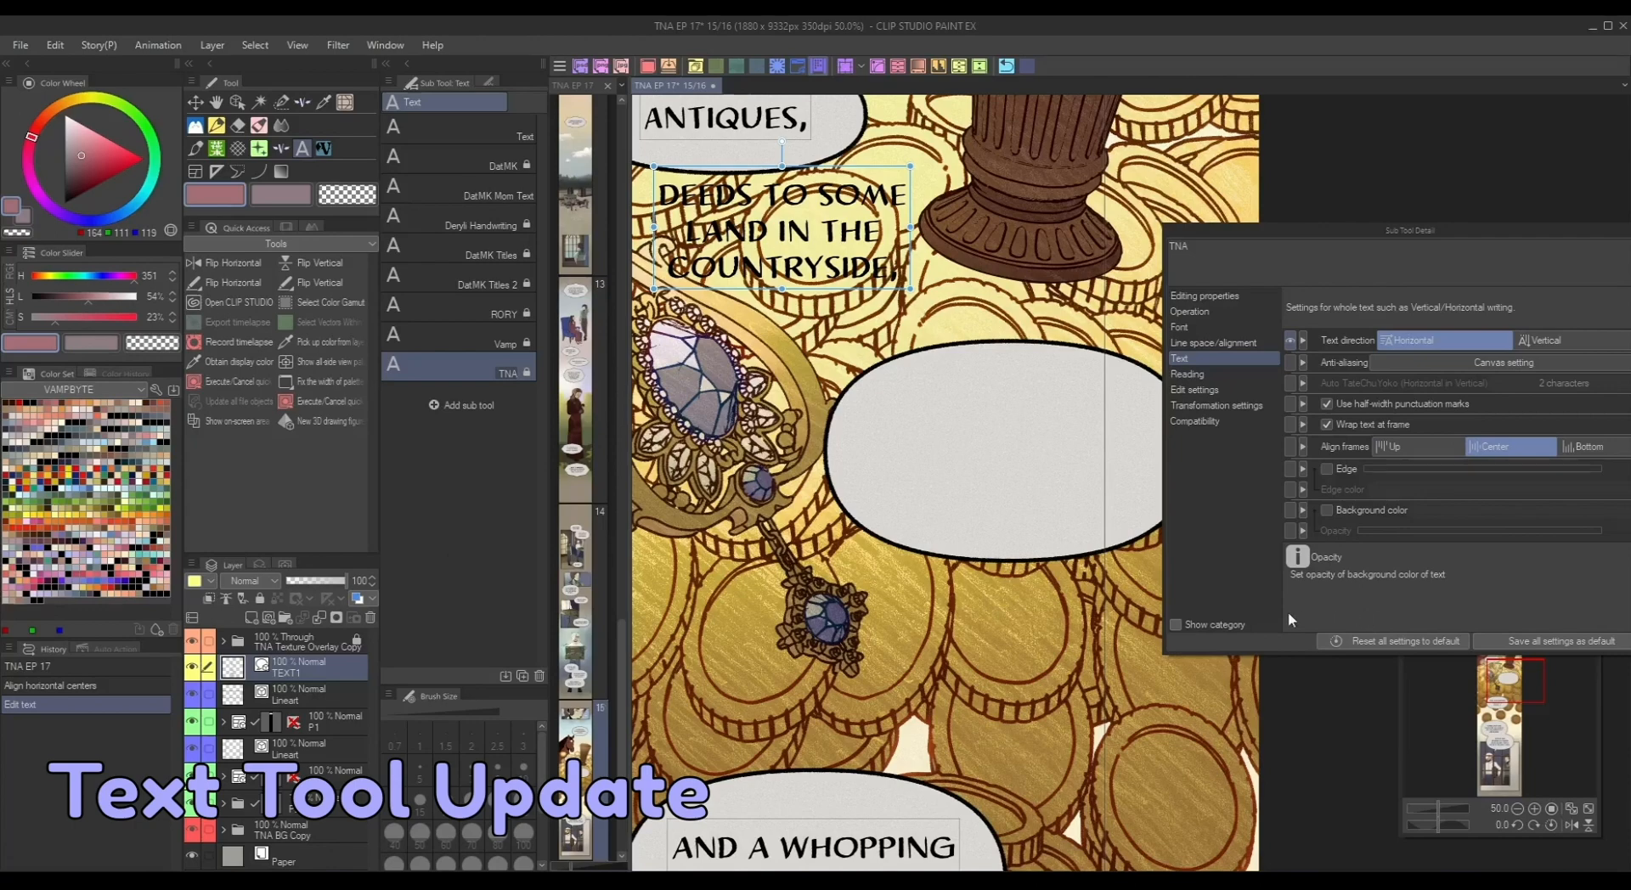
left_click(1009, 453)
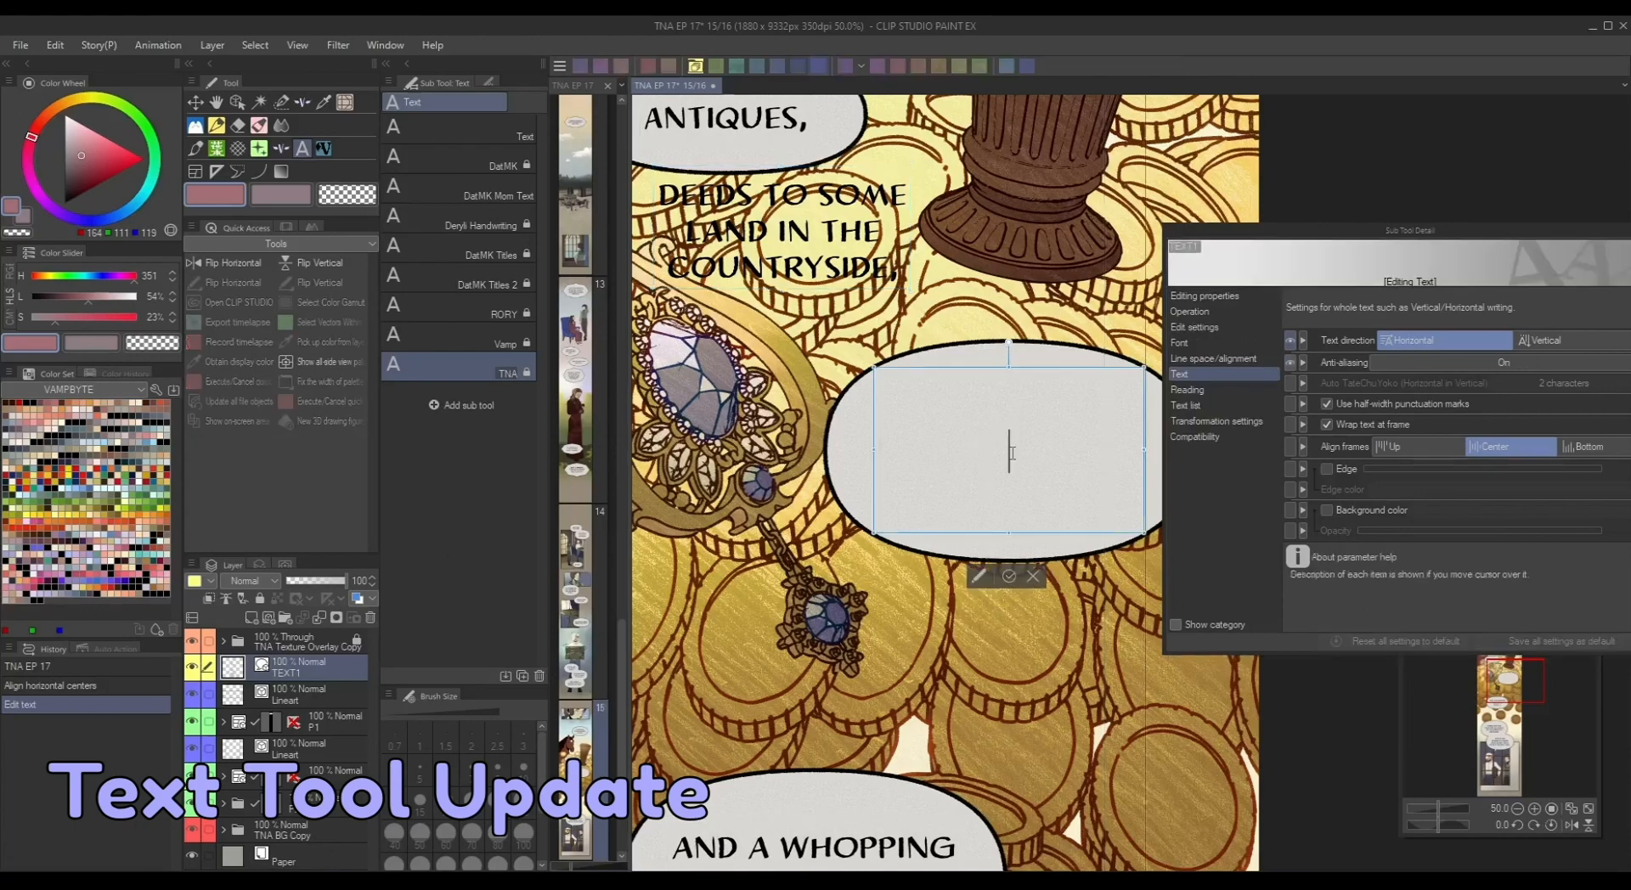
type("DEEDS")
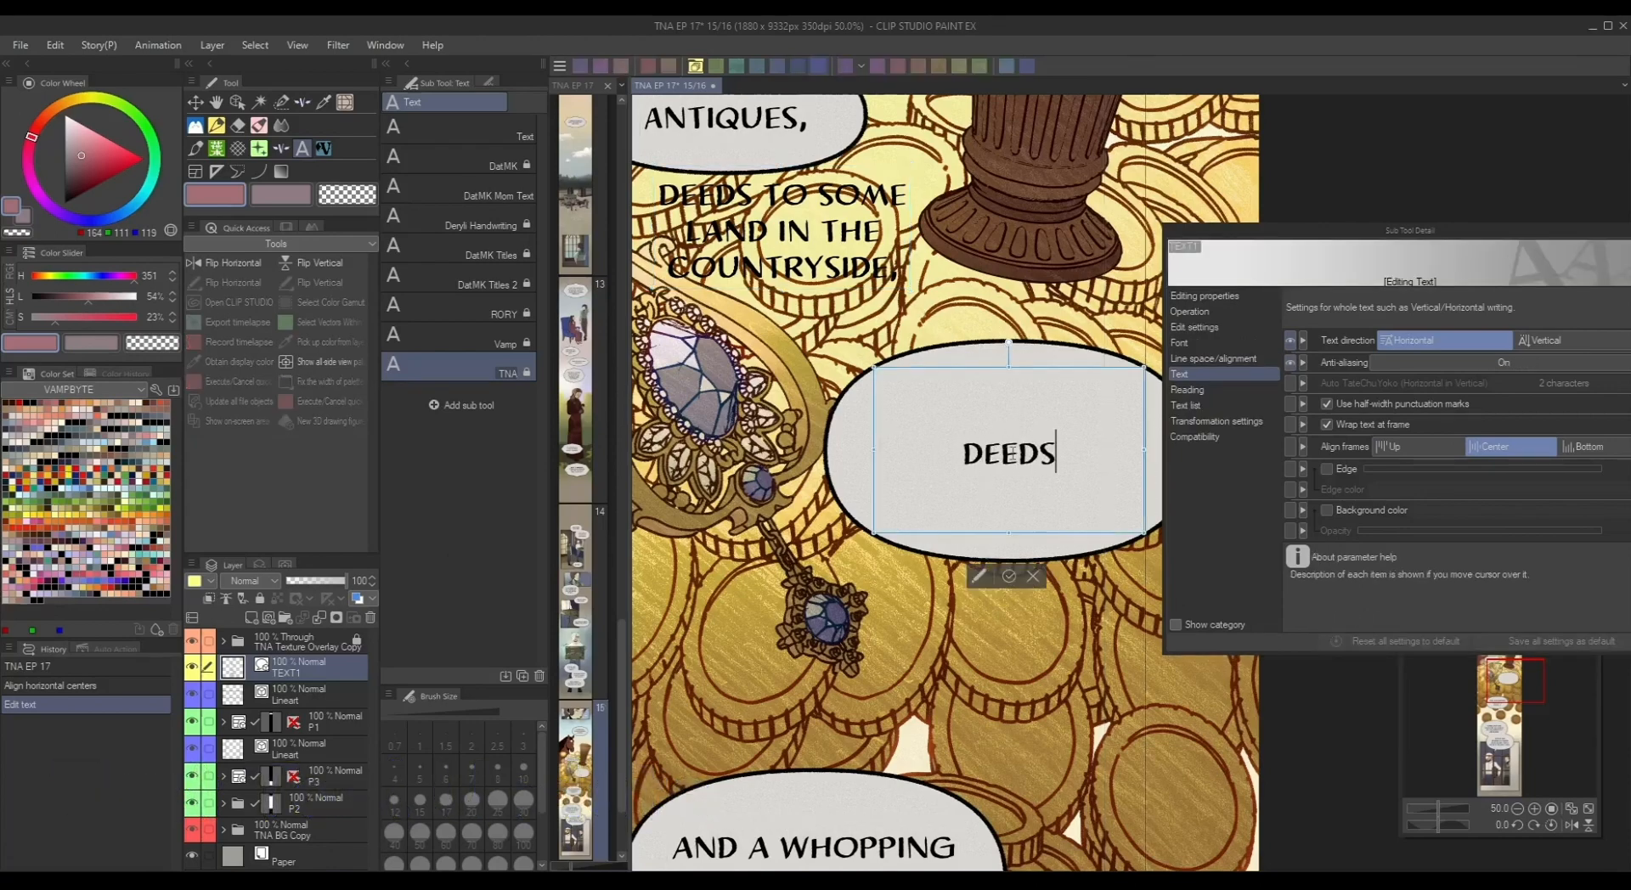
type("TO SOME LAND")
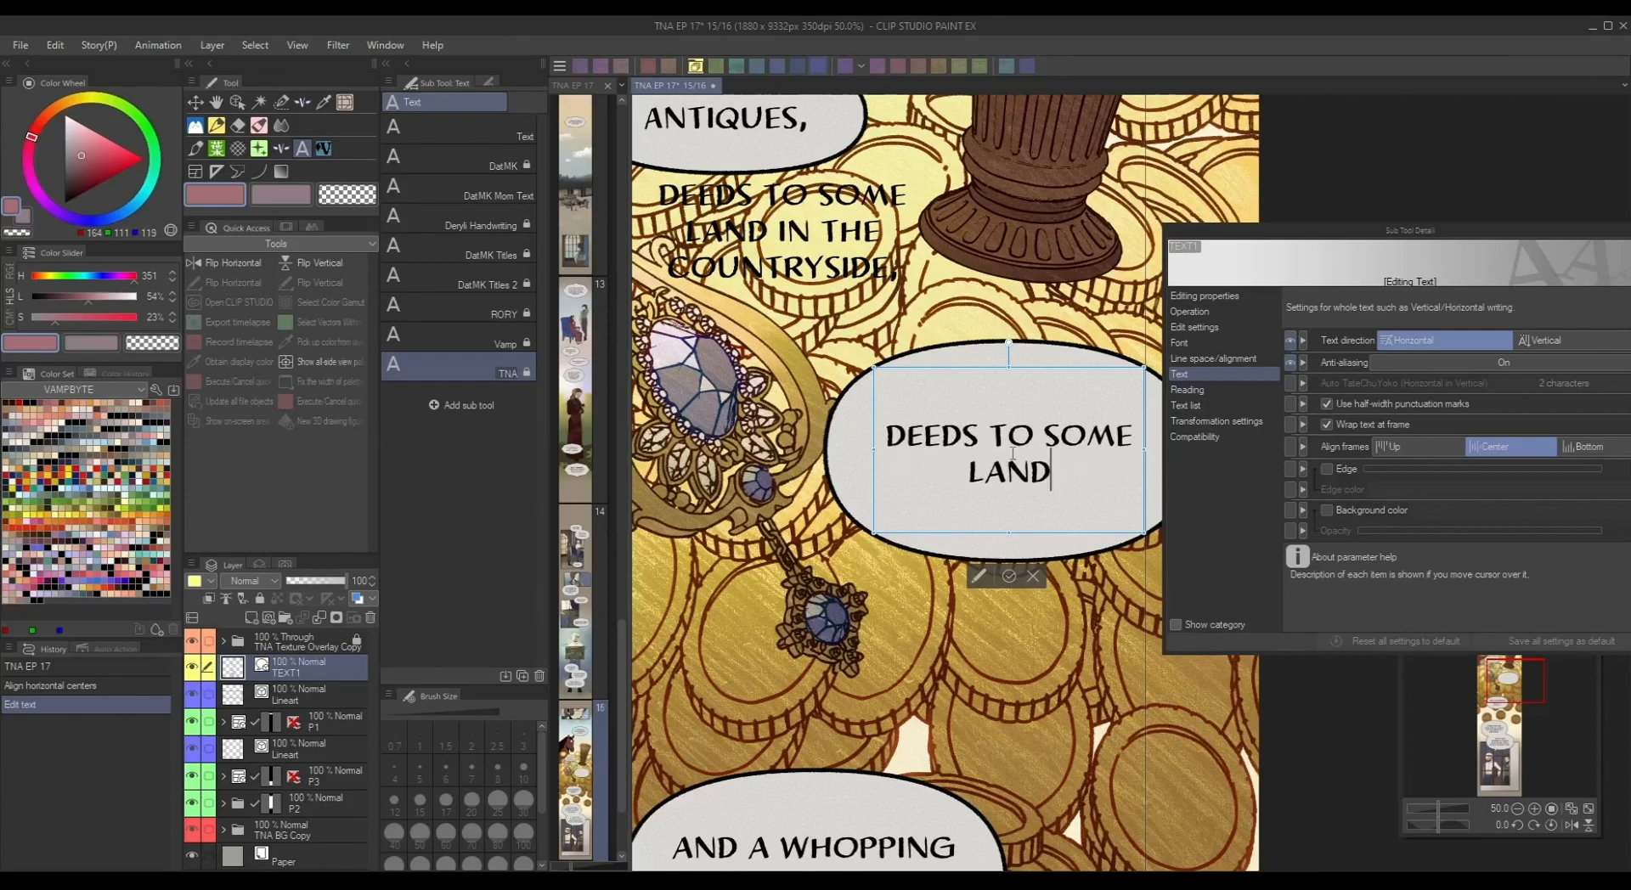
type("IN THE COUNTRYSIDE,")
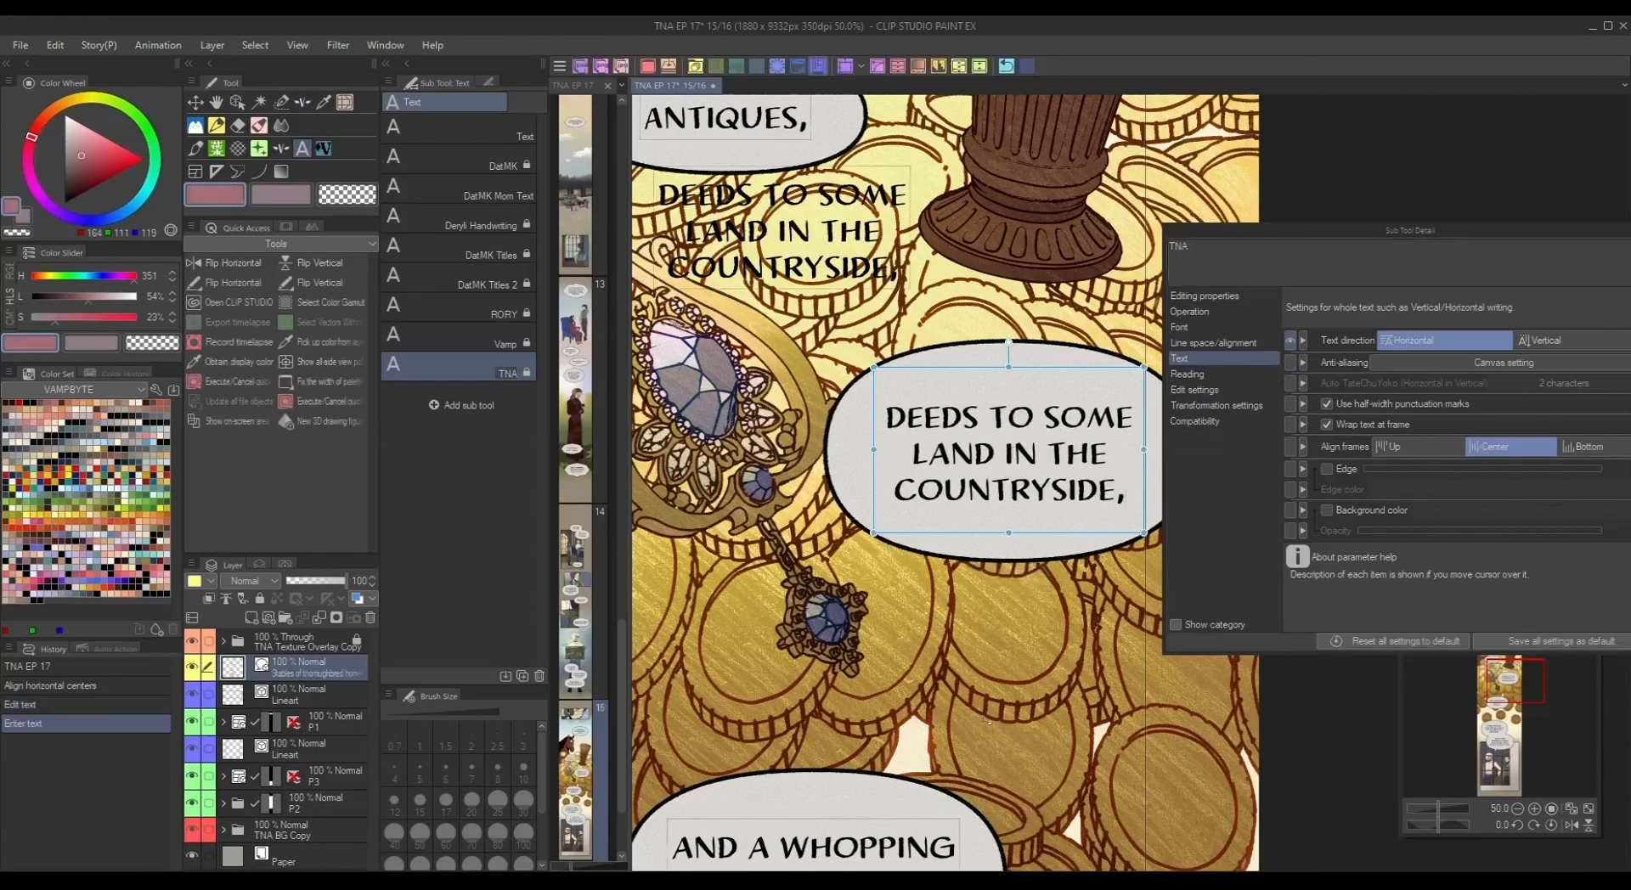
left_click(393, 103)
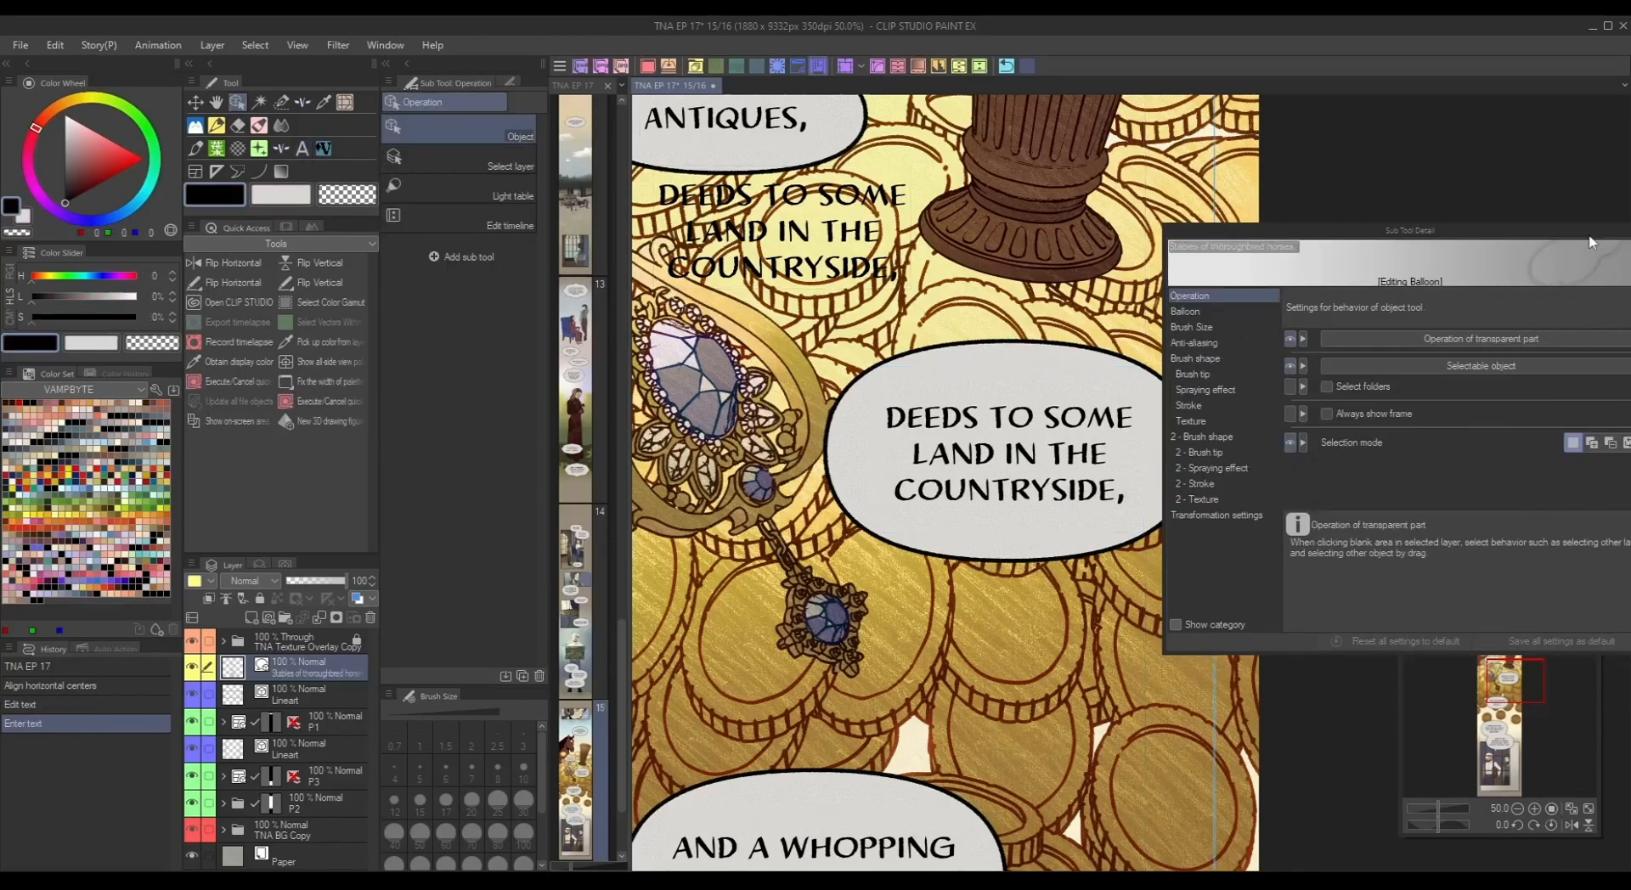
left_click(1518, 811)
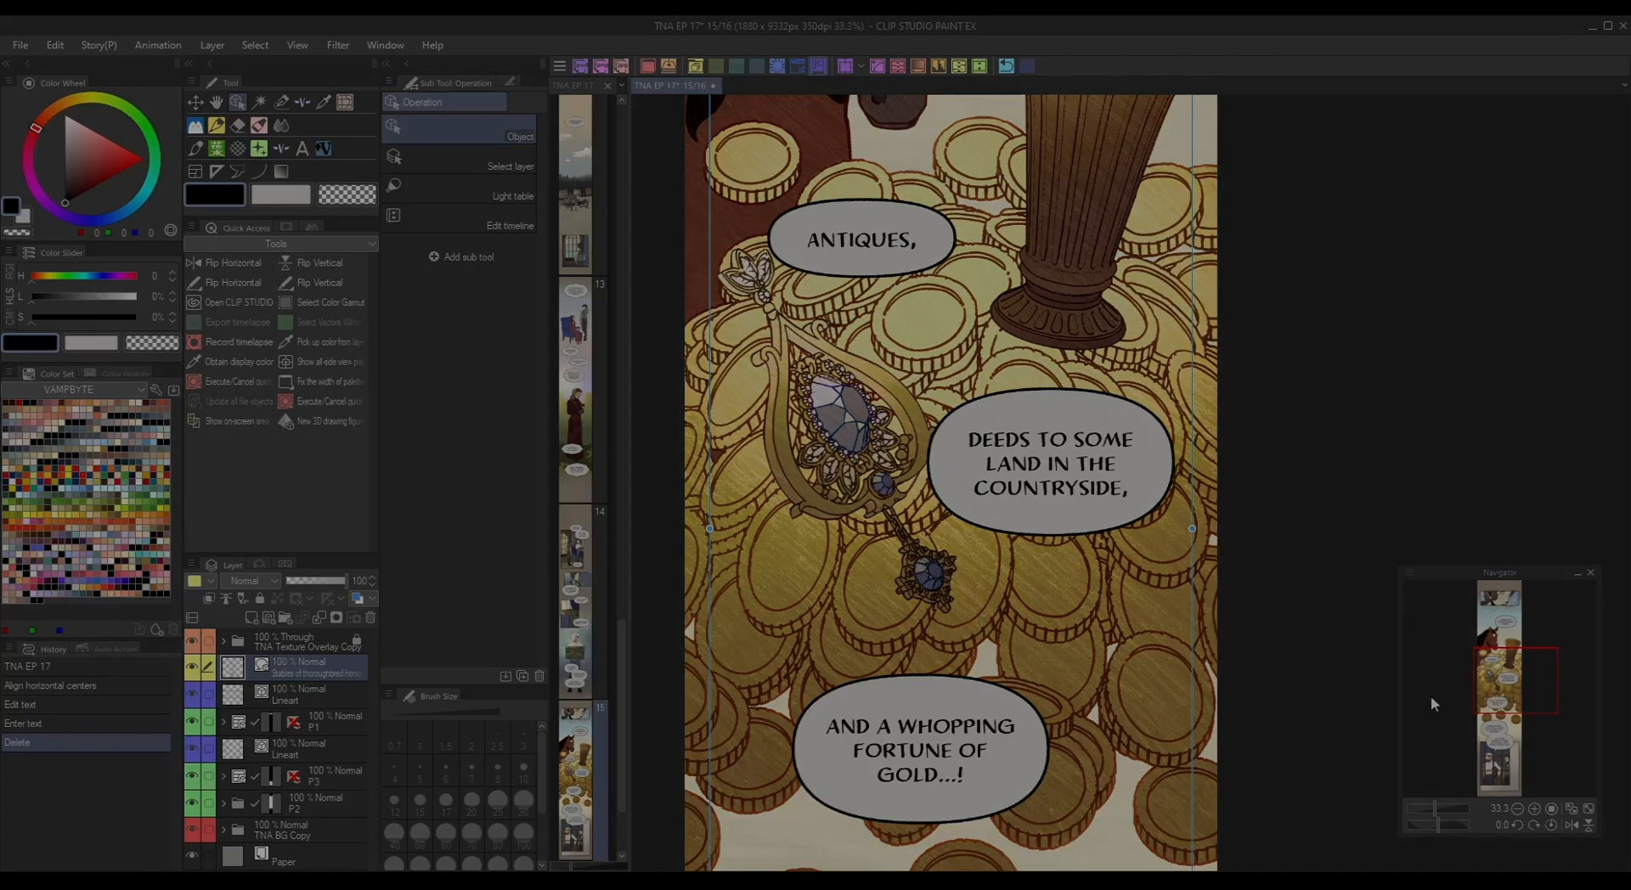
- Switch to the canvas tab with the long-haired character's line art
left_click(588, 85)
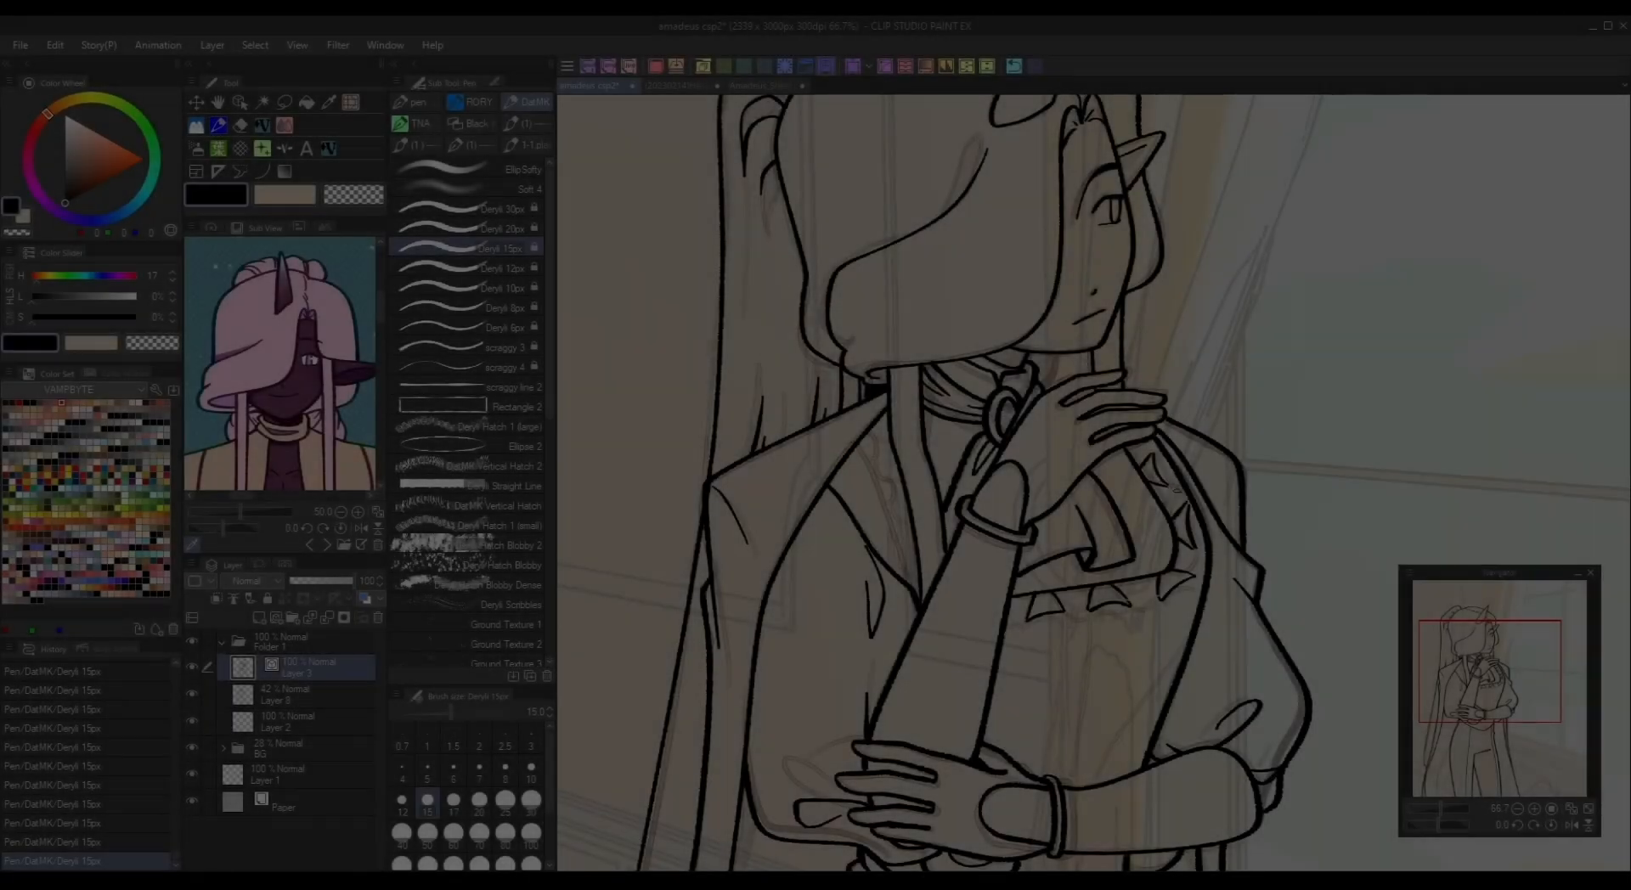